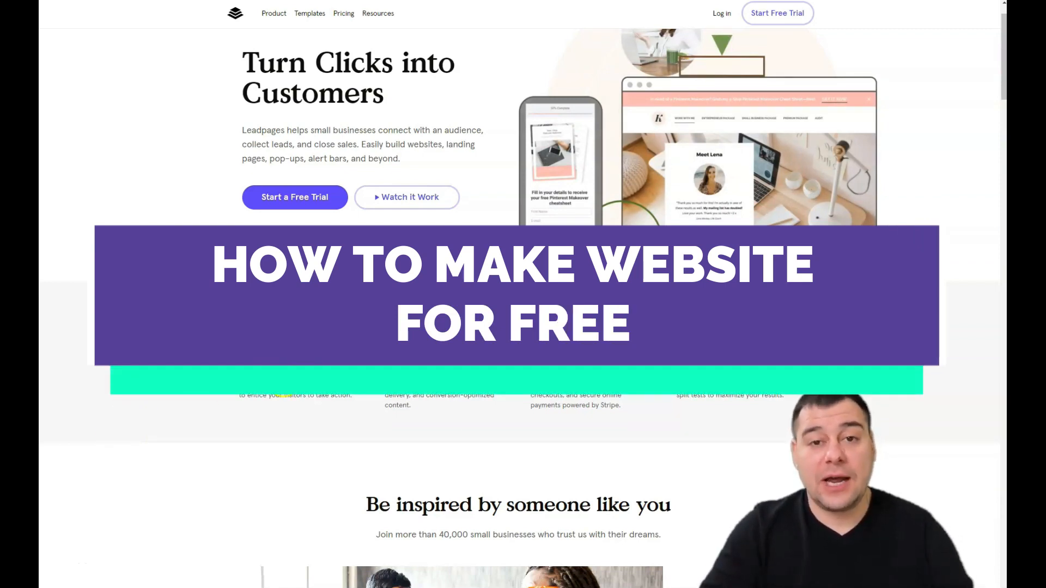
Step: Scroll through the Leadpages dashboard and start a new landing page
{"action": "scroll", "scroll_direction": "down", "scroll_amount": 3}
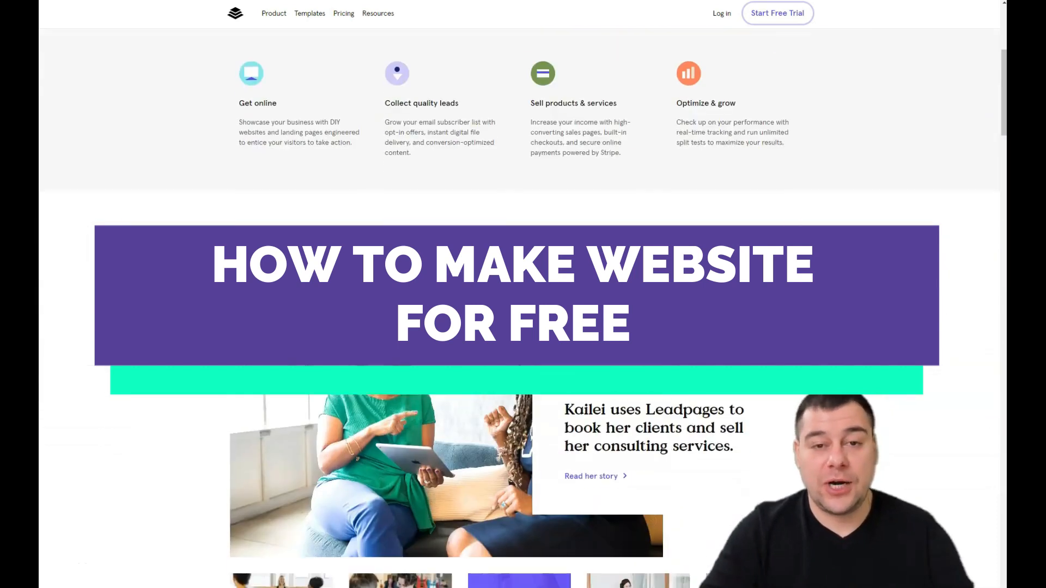
{"action": "scroll", "scroll_direction": "down", "scroll_amount": 3}
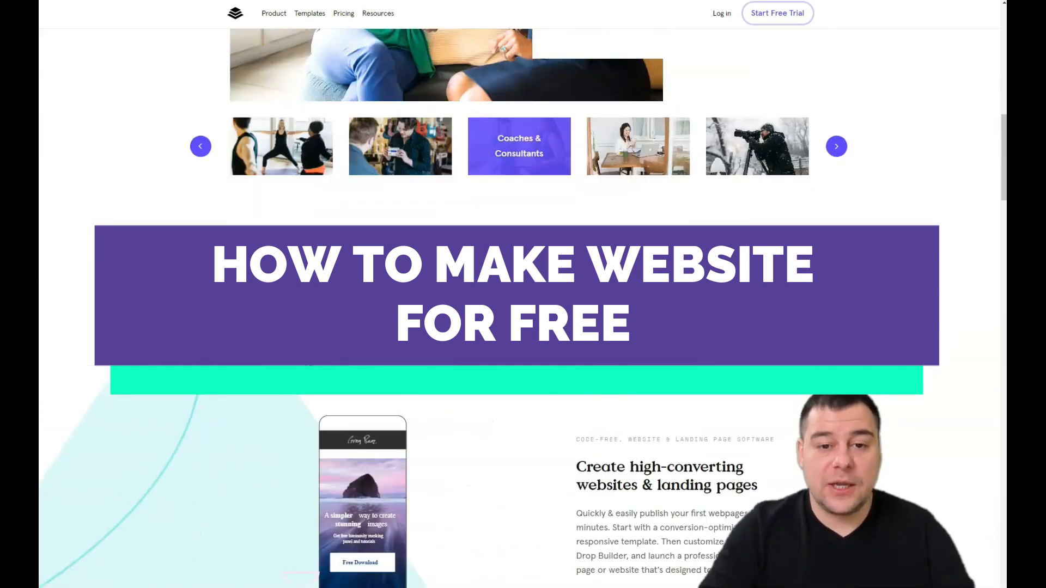
{"action": "scroll", "scroll_direction": "down", "scroll_amount": 3}
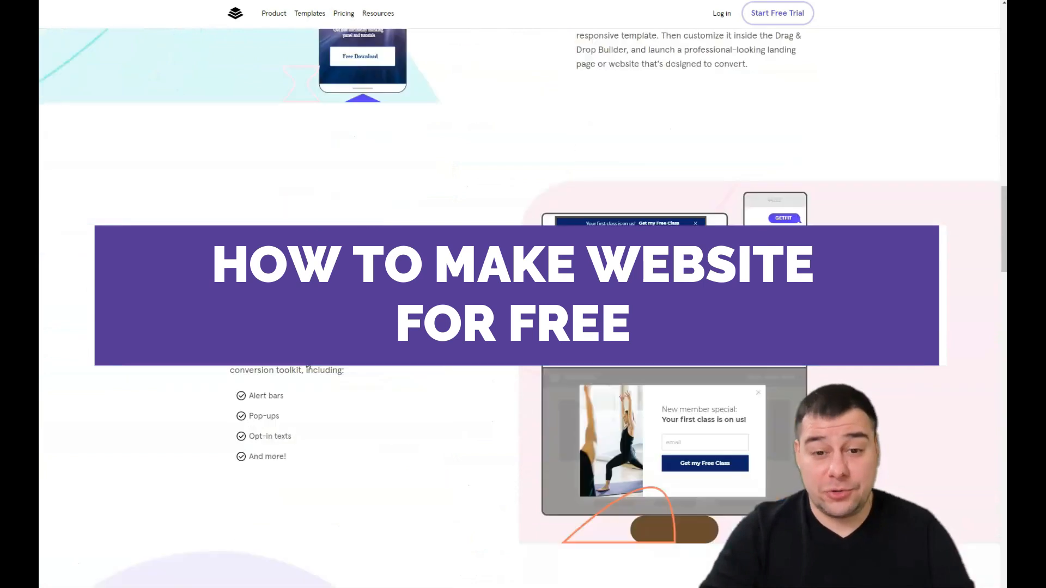
{"action": "scroll", "scroll_direction": "down", "scroll_amount": 3}
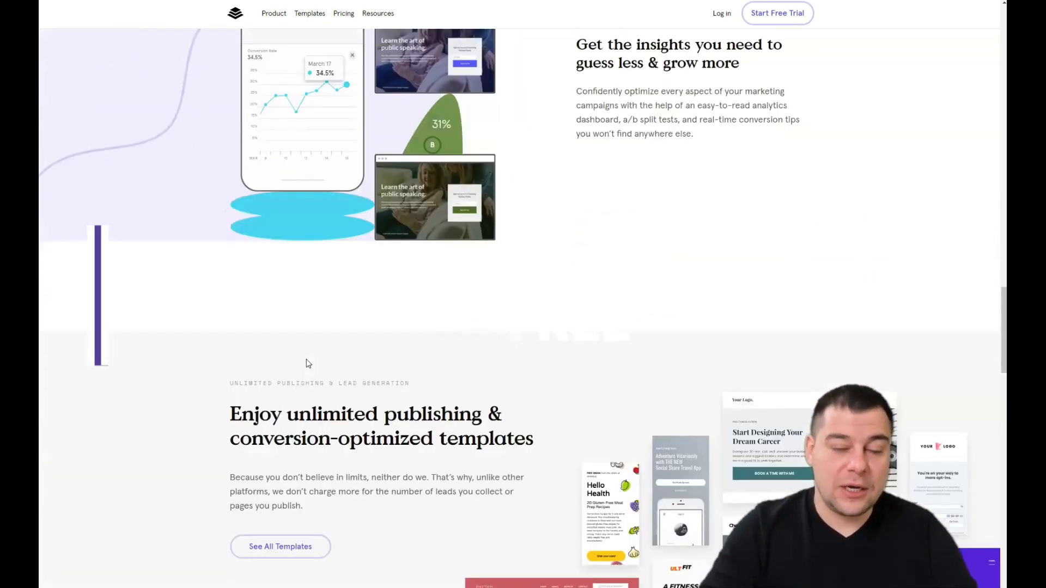
{"action": "scroll", "scroll_direction": "down", "scroll_amount": 3}
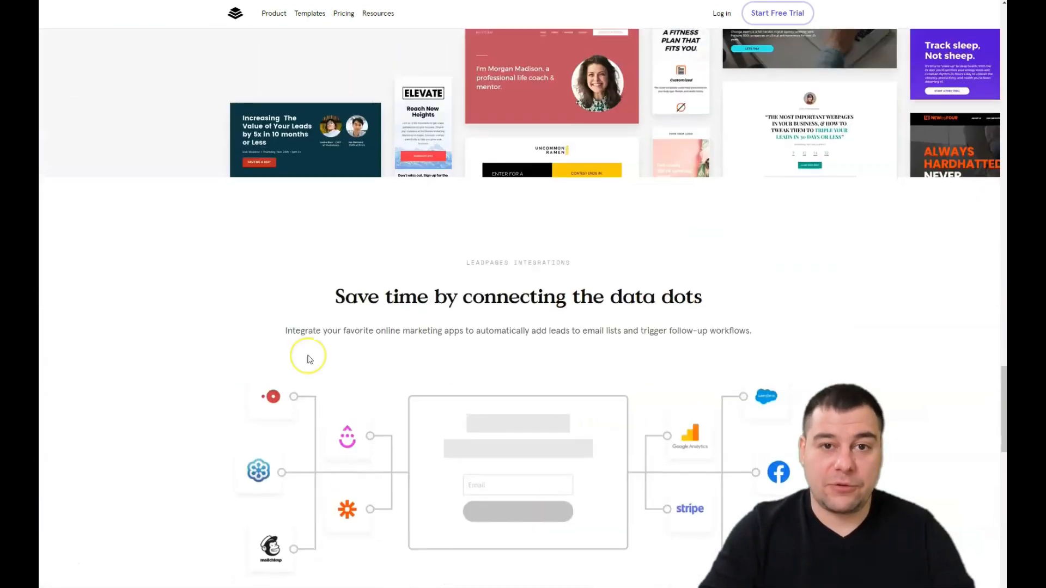
{"action": "scroll", "scroll_direction": "down", "scroll_amount": 3}
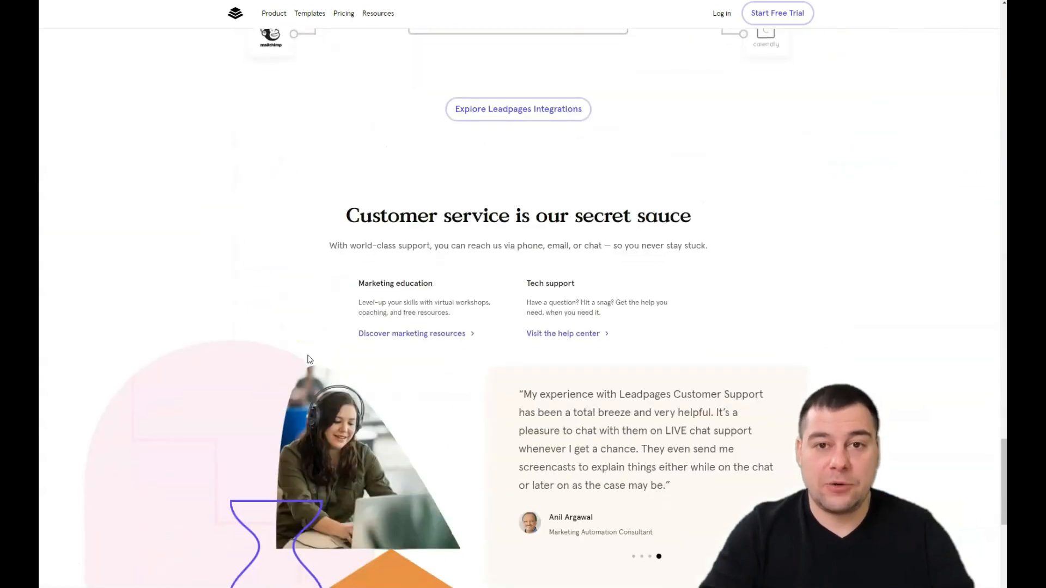
{"action": "scroll", "scroll_direction": "up", "scroll_amount": 3}
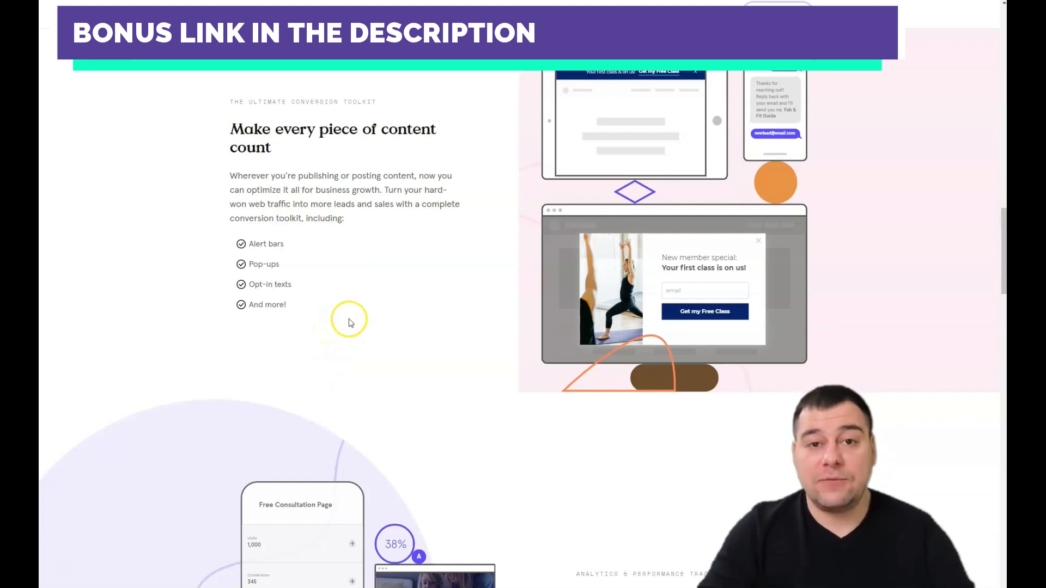
{"action": "scroll", "scroll_direction": "down", "scroll_amount": 3}
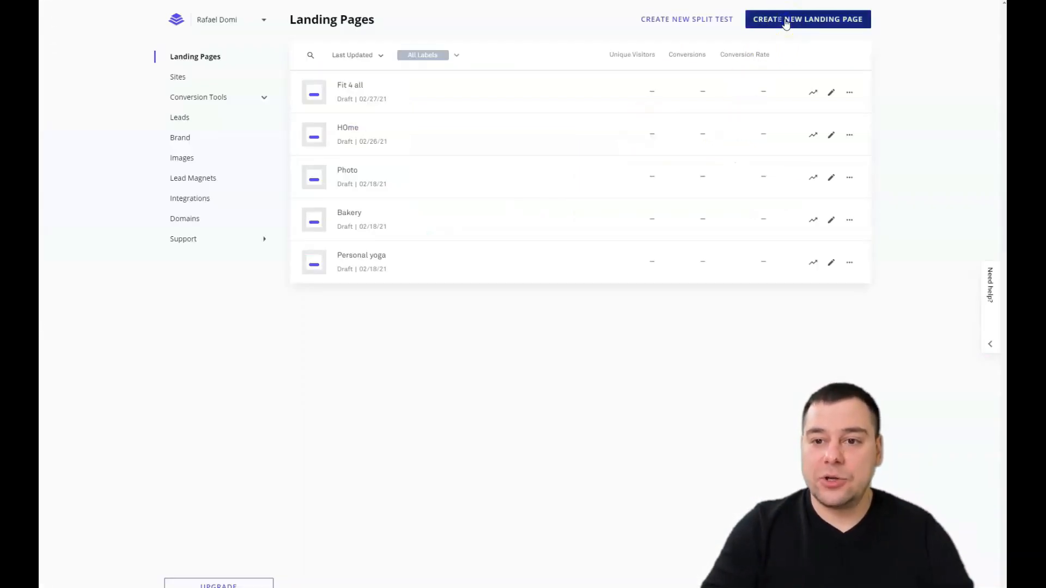
{"action": "left_click", "coordinate": [808, 19]}
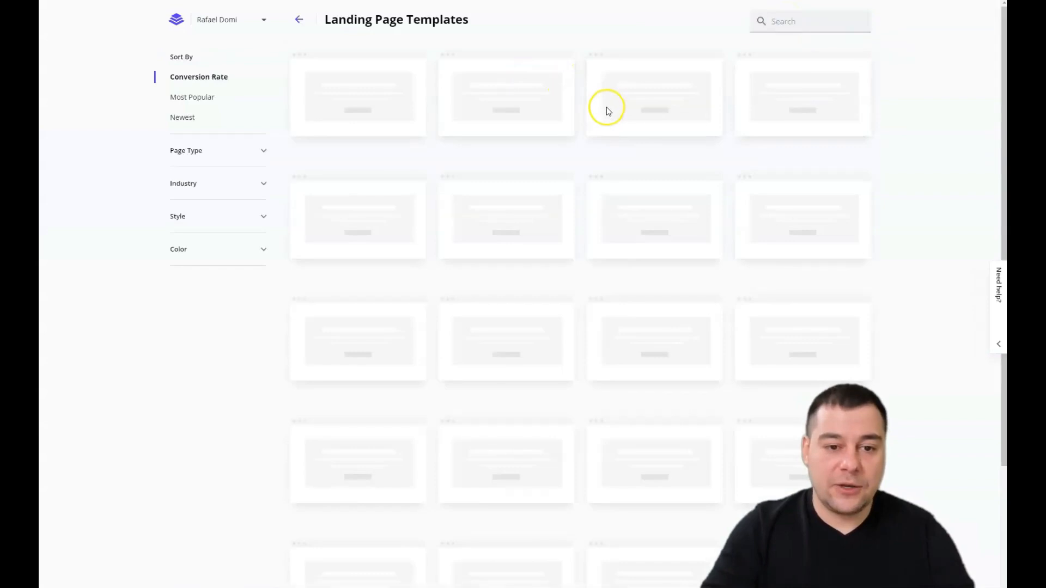
Step: Browse the templates, toggle the Style filter, and start building from Look Here
{"action": "scroll", "scroll_direction": "down", "scroll_amount": 3}
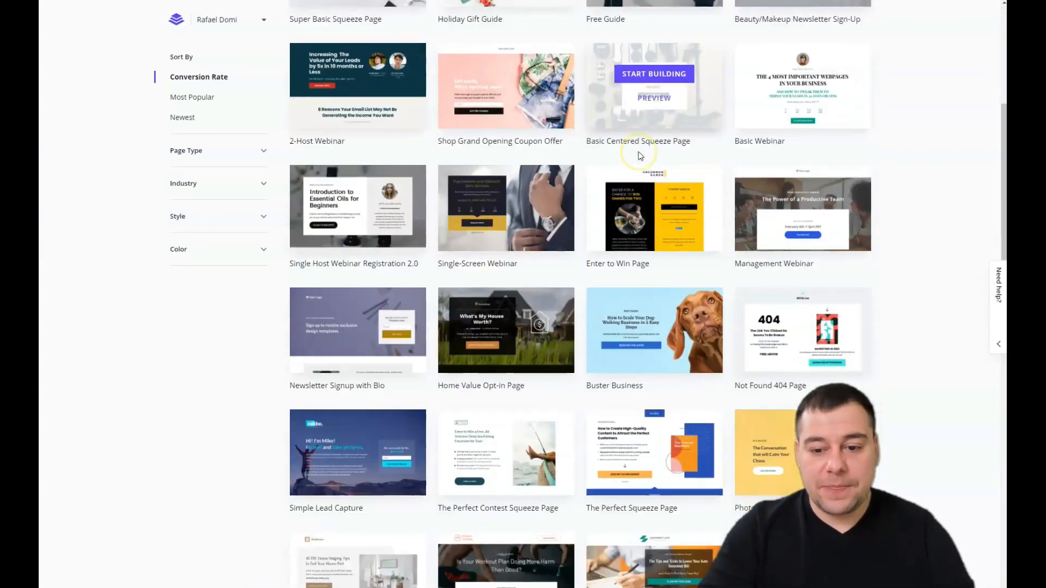
{"action": "scroll", "scroll_direction": "down", "scroll_amount": 3}
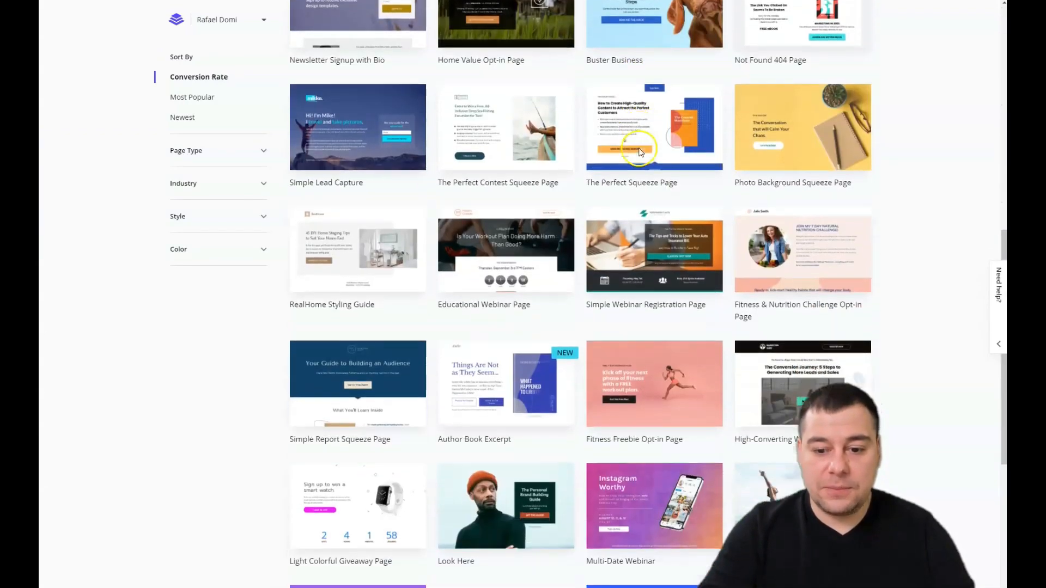
{"action": "scroll", "scroll_direction": "down", "scroll_amount": 3}
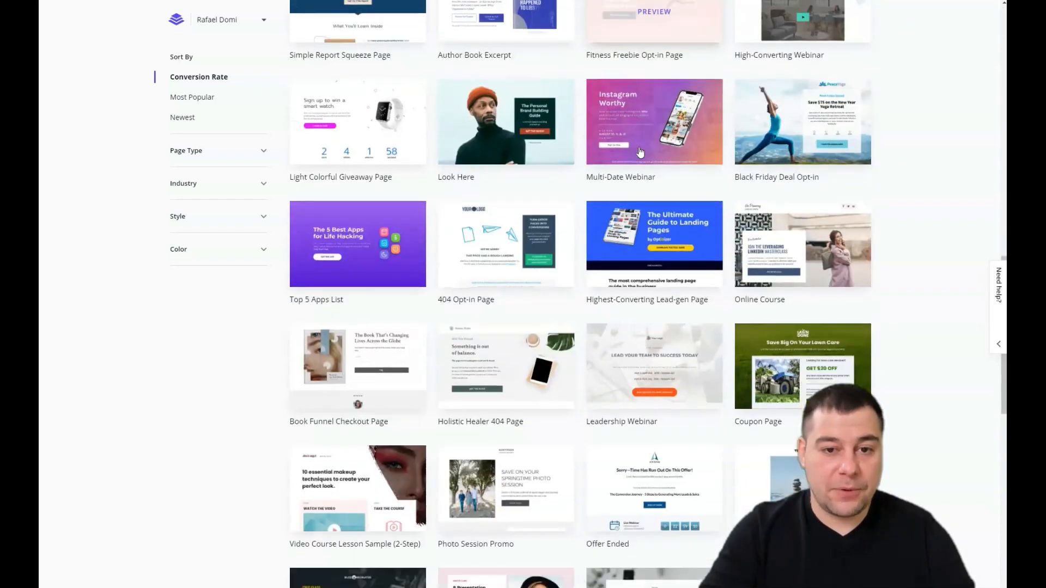
{"action": "scroll", "scroll_direction": "down", "scroll_amount": 3}
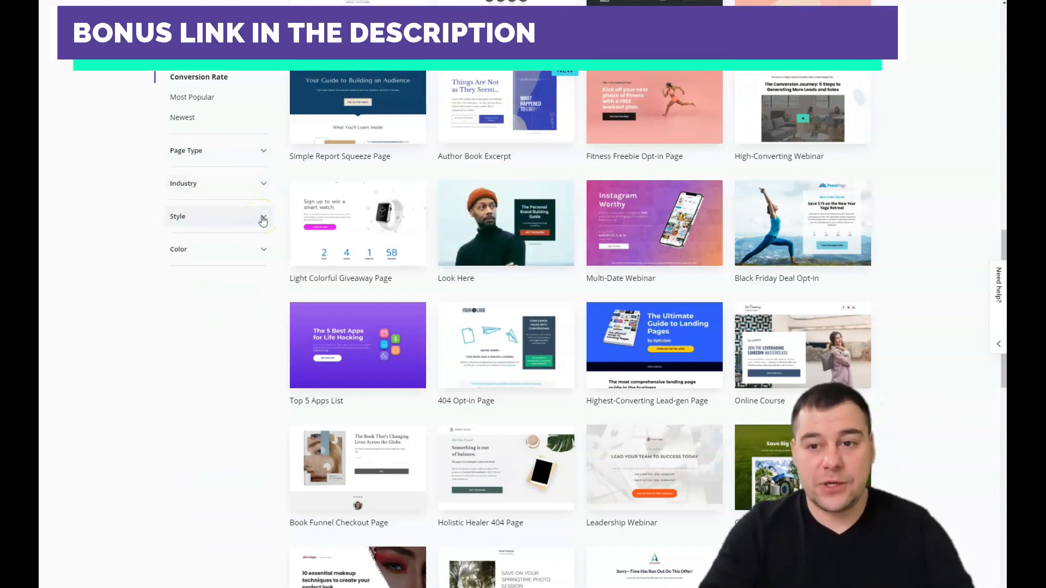
{"action": "left_click", "coordinate": [262, 216]}
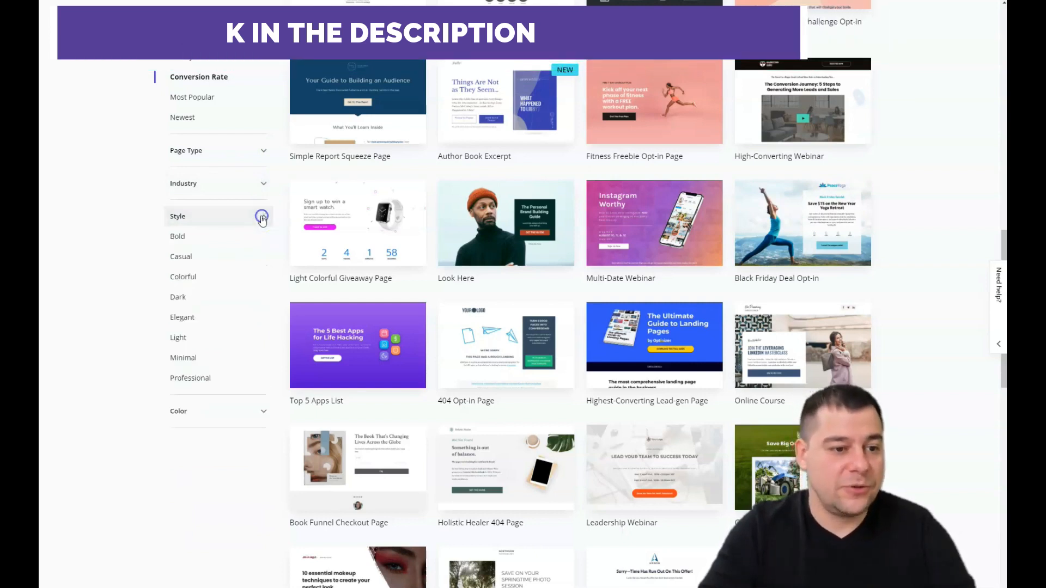
{"action": "left_click", "coordinate": [263, 216]}
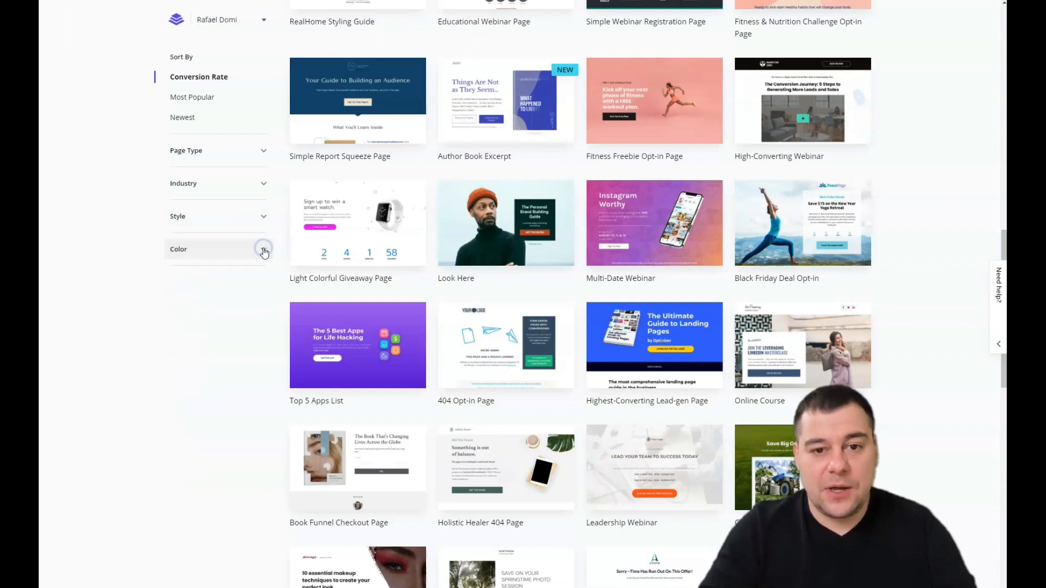
{"action": "mouse_move", "coordinate": [496, 214]}
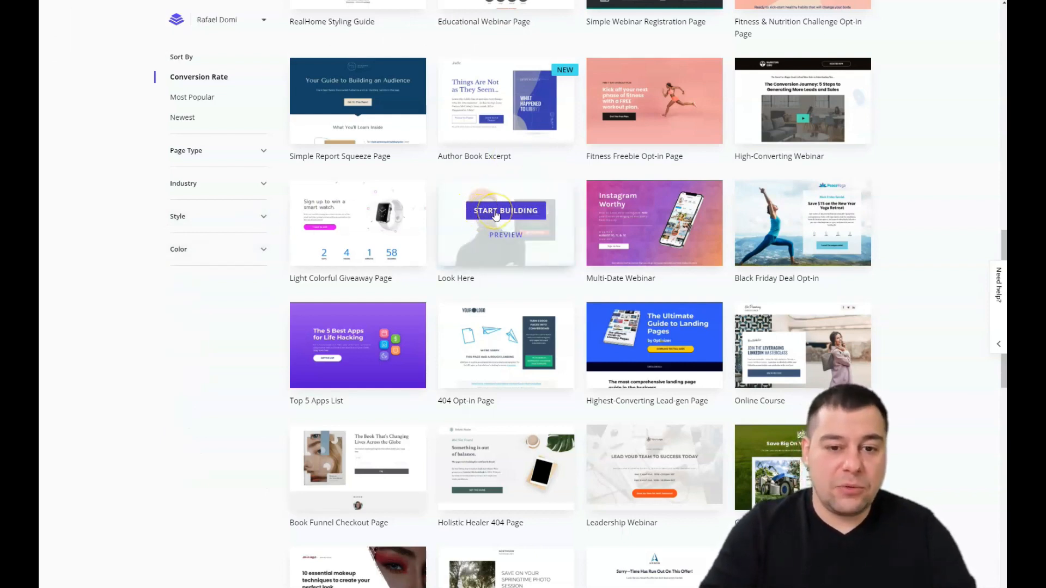
{"action": "left_click", "coordinate": [506, 211]}
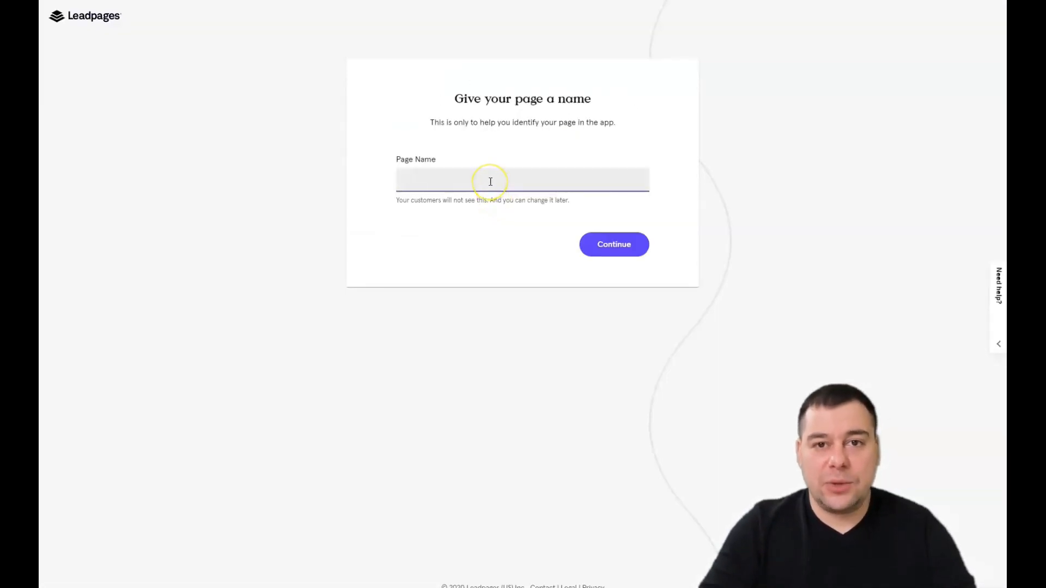
Step: Enter 'Personal Brand' as the page name and continue into the editor
{"action": "left_click", "coordinate": [490, 181]}
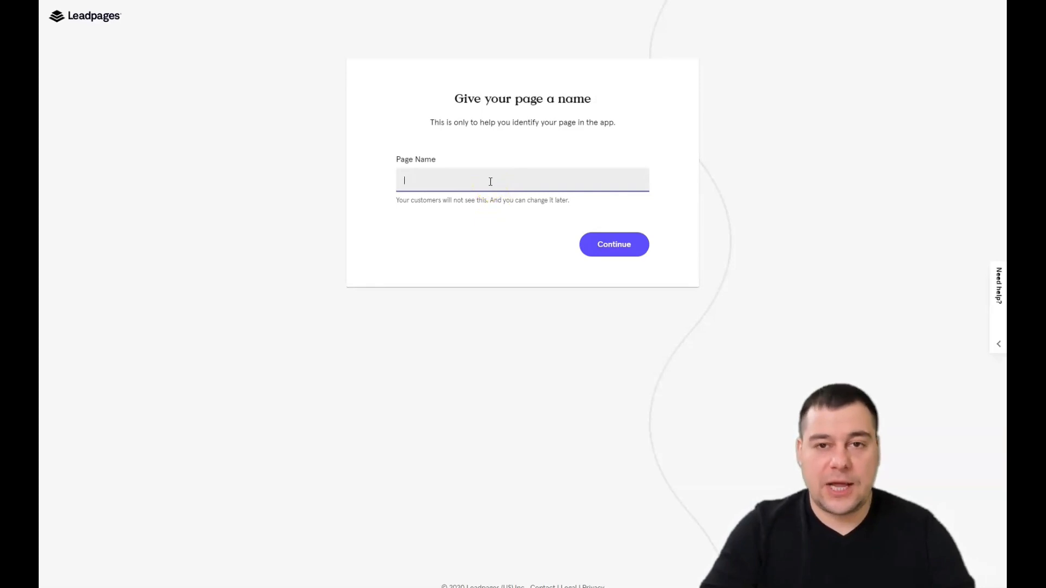
{"action": "type", "text": "Personal Brand"}
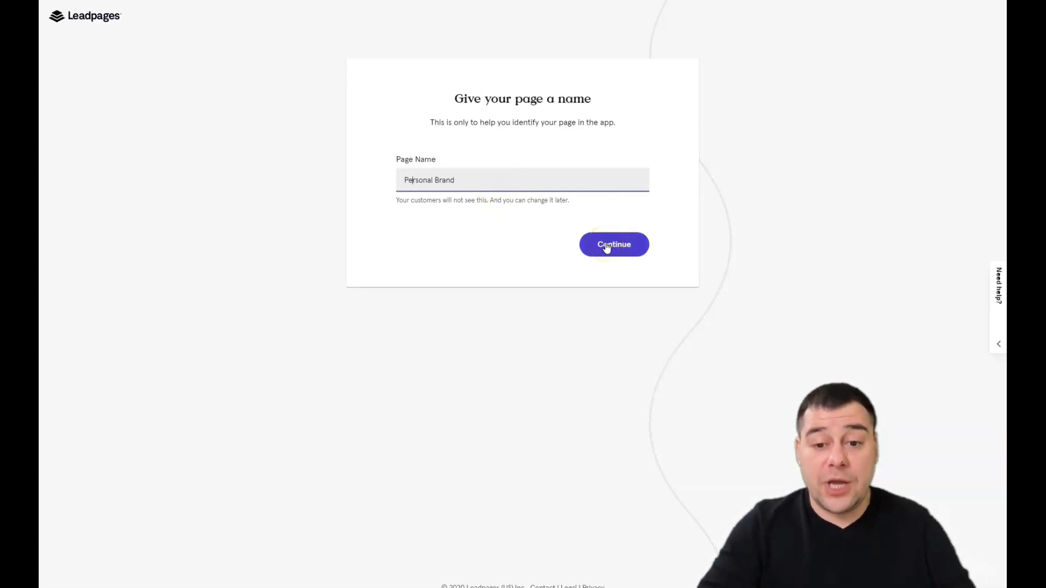
{"action": "left_click", "coordinate": [614, 245]}
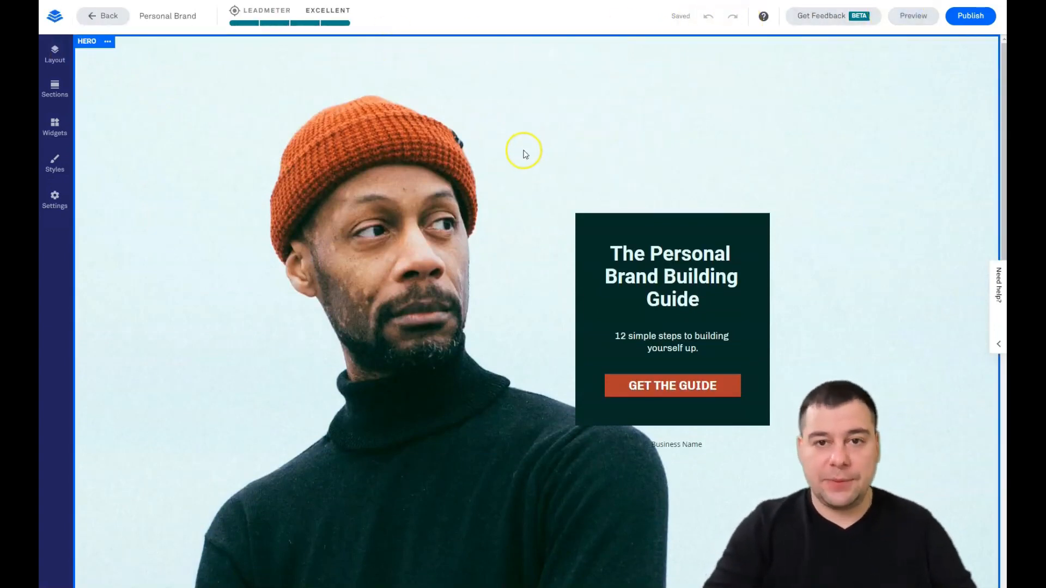
{"action": "mouse_move", "coordinate": [413, 156]}
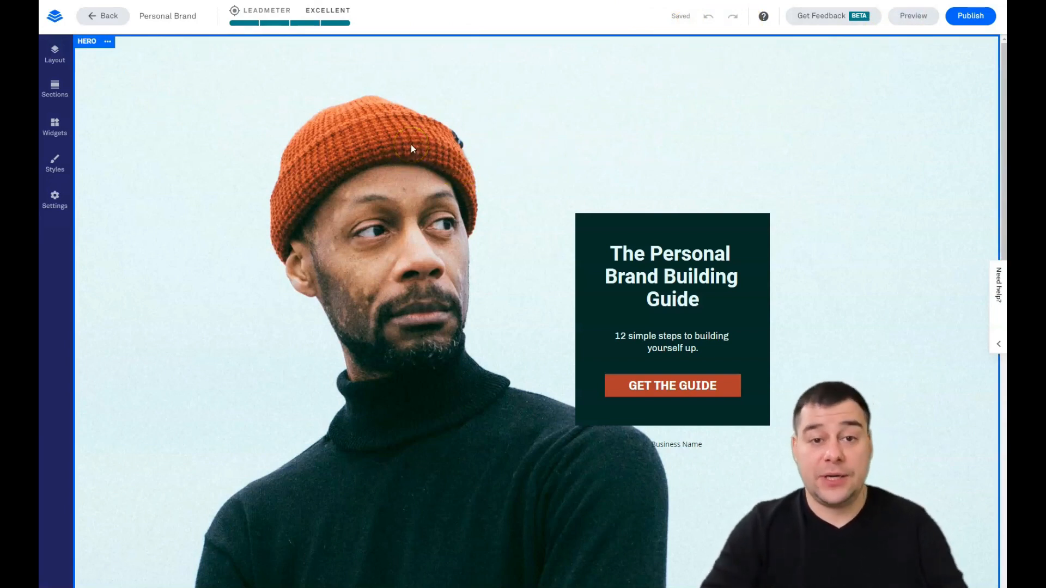
Step: Deselect the hero and browse the Sections library for blank two- and three-column layouts
{"action": "left_click", "coordinate": [413, 152]}
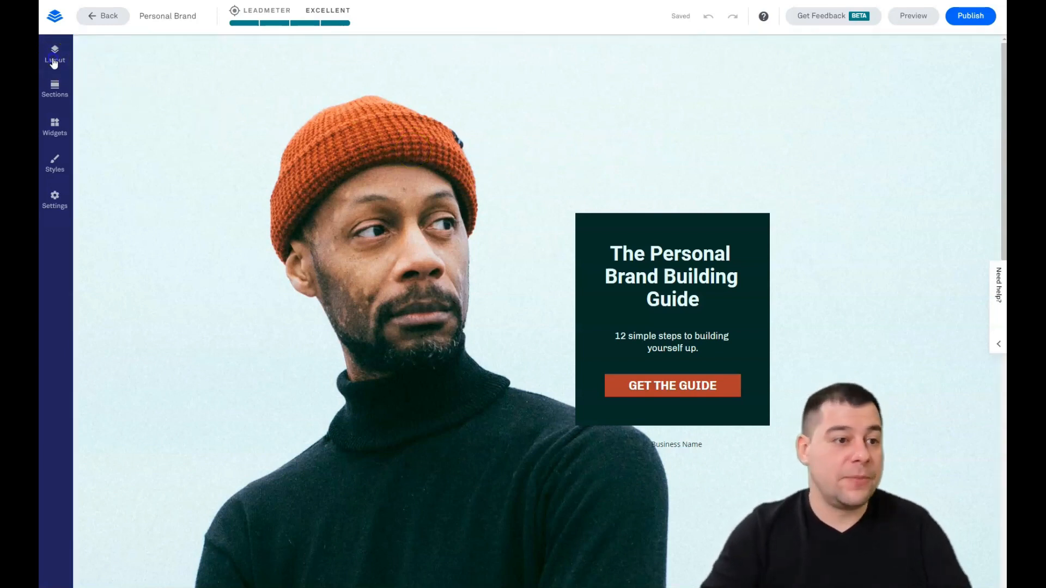
{"action": "left_click", "coordinate": [54, 55]}
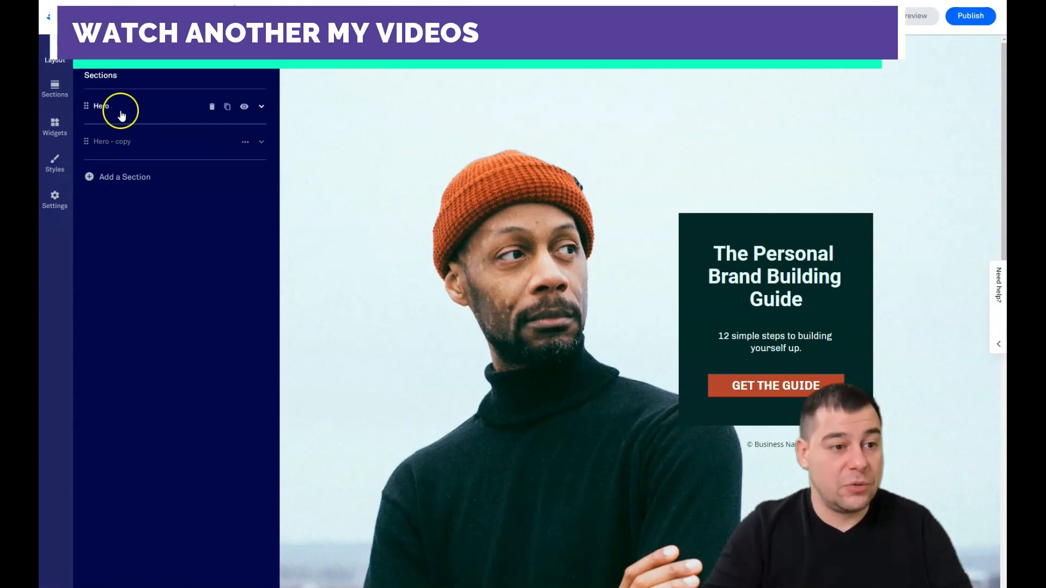
{"action": "mouse_move", "coordinate": [84, 105]}
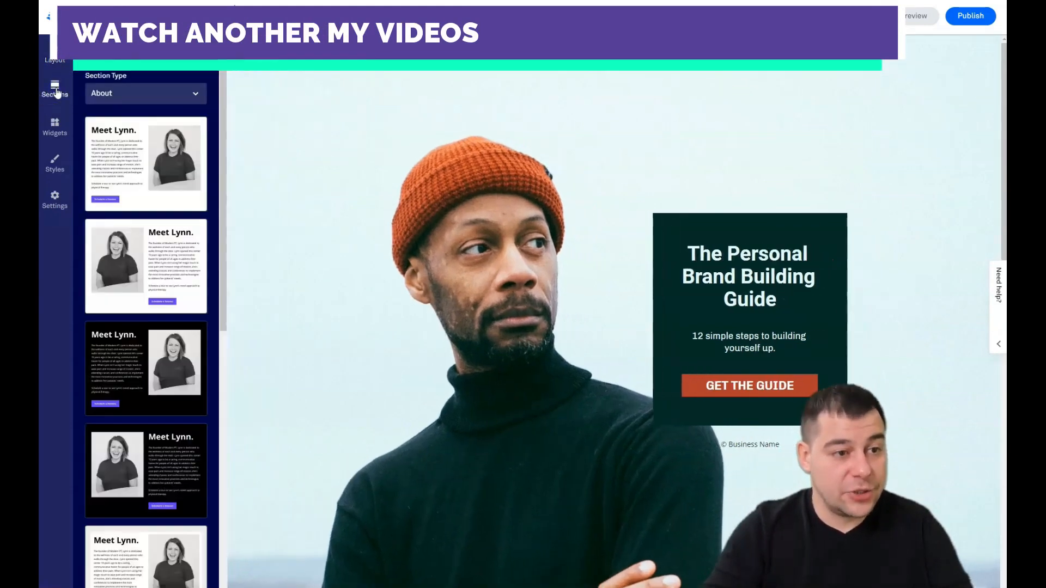
{"action": "left_click", "coordinate": [144, 93]}
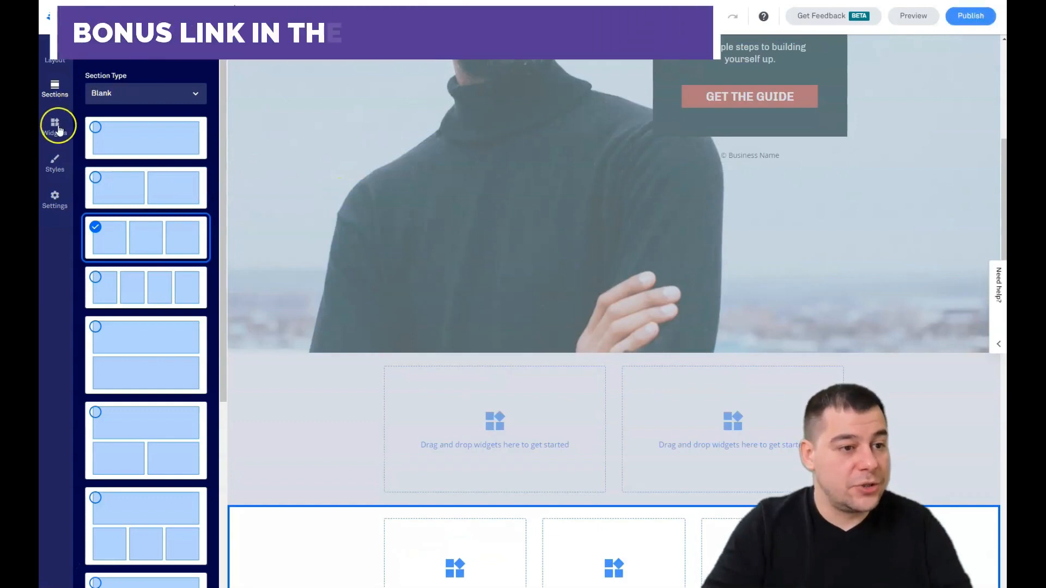
Step: Drag a Video widget and a Sign Up button into the two-column Blank 1 section
{"action": "left_click", "coordinate": [54, 123]}
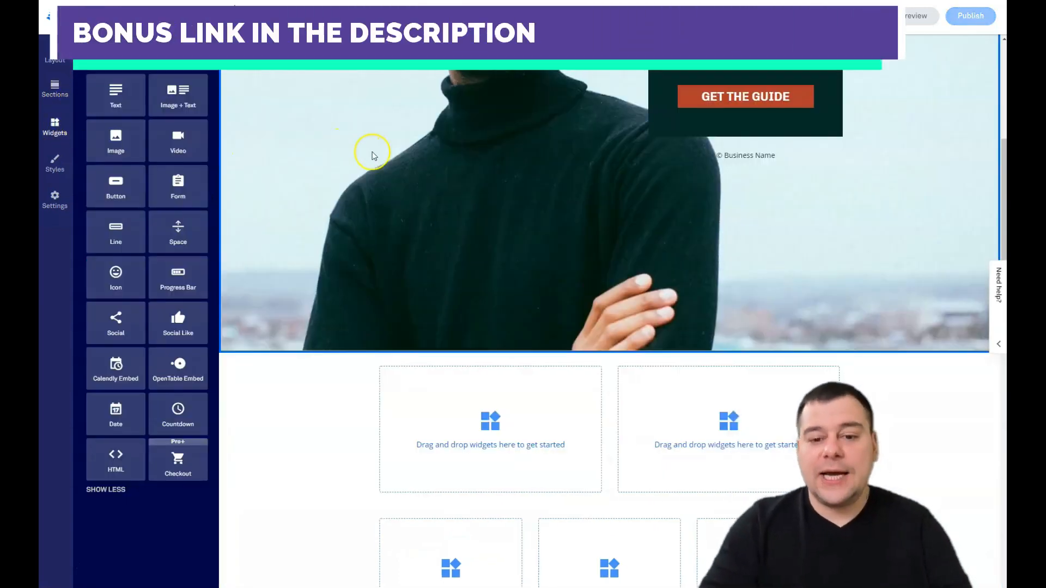
{"action": "scroll", "scroll_direction": "down", "scroll_amount": 3}
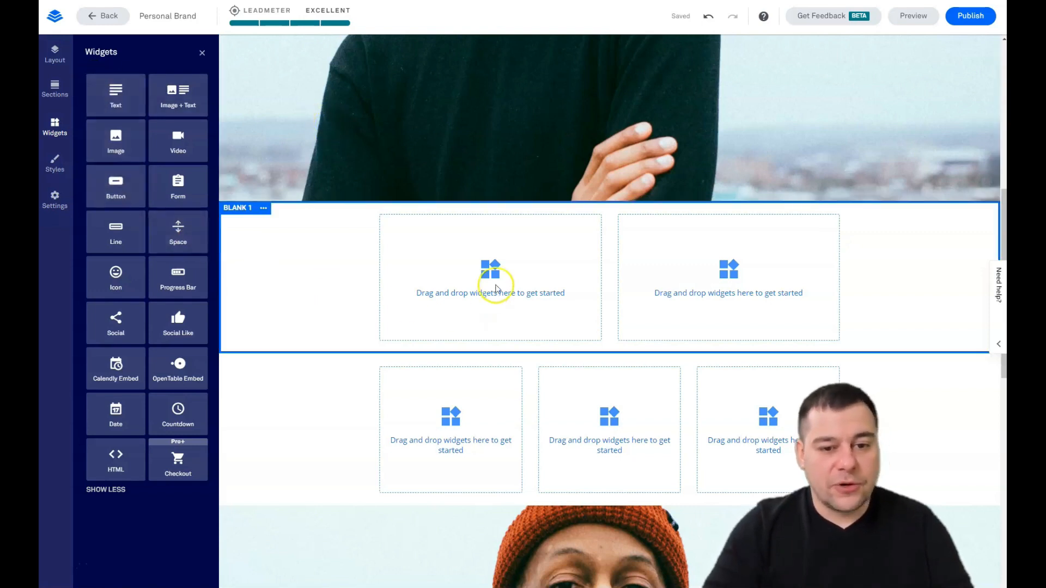
{"action": "left_click_drag", "start_coordinate": [177, 141], "coordinate": [491, 279]}
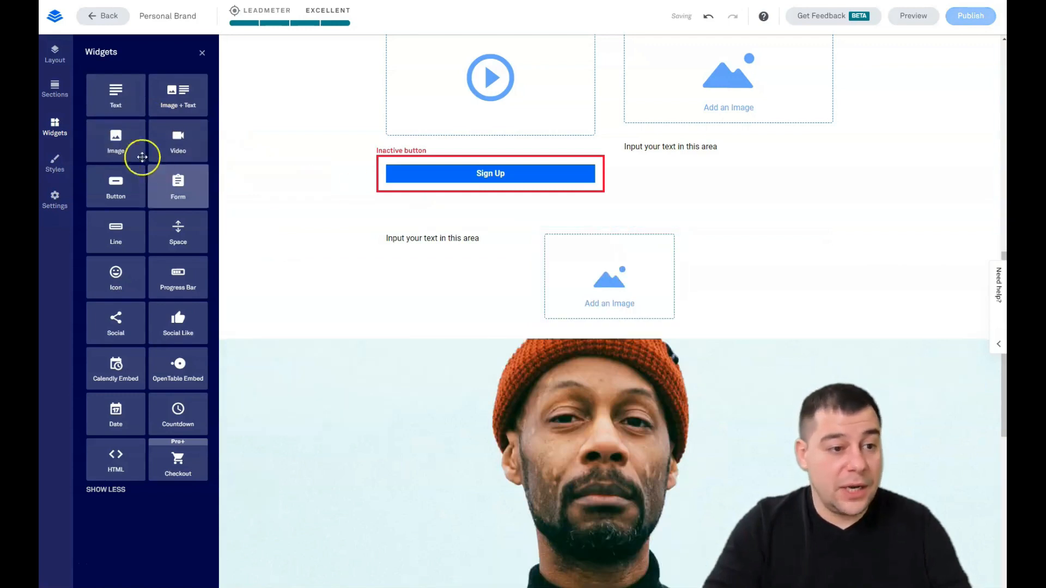
{"action": "left_click", "coordinate": [609, 276]}
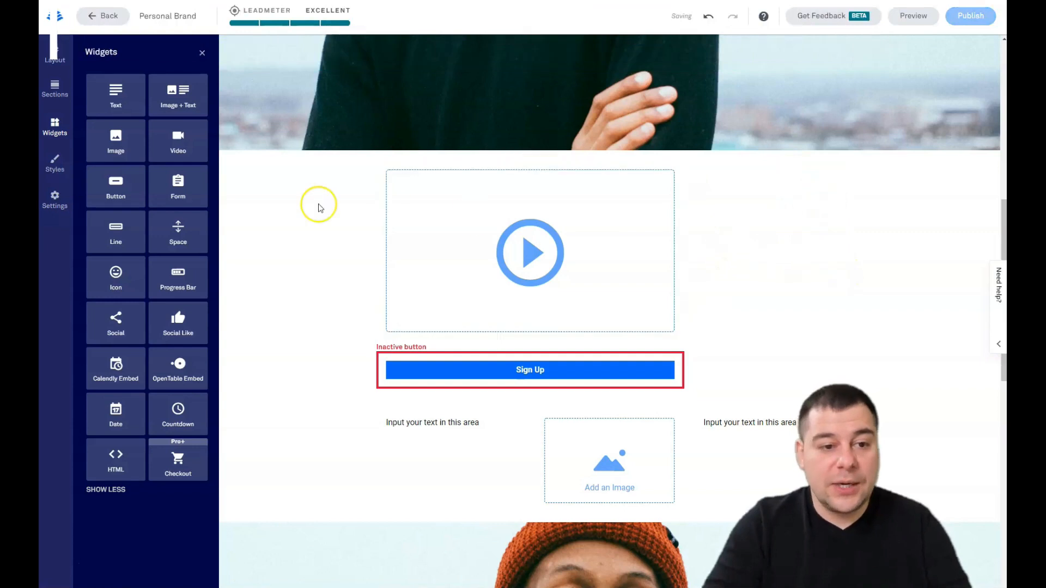
Step: Open Blank 1's section settings and try the 50%, 75% and 90% minimum heights
{"action": "left_click", "coordinate": [202, 52]}
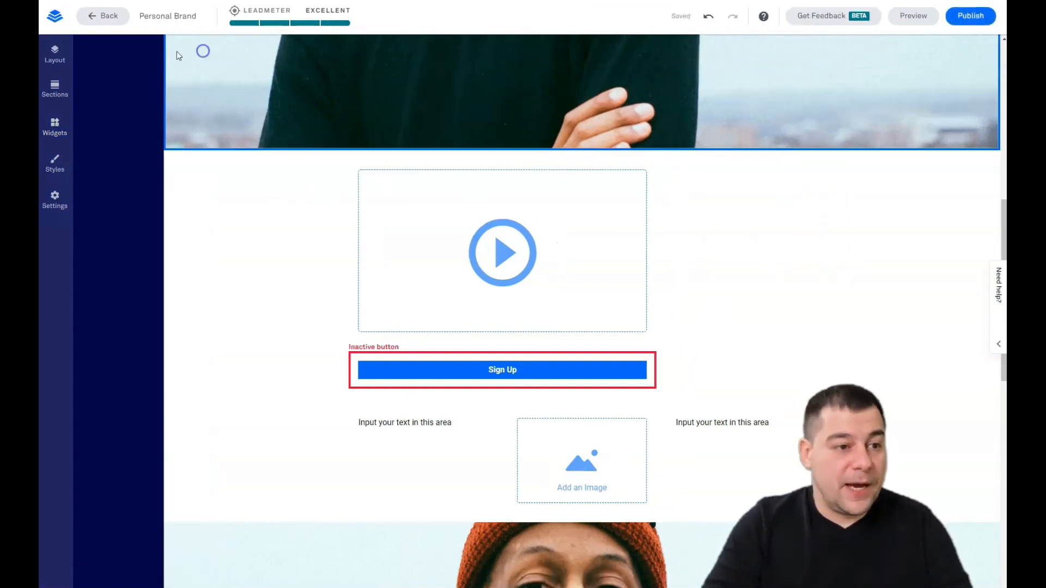
{"action": "left_click", "coordinate": [116, 162]}
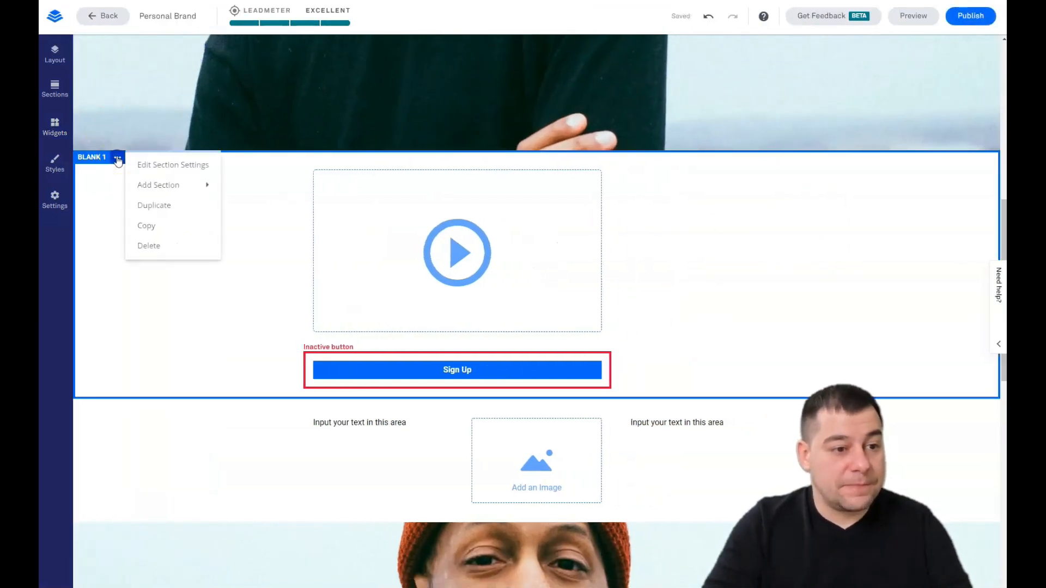
{"action": "mouse_move", "coordinate": [145, 172]}
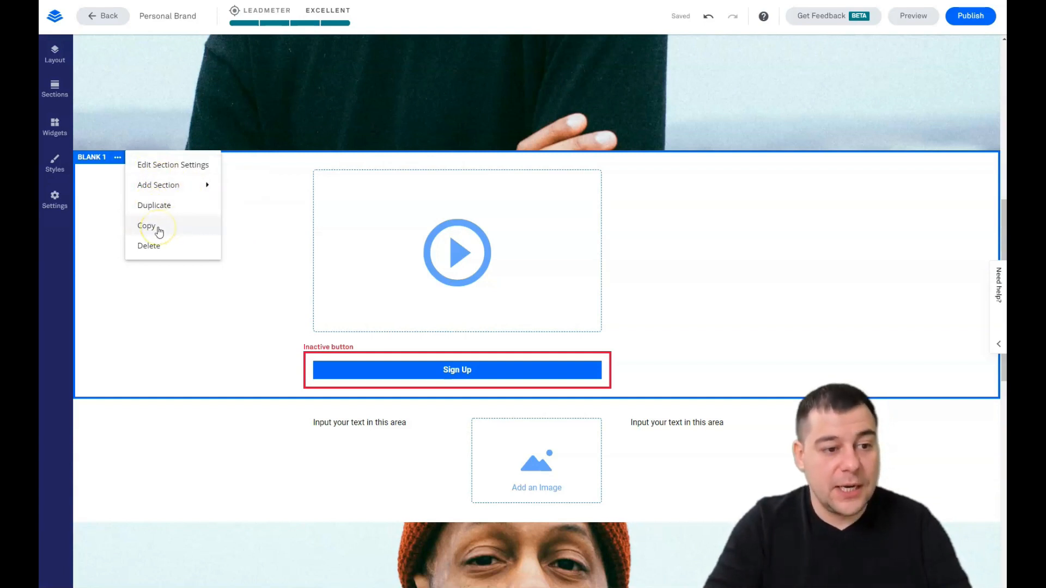
{"action": "left_click", "coordinate": [173, 165]}
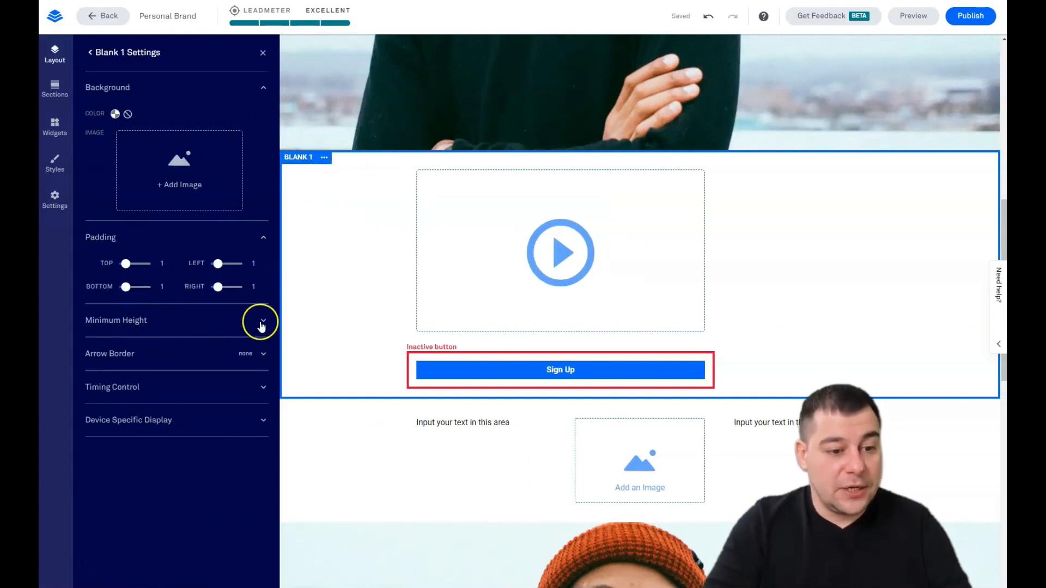
{"action": "left_click", "coordinate": [263, 322]}
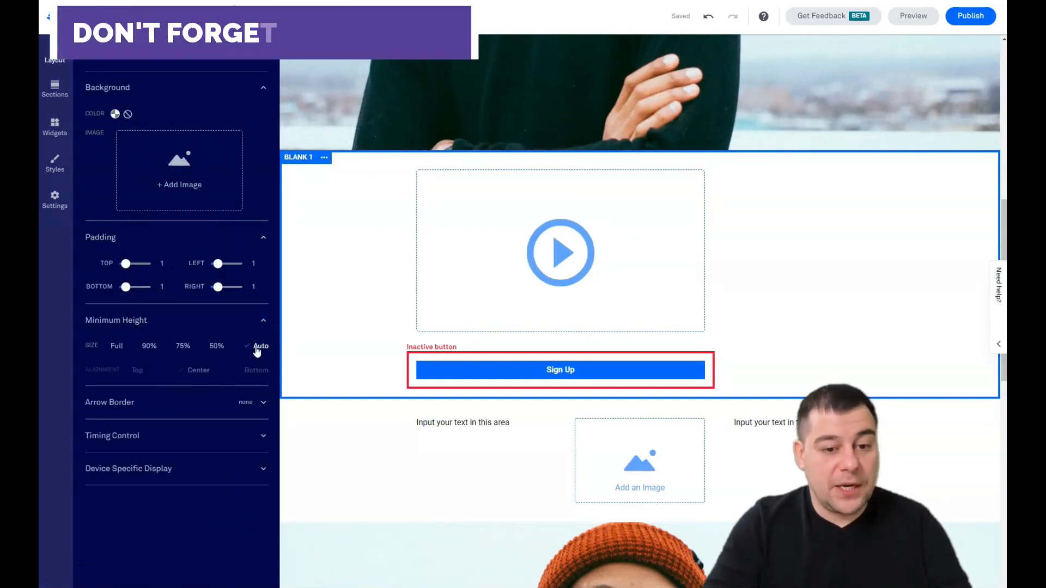
{"action": "left_click", "coordinate": [183, 346]}
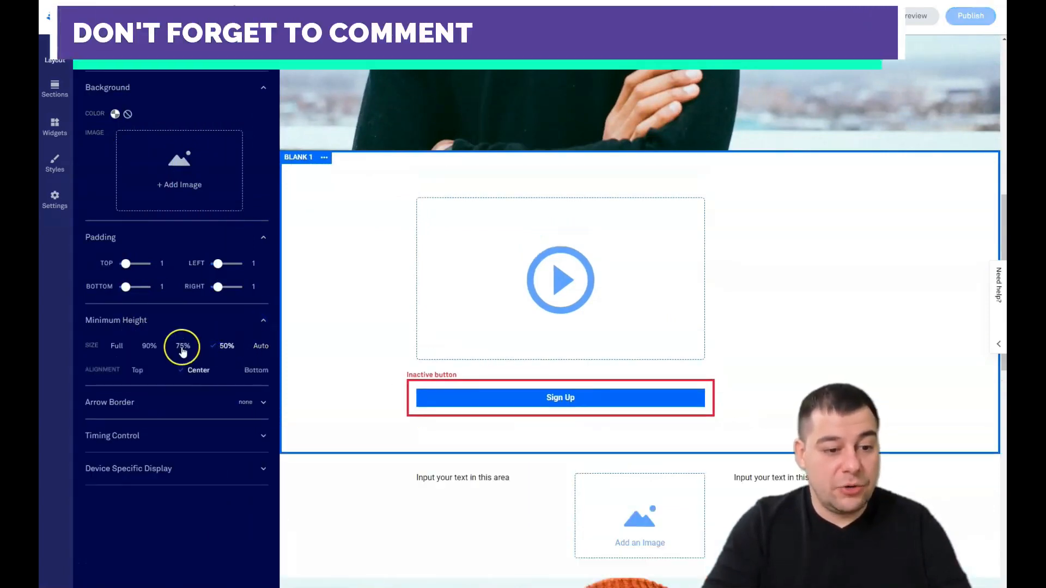
{"action": "left_click", "coordinate": [182, 346]}
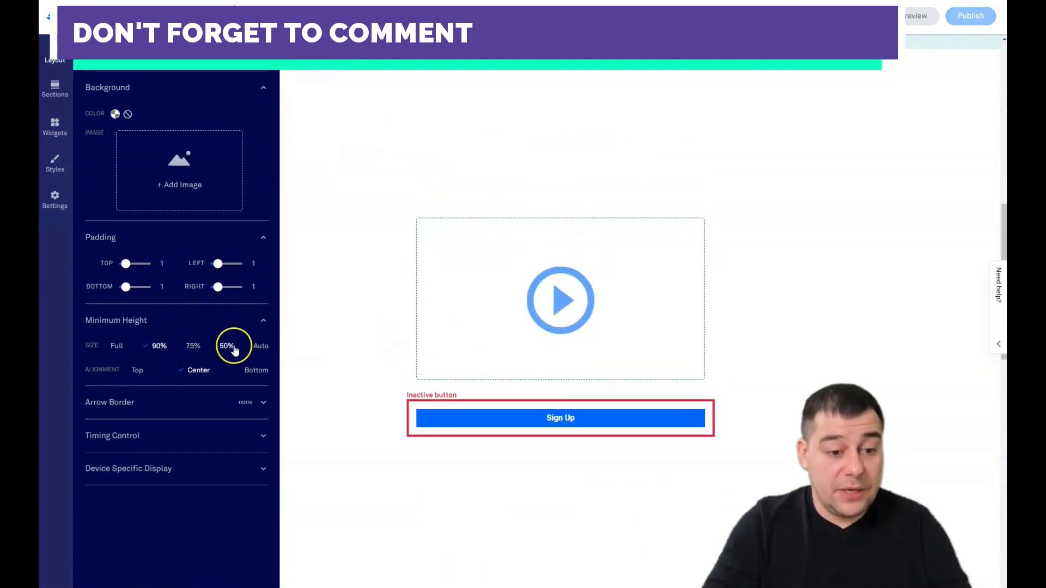
{"action": "left_click", "coordinate": [261, 346]}
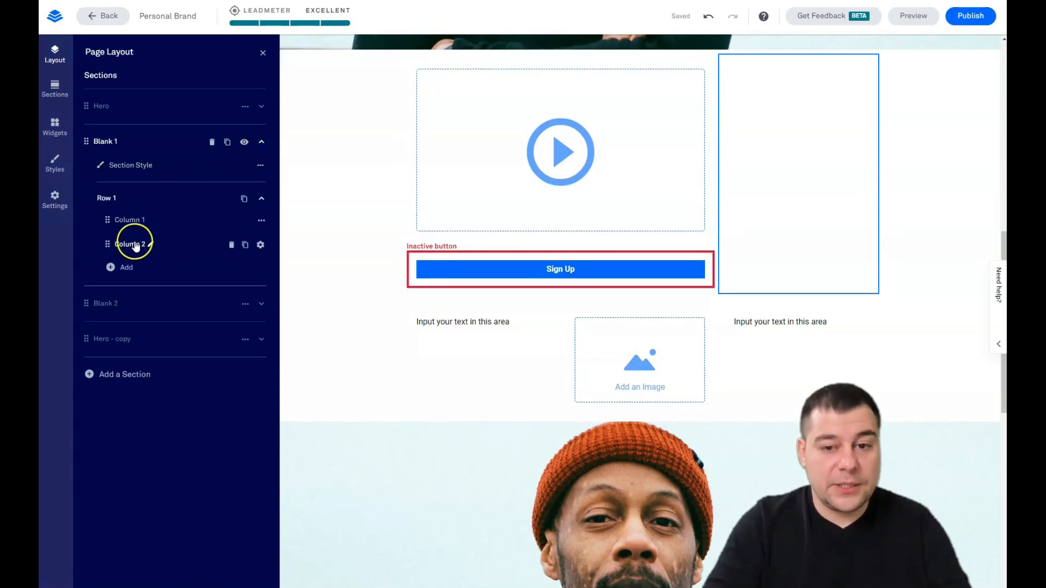
{"action": "mouse_move", "coordinate": [231, 245]}
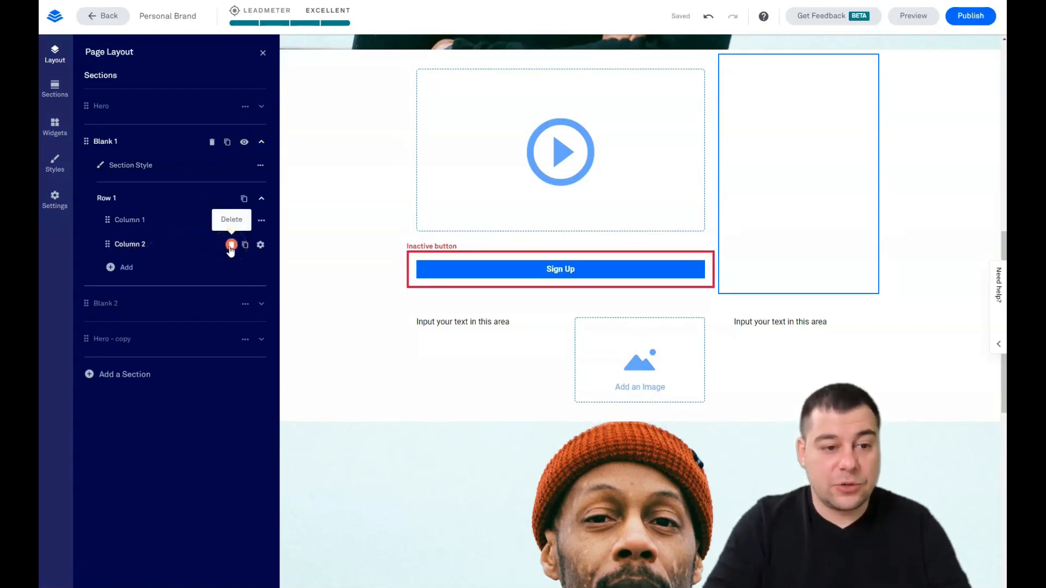
Step: Delete Column 2, then give the column a 75% minimum height and top padding of 10
{"action": "left_click", "coordinate": [231, 245]}
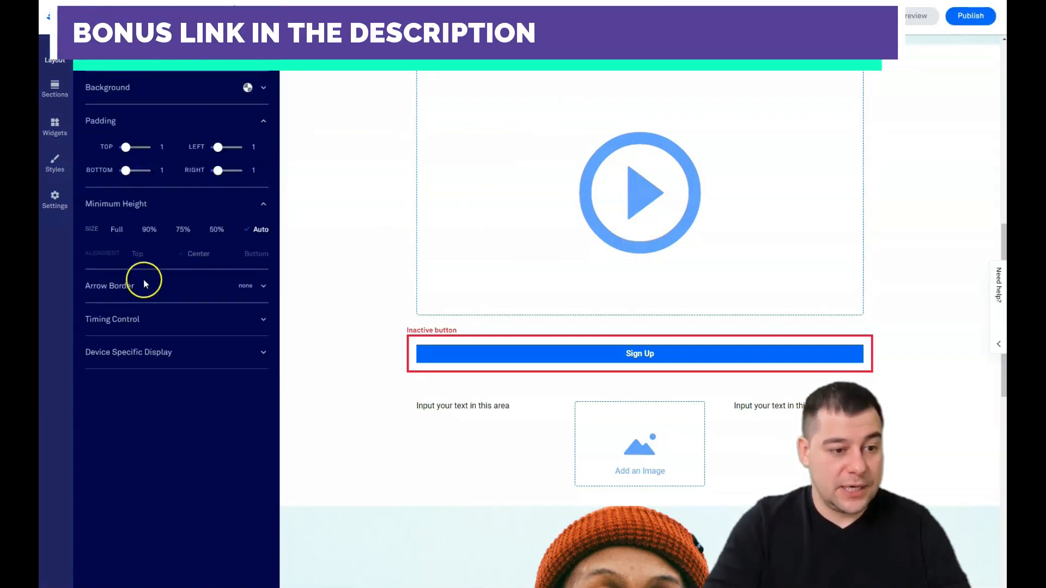
{"action": "left_click", "coordinate": [217, 229]}
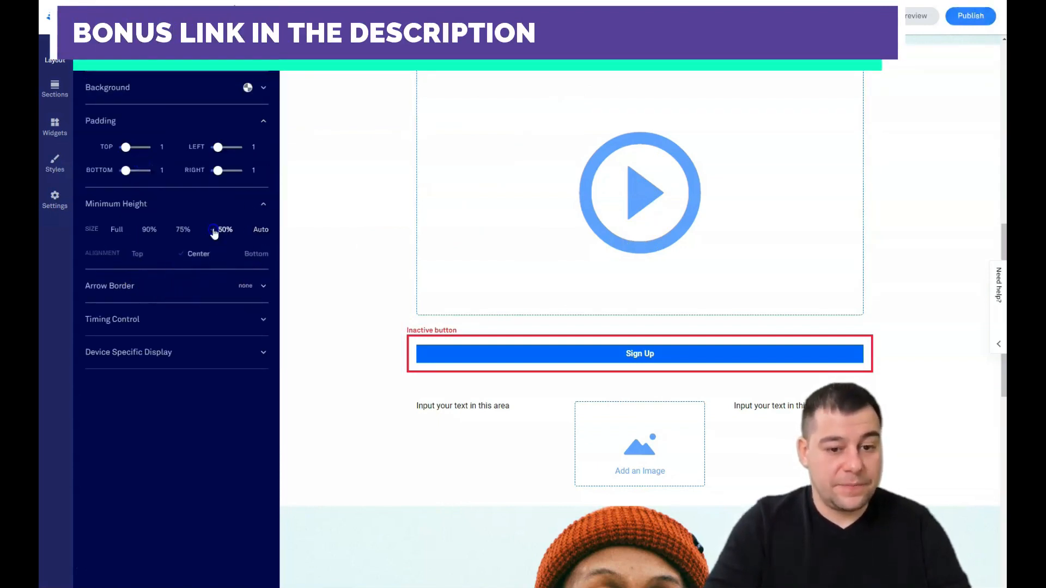
{"action": "left_click", "coordinate": [183, 229]}
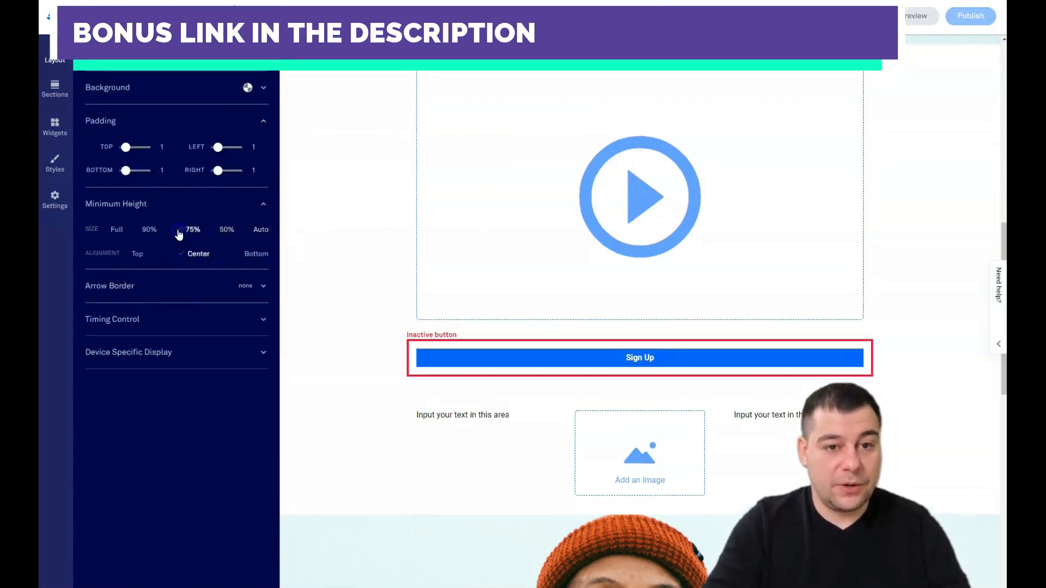
{"action": "left_click_drag", "start_coordinate": [125, 146], "coordinate": [144, 147]}
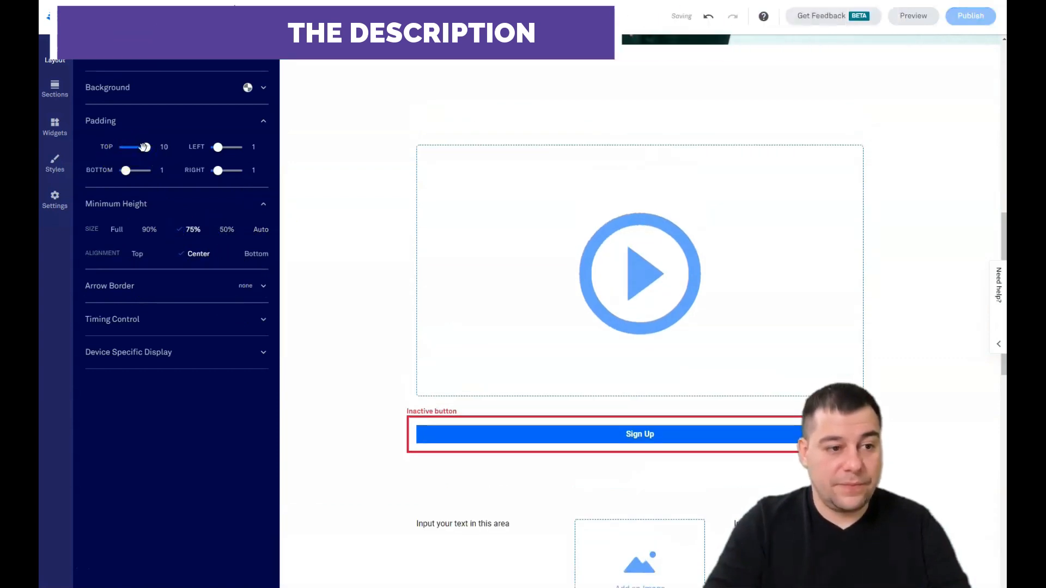
{"action": "left_click_drag", "start_coordinate": [144, 146], "coordinate": [139, 146]}
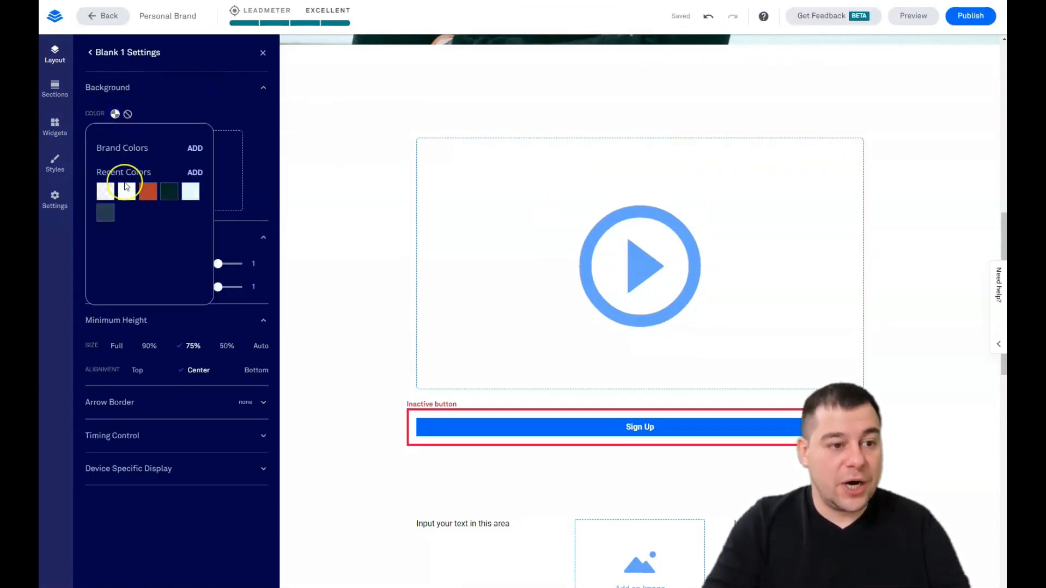
Step: Set Blank 1's background to a custom dark grey and bring up page Styles
{"action": "left_click", "coordinate": [169, 192]}
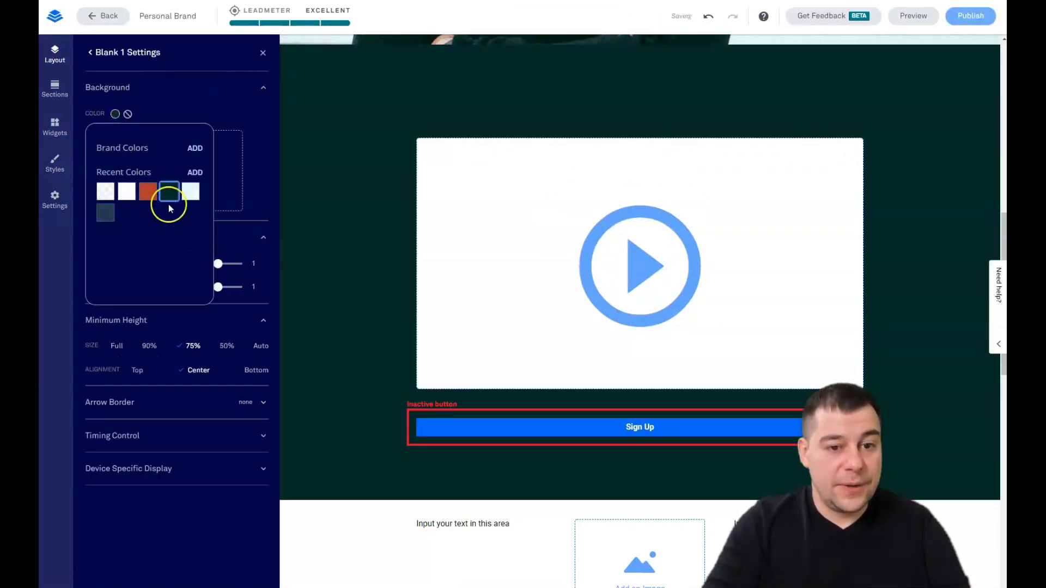
{"action": "left_click", "coordinate": [168, 192]}
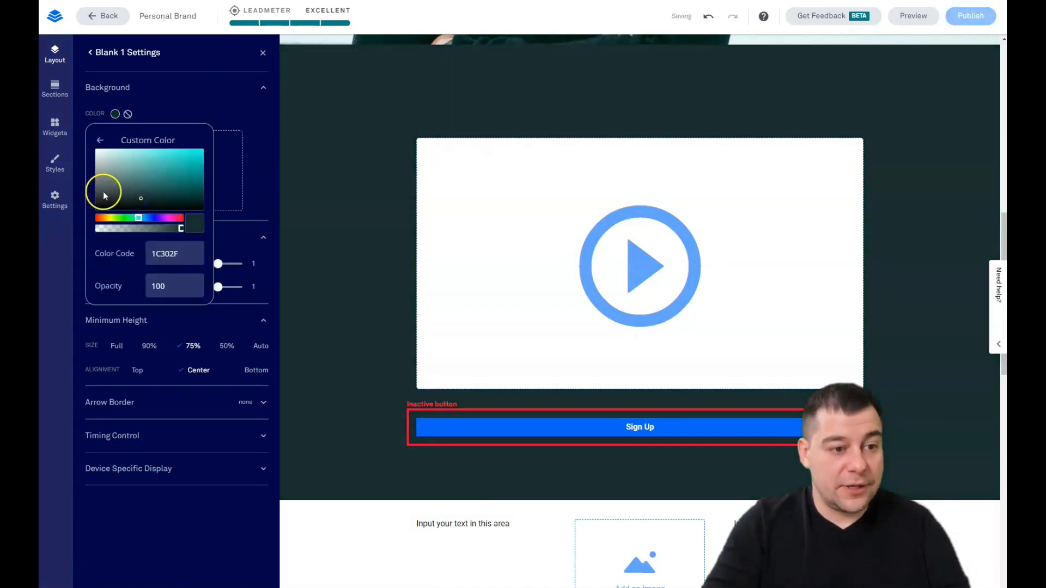
{"action": "left_click_drag", "start_coordinate": [104, 193], "coordinate": [98, 190]}
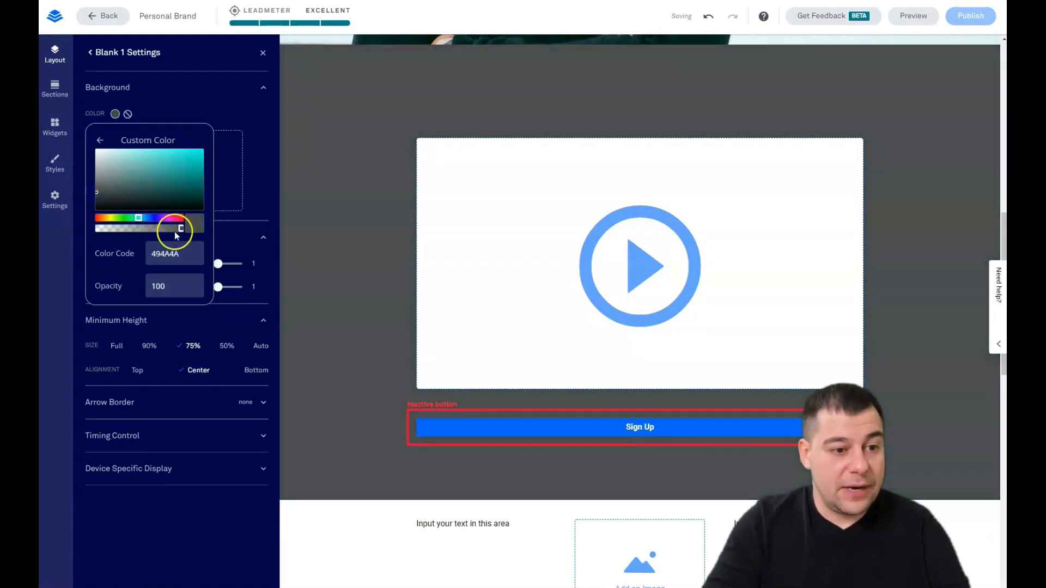
{"action": "left_click_drag", "start_coordinate": [180, 228], "coordinate": [163, 228]}
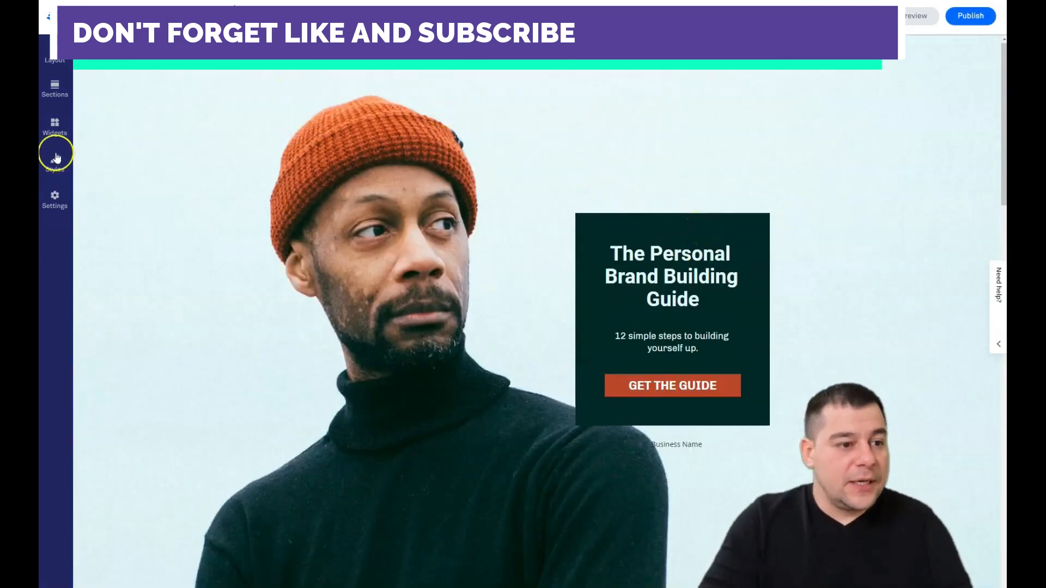
{"action": "left_click", "coordinate": [54, 158]}
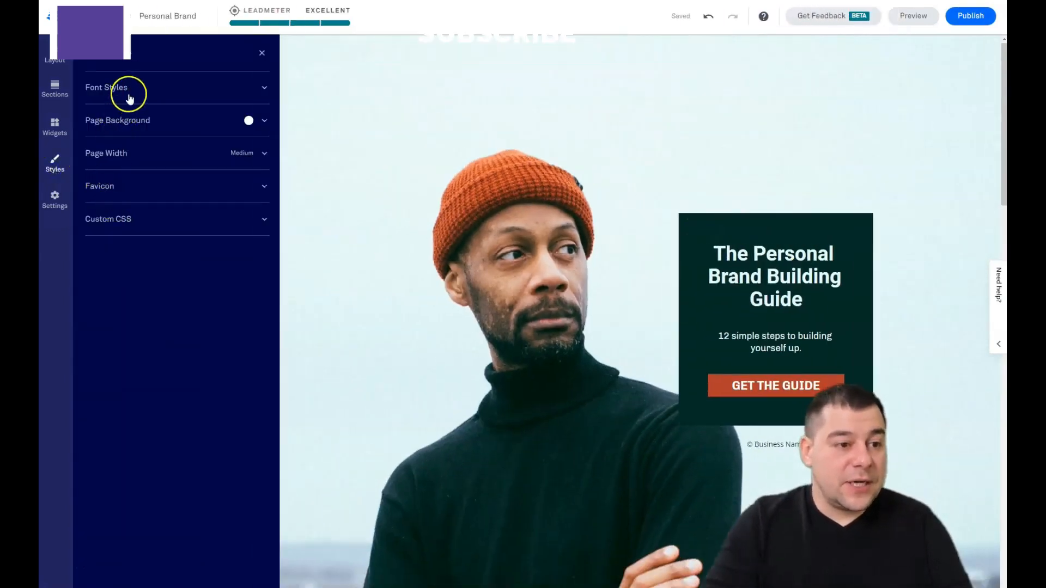
Step: Expand Font Styles to review the Roboto headline, text and countdown fonts
{"action": "left_click", "coordinate": [125, 87]}
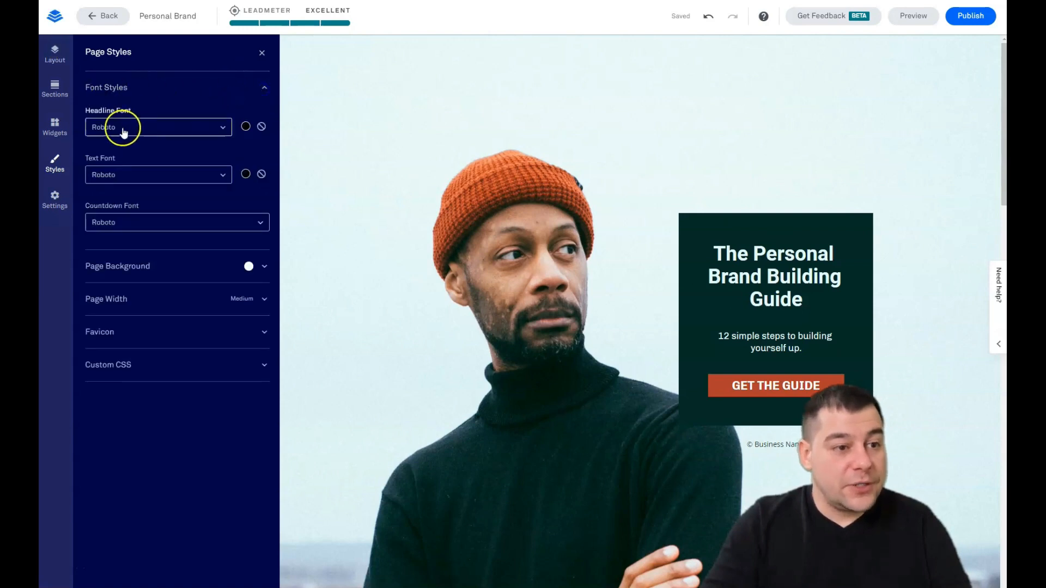
{"action": "mouse_move", "coordinate": [139, 121]}
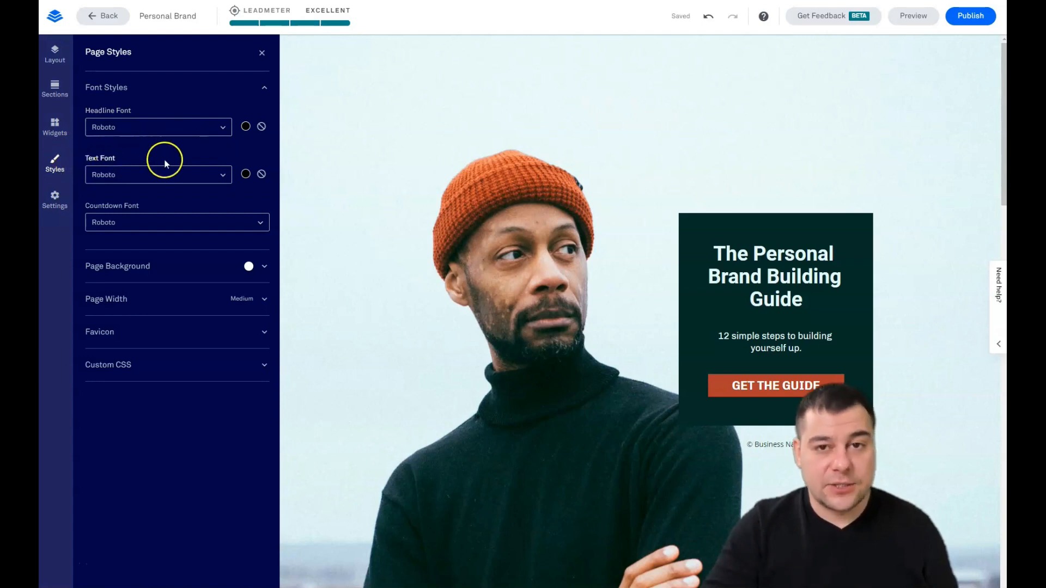
{"action": "mouse_move", "coordinate": [174, 184]}
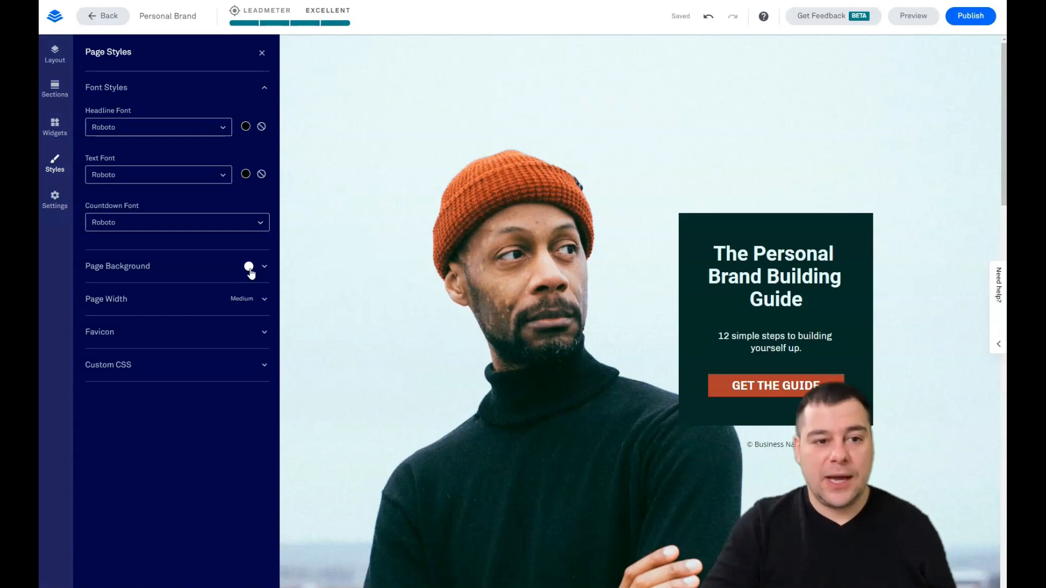
{"action": "scroll", "scroll_direction": "down", "scroll_amount": 3}
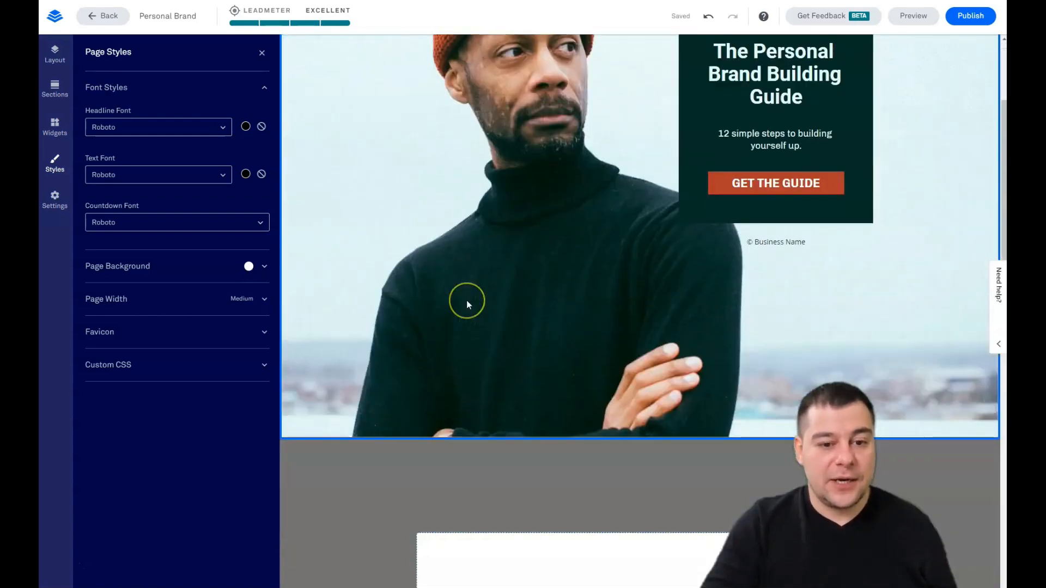
Step: Open the page background image chooser and look through the premium stock images
{"action": "scroll", "scroll_direction": "down", "scroll_amount": 3}
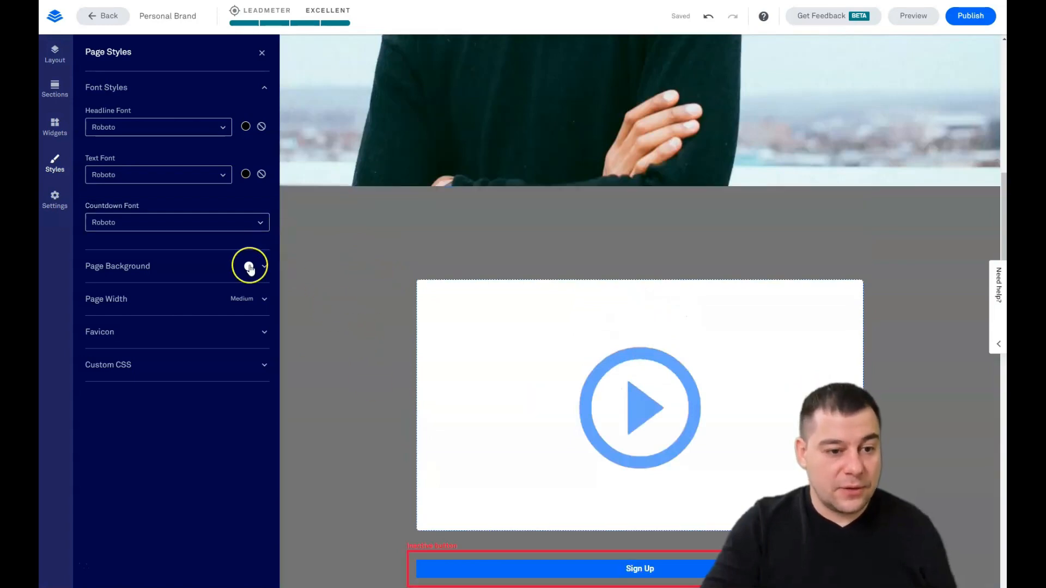
{"action": "left_click", "coordinate": [249, 266]}
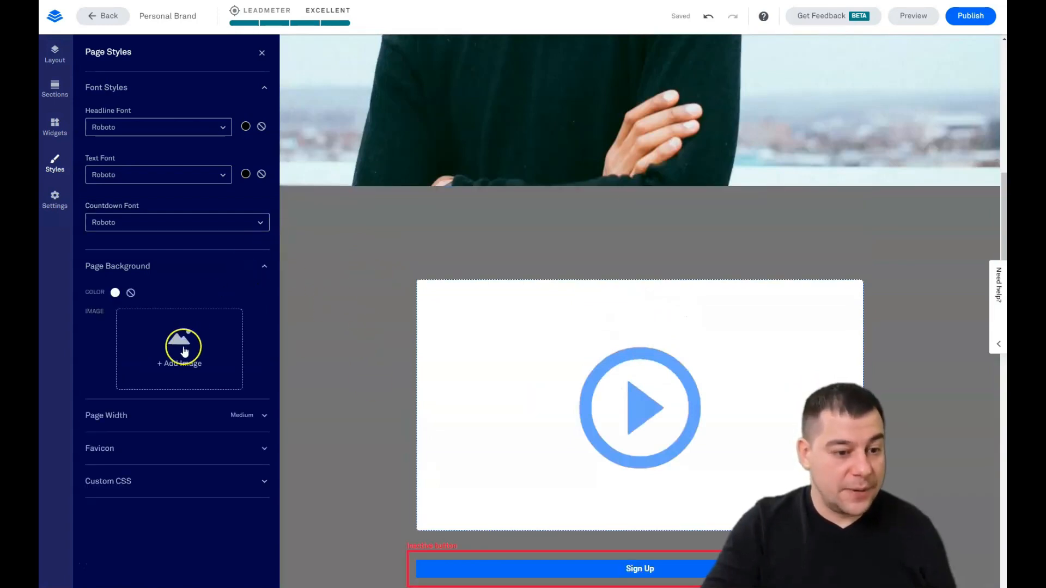
{"action": "left_click", "coordinate": [179, 349]}
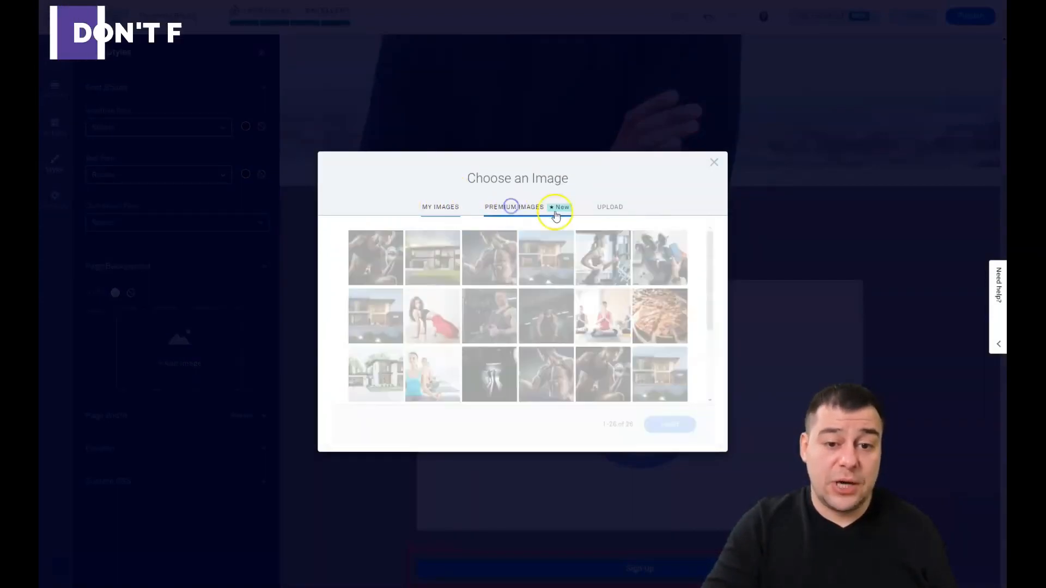
{"action": "left_click", "coordinate": [514, 207]}
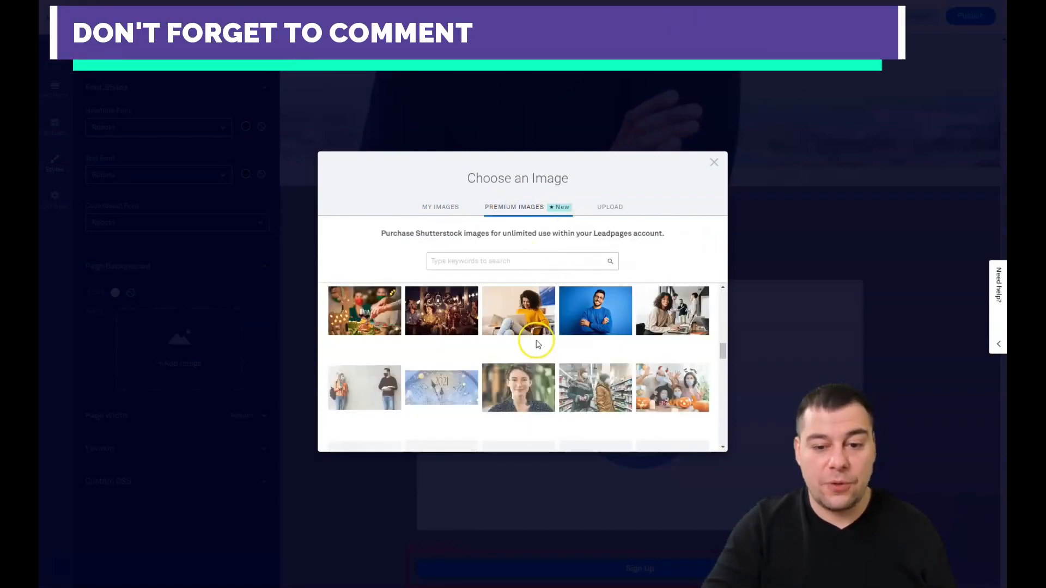
Step: Upload the woman's portrait photo from the computer
{"action": "scroll", "scroll_direction": "down", "scroll_amount": 3}
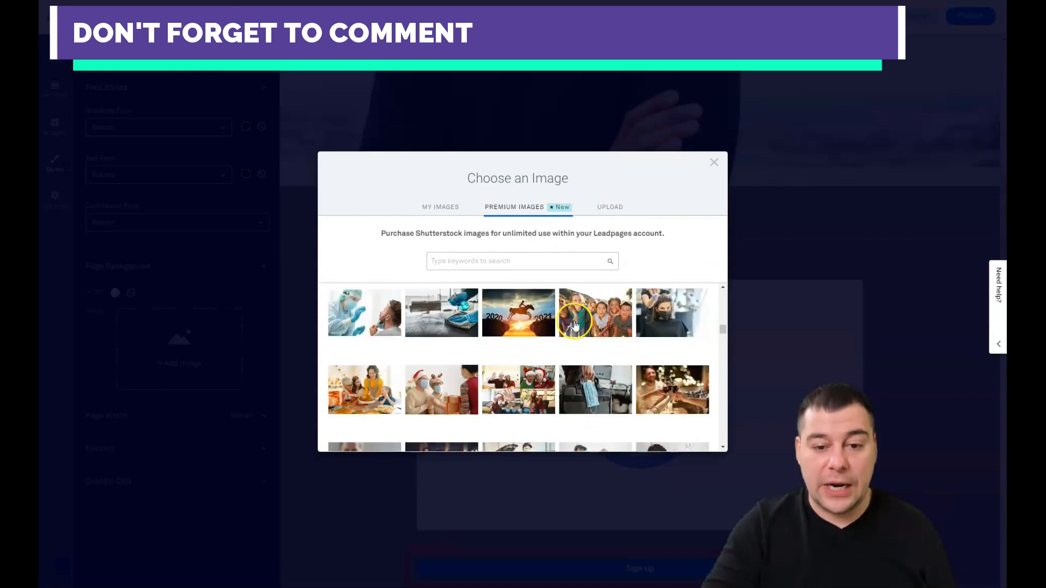
{"action": "scroll", "scroll_direction": "down", "scroll_amount": 3}
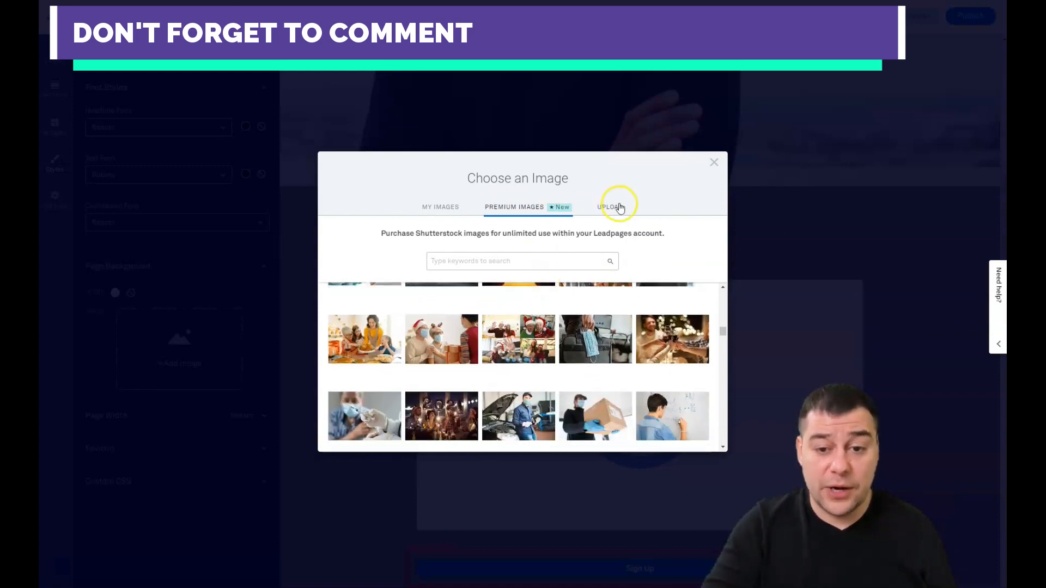
{"action": "left_click", "coordinate": [610, 205]}
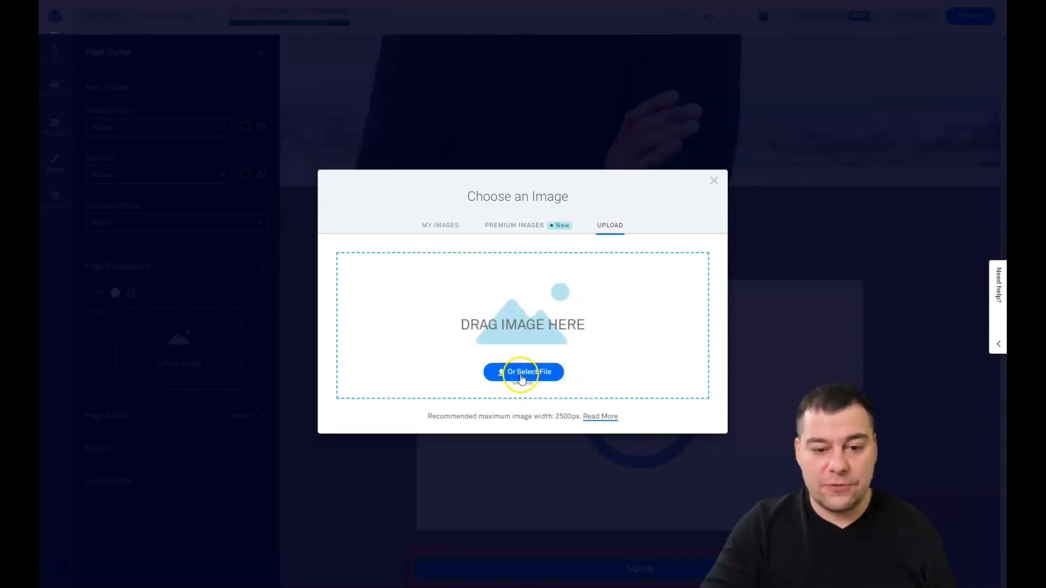
{"action": "left_click", "coordinate": [714, 180]}
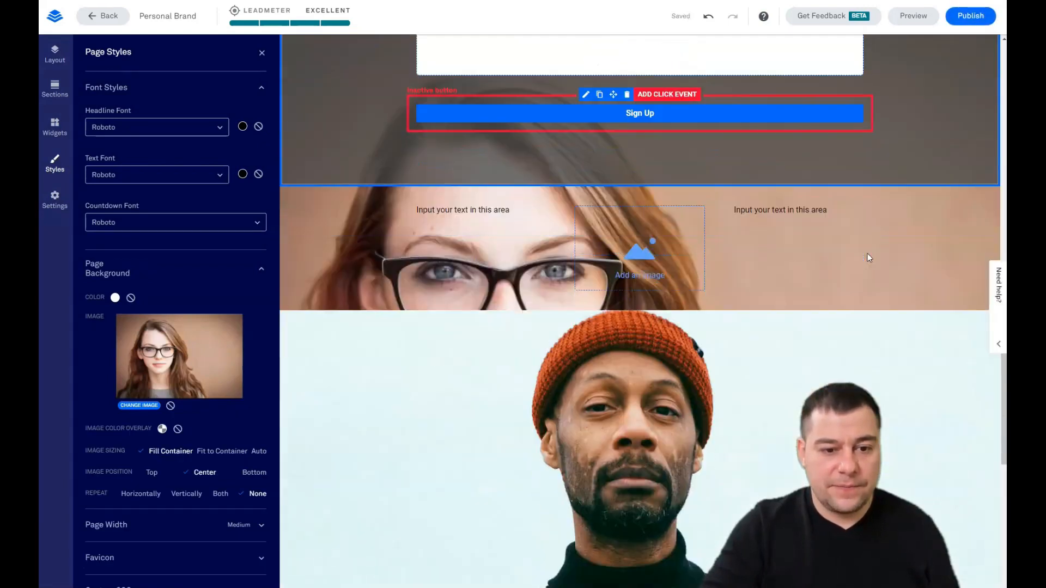
{"action": "scroll", "scroll_direction": "down", "scroll_amount": 3}
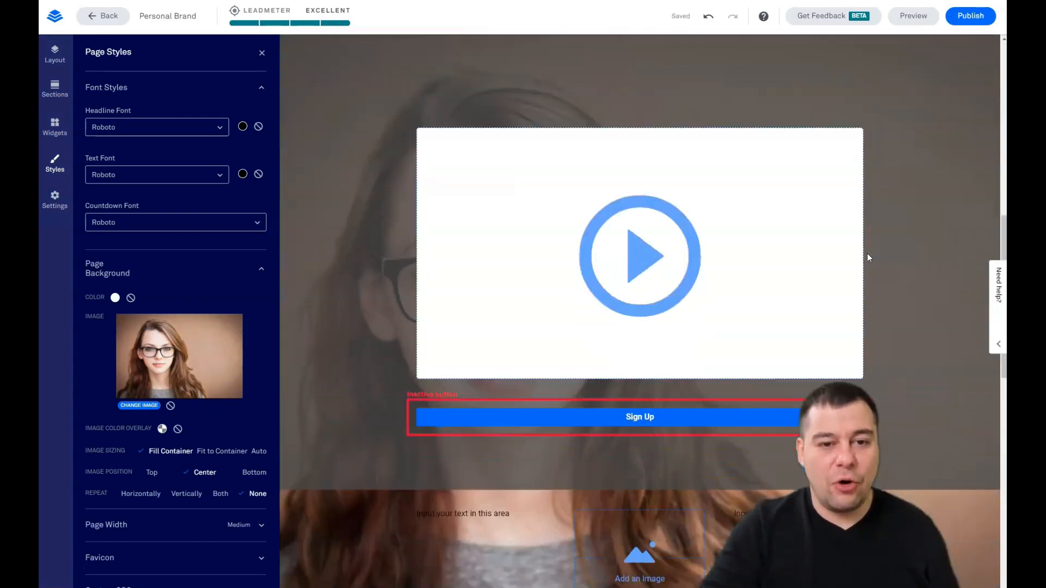
{"action": "scroll", "scroll_direction": "down", "scroll_amount": 3}
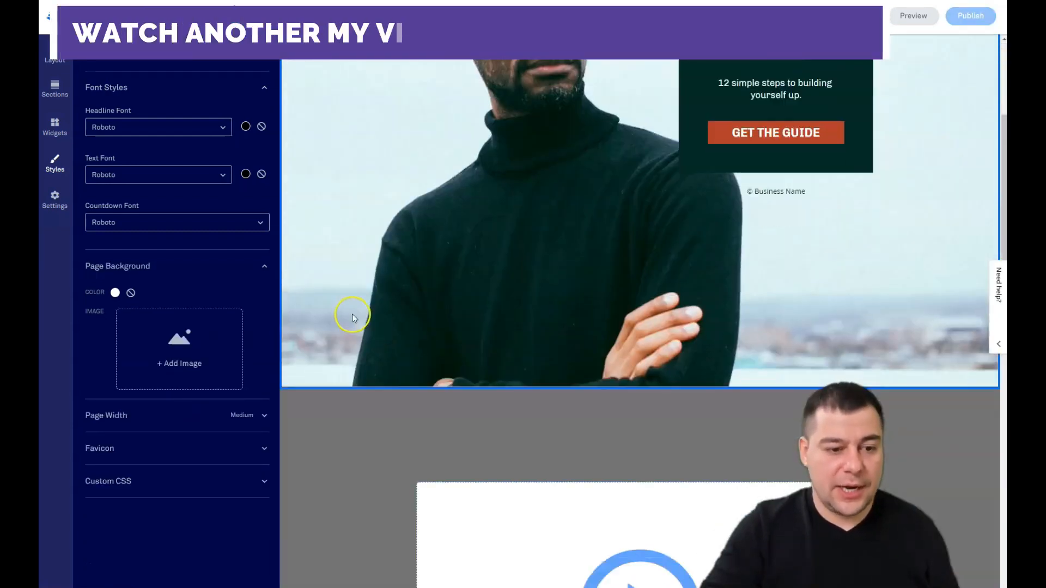
{"action": "scroll", "scroll_direction": "down", "scroll_amount": 3}
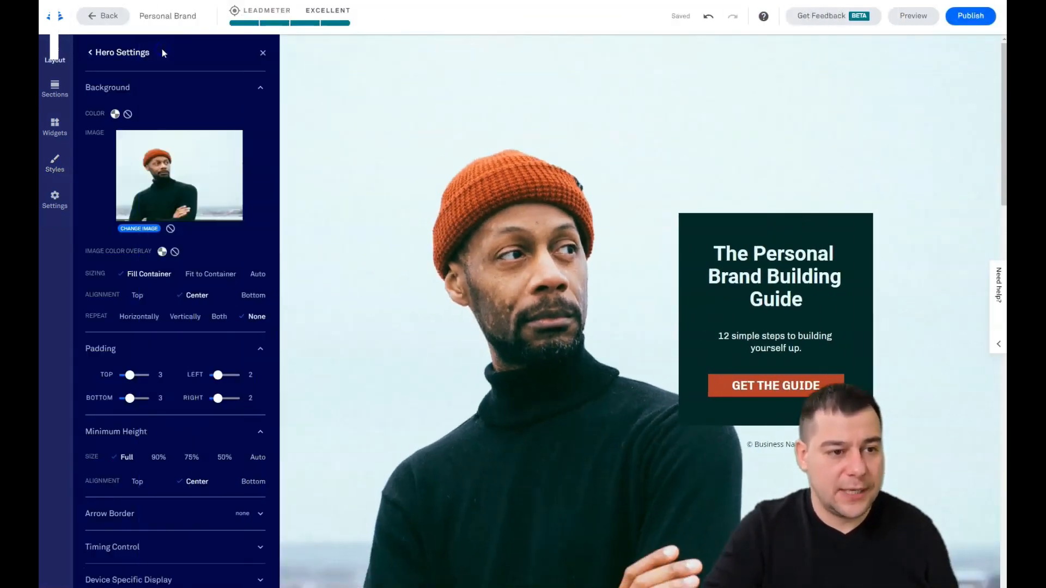
{"action": "mouse_move", "coordinate": [144, 230]}
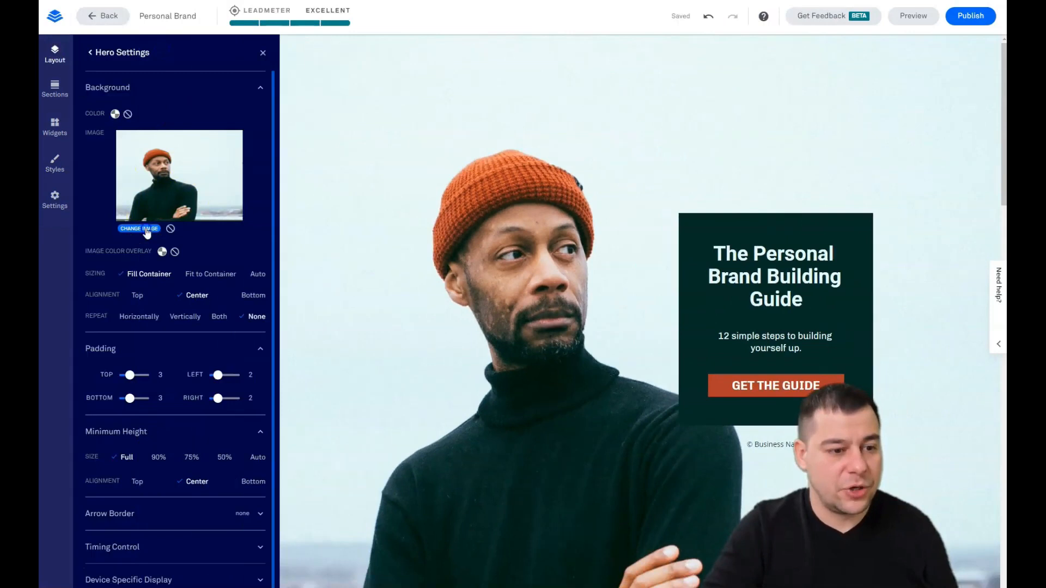
Step: Swap the hero's man photo for the uploaded woman portrait and close Hero Settings
{"action": "left_click", "coordinate": [139, 229]}
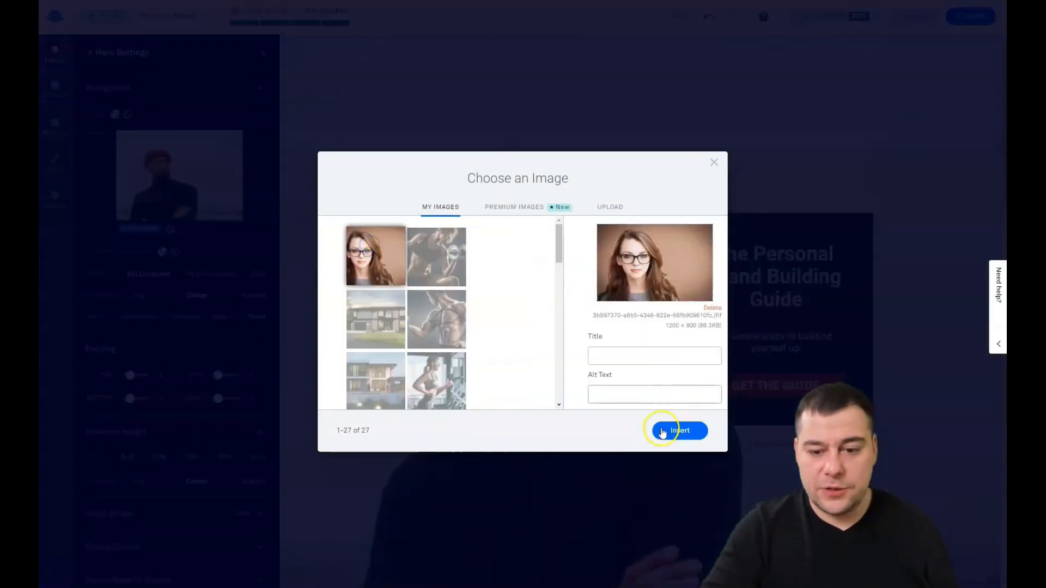
{"action": "left_click", "coordinate": [678, 431]}
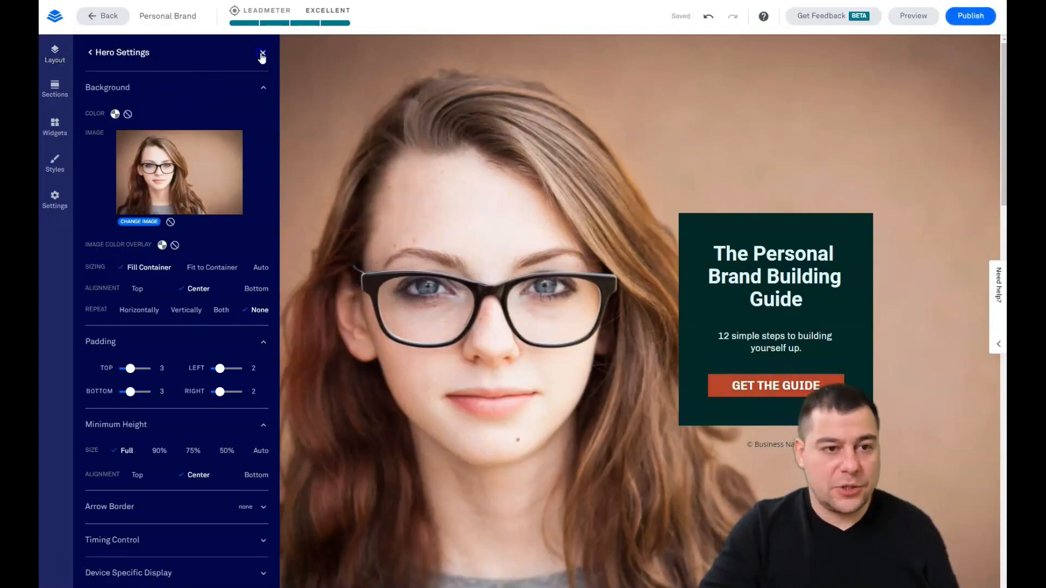
{"action": "left_click", "coordinate": [261, 54]}
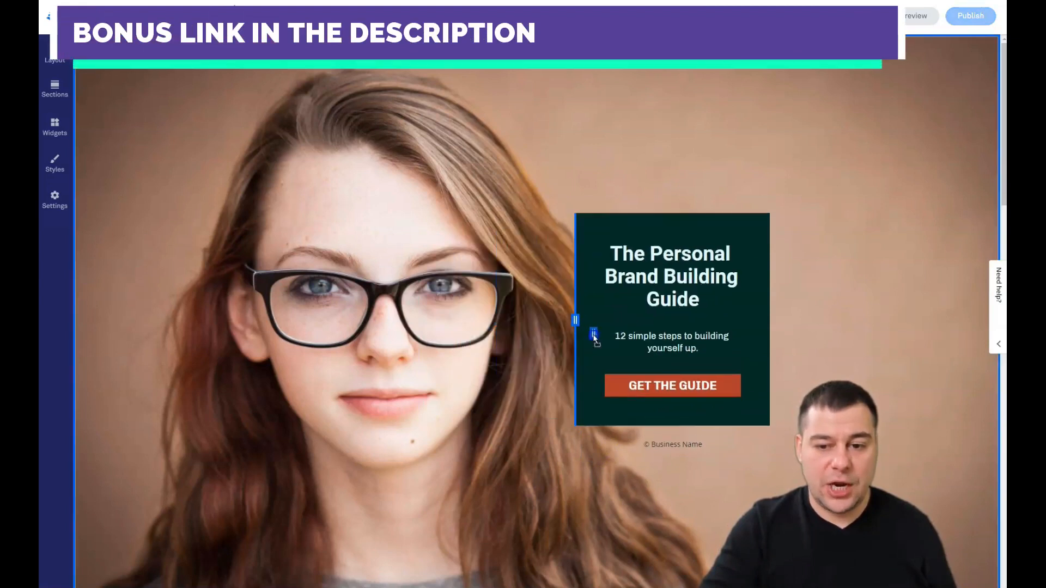
{"action": "left_click_drag", "start_coordinate": [575, 321], "coordinate": [613, 321]}
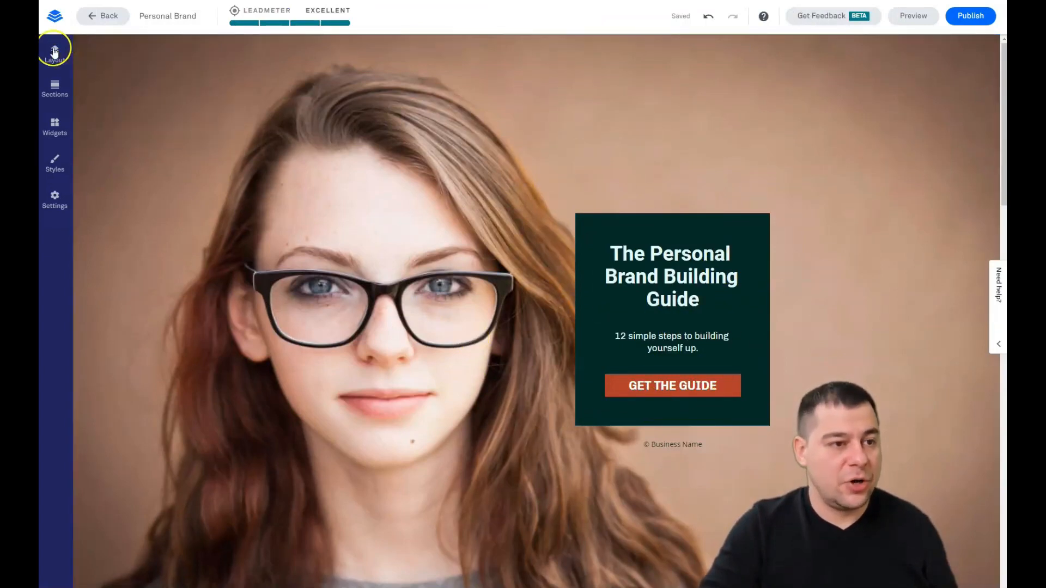
Step: Set the guide box column's background to custom dark brown 2B1804 via Layout > Hero
{"action": "left_click", "coordinate": [53, 52]}
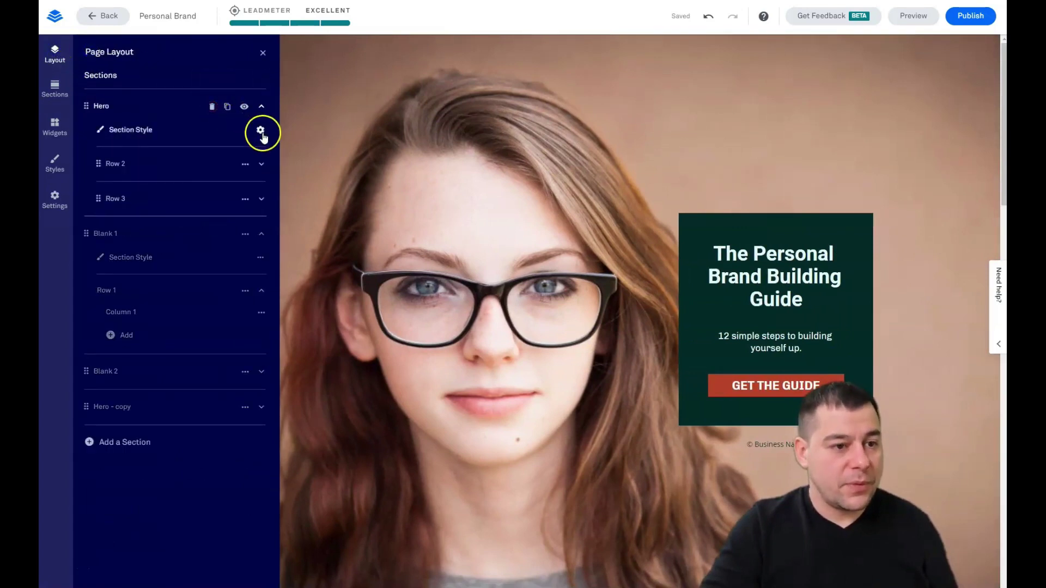
{"action": "mouse_move", "coordinate": [136, 199]}
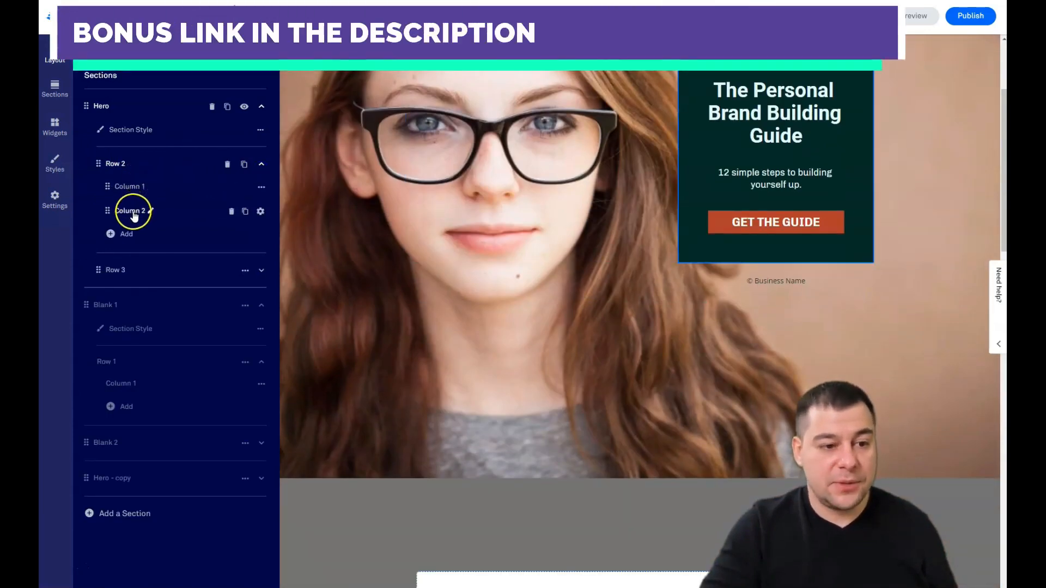
{"action": "mouse_move", "coordinate": [236, 221]}
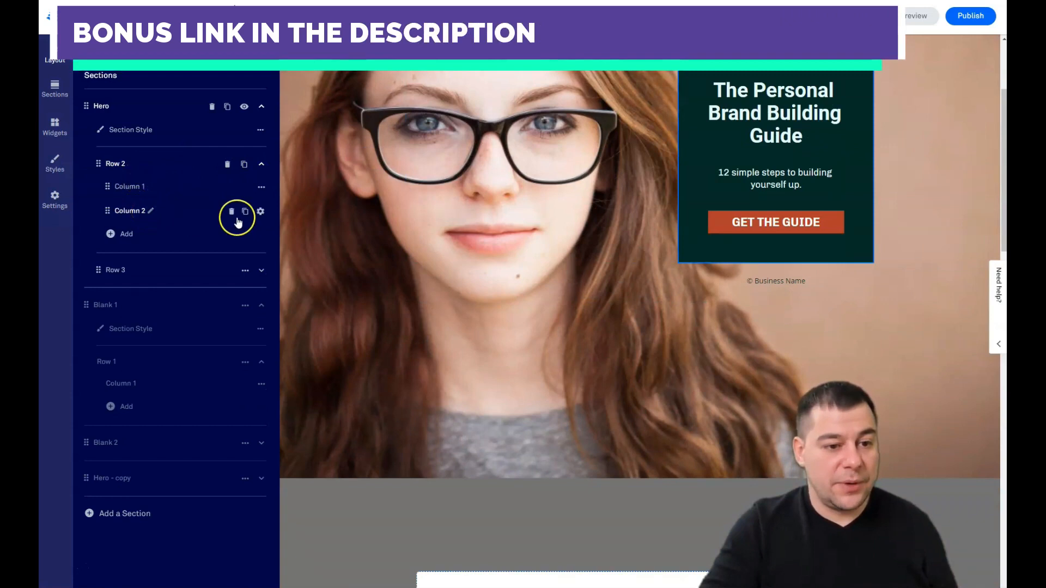
{"action": "left_click", "coordinate": [261, 211]}
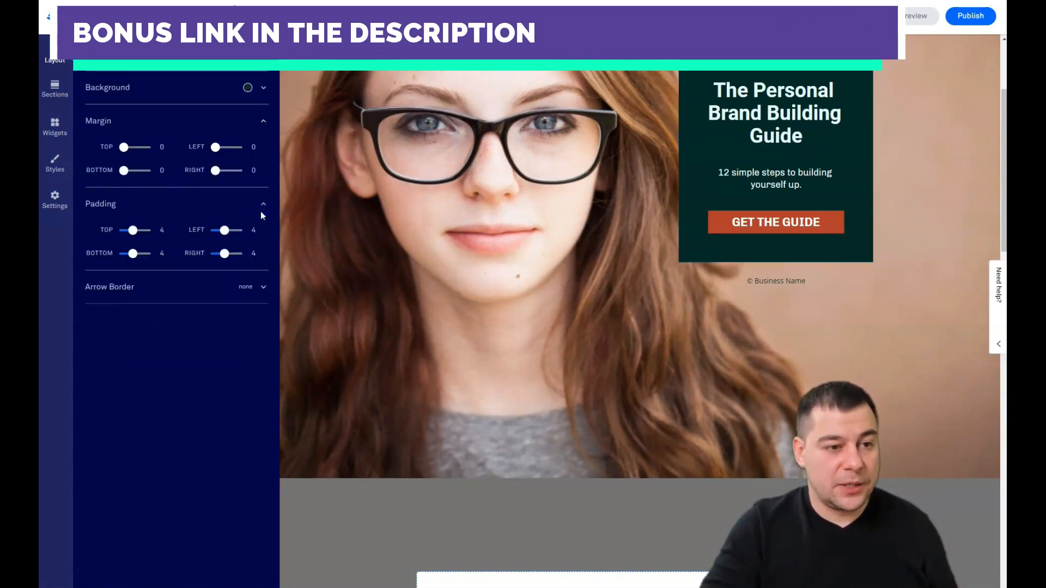
{"action": "left_click", "coordinate": [247, 88]}
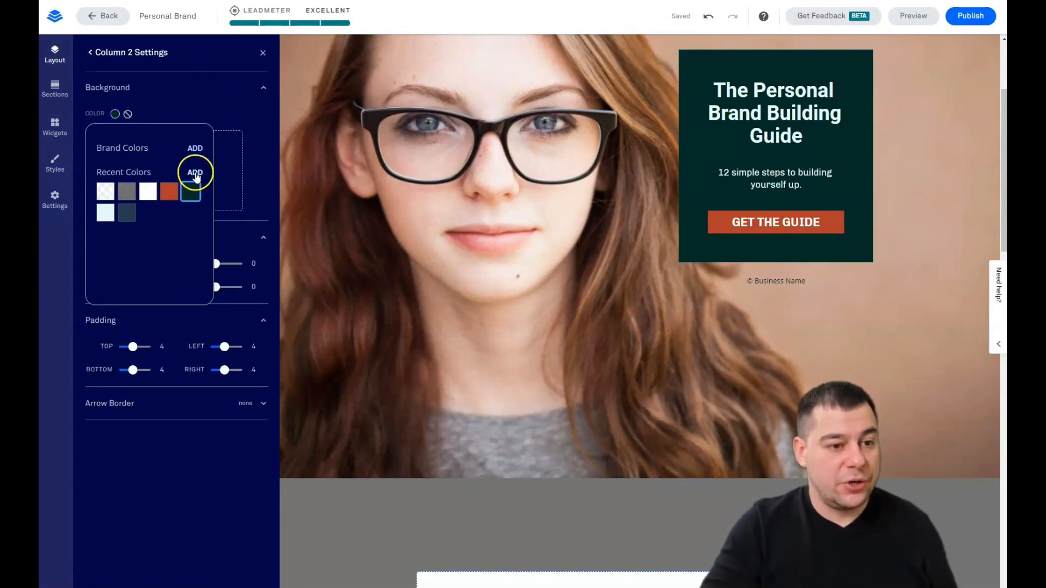
{"action": "left_click", "coordinate": [194, 172]}
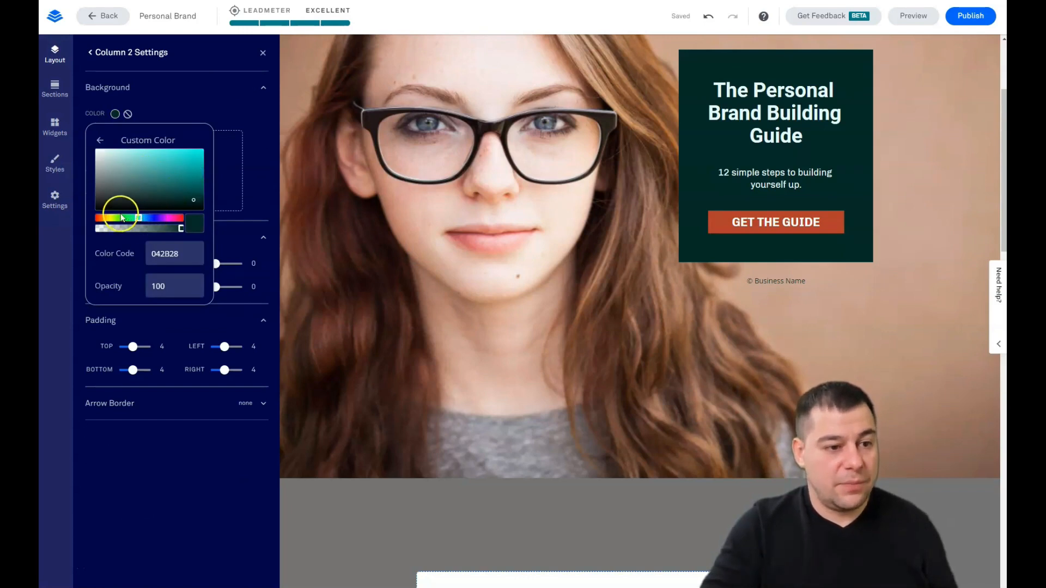
{"action": "left_click", "coordinate": [168, 176]}
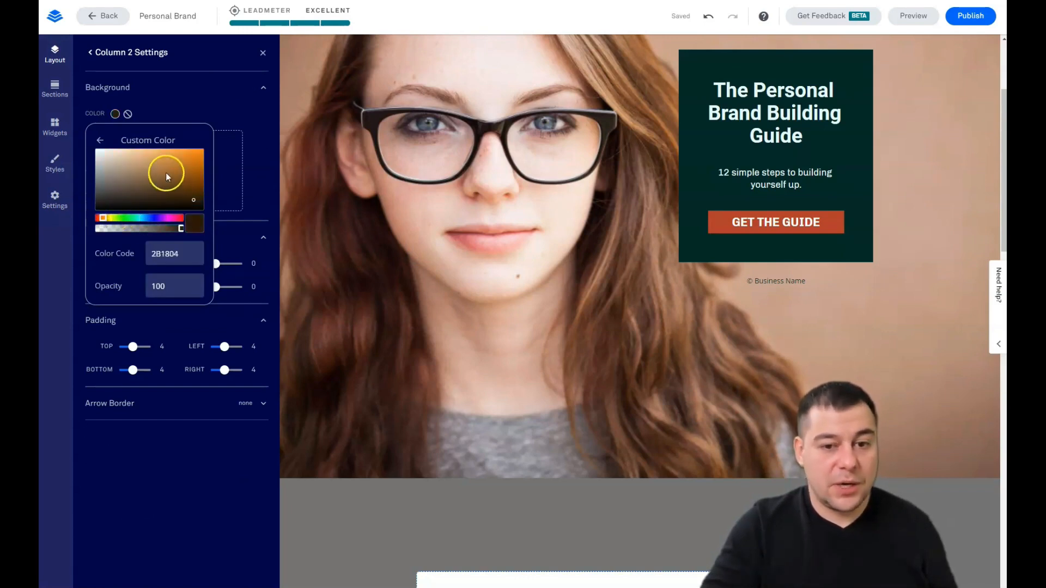
{"action": "left_click", "coordinate": [161, 187]}
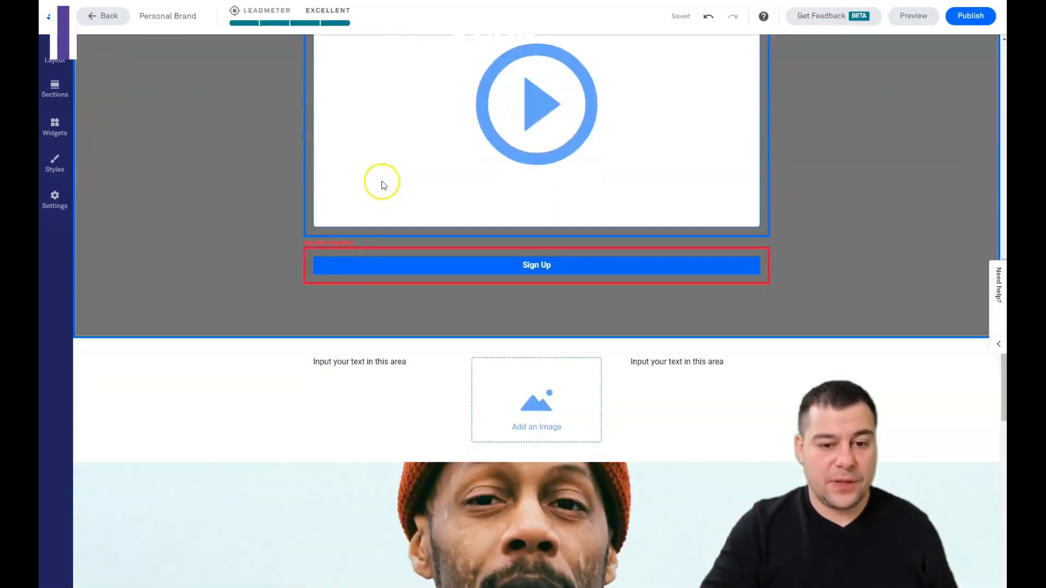
Step: Delete the empty Blank 2 section and the duplicate Hero - copy section
{"action": "left_click", "coordinate": [119, 345]}
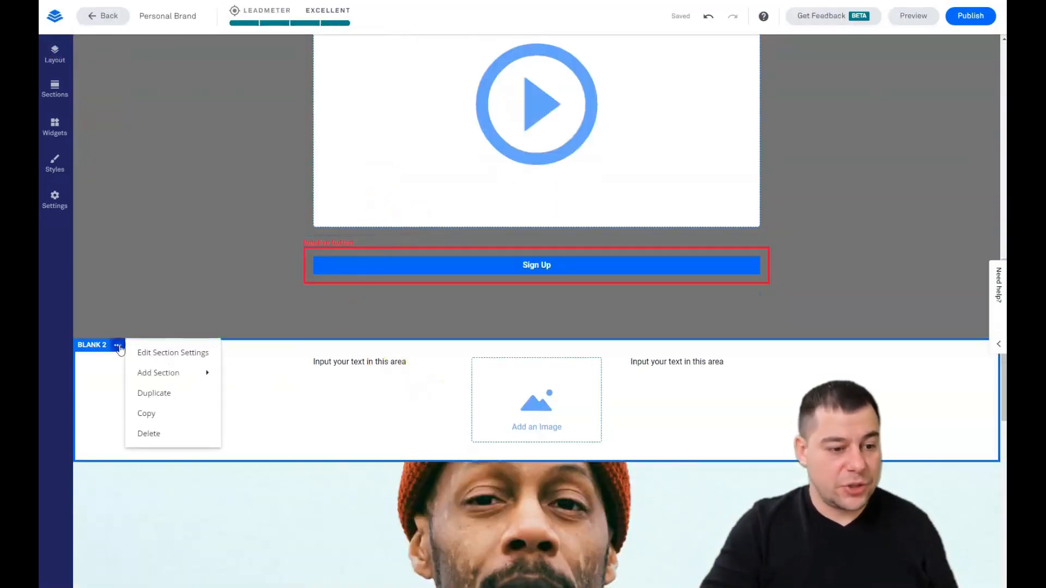
{"action": "left_click", "coordinate": [148, 434]}
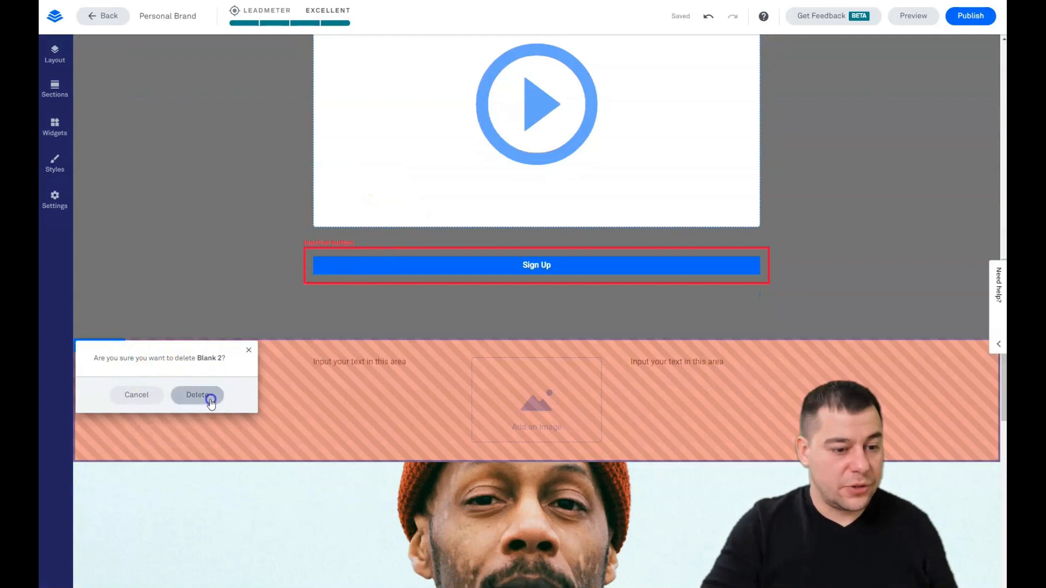
{"action": "left_click", "coordinate": [197, 395]}
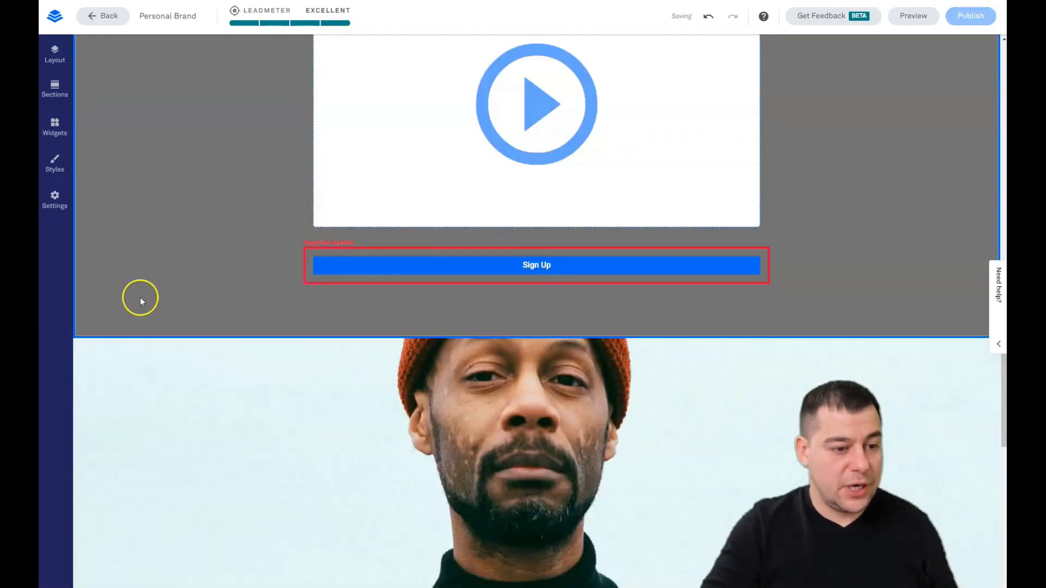
{"action": "scroll", "scroll_direction": "down", "scroll_amount": 3}
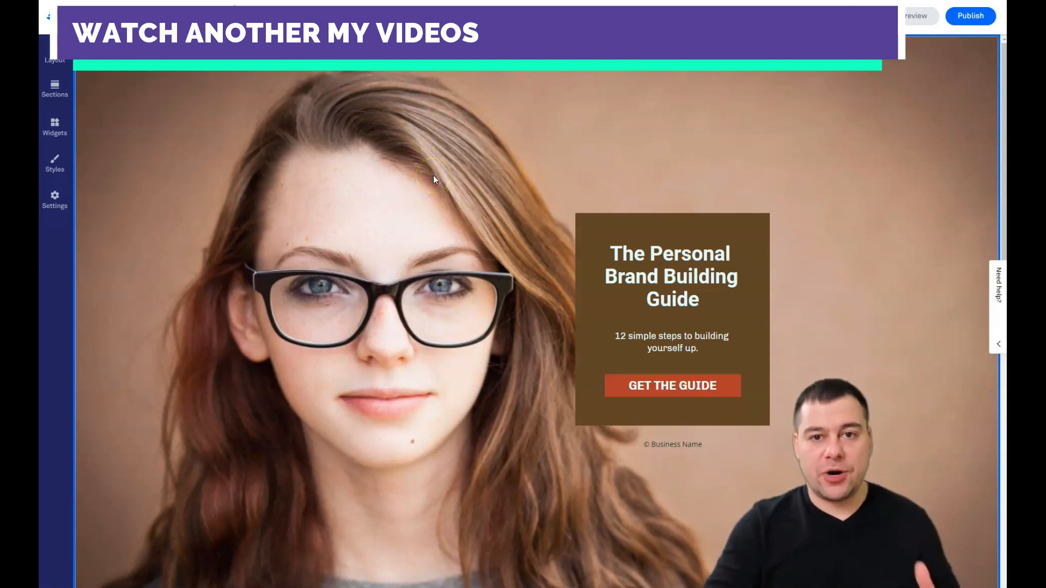
{"action": "left_click", "coordinate": [672, 347]}
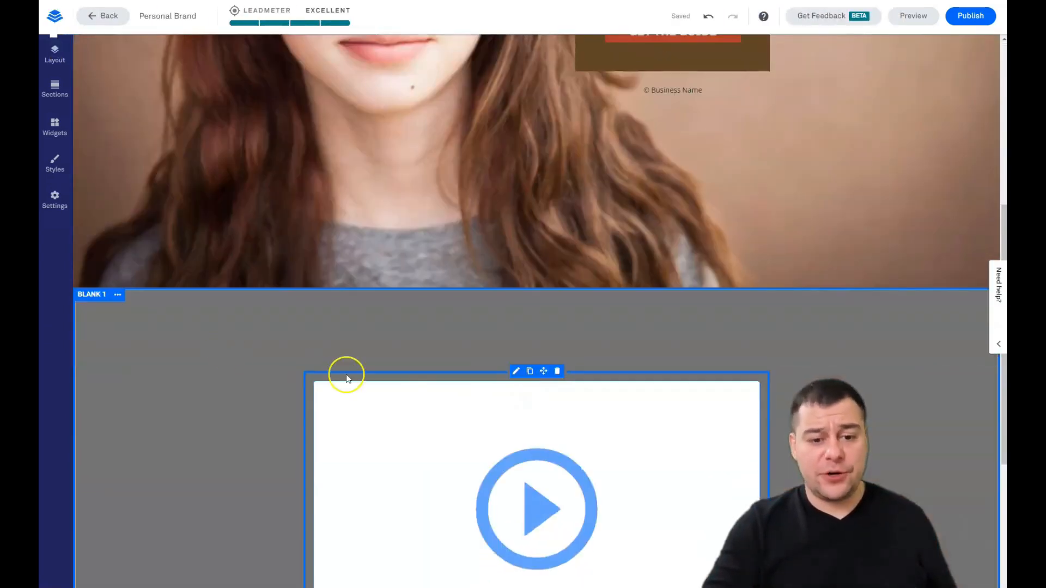
{"action": "scroll", "scroll_direction": "down", "scroll_amount": 3}
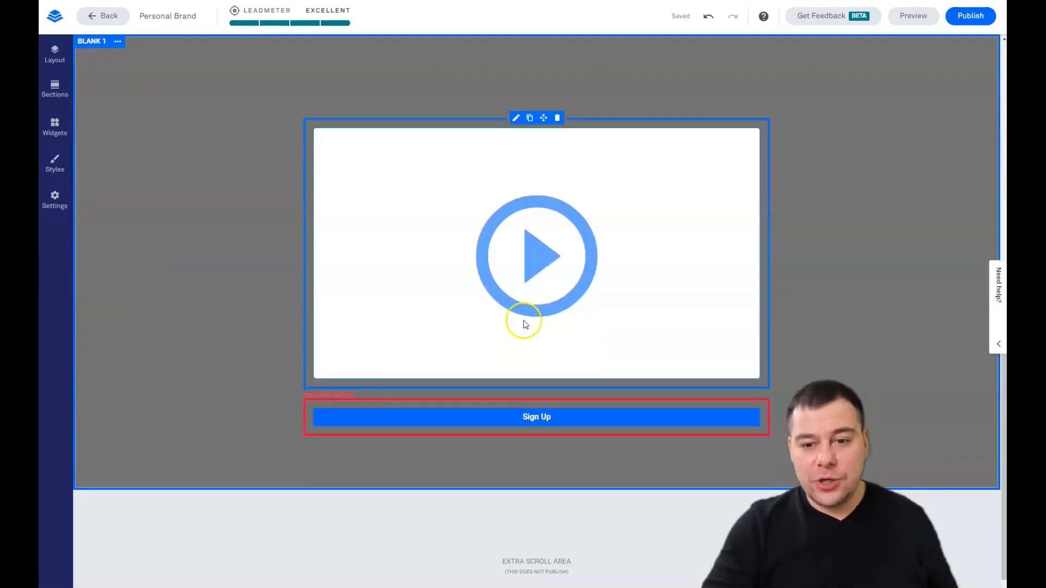
{"action": "scroll", "scroll_direction": "down", "scroll_amount": 3}
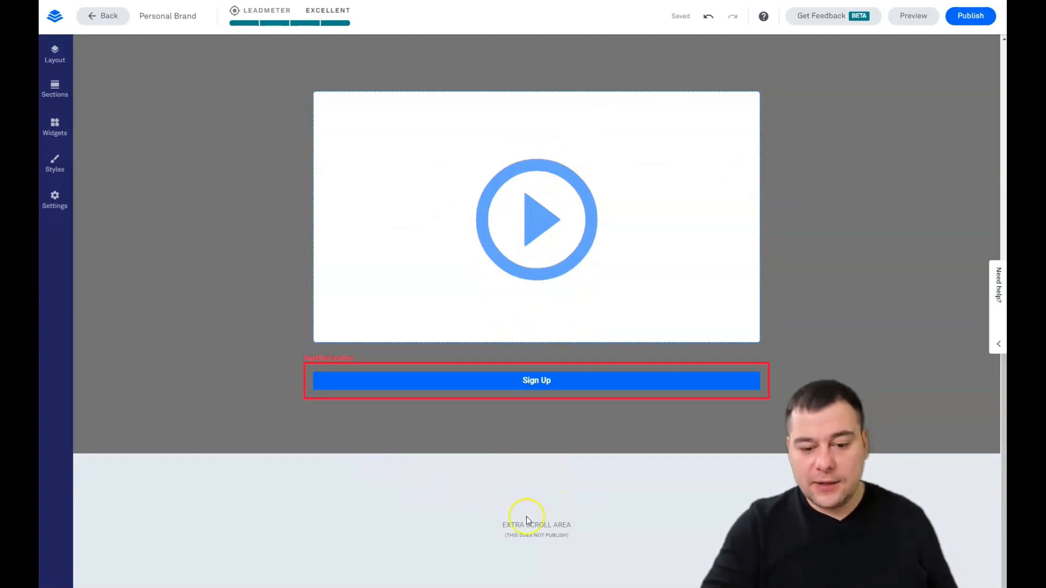
{"action": "mouse_move", "coordinate": [54, 93]}
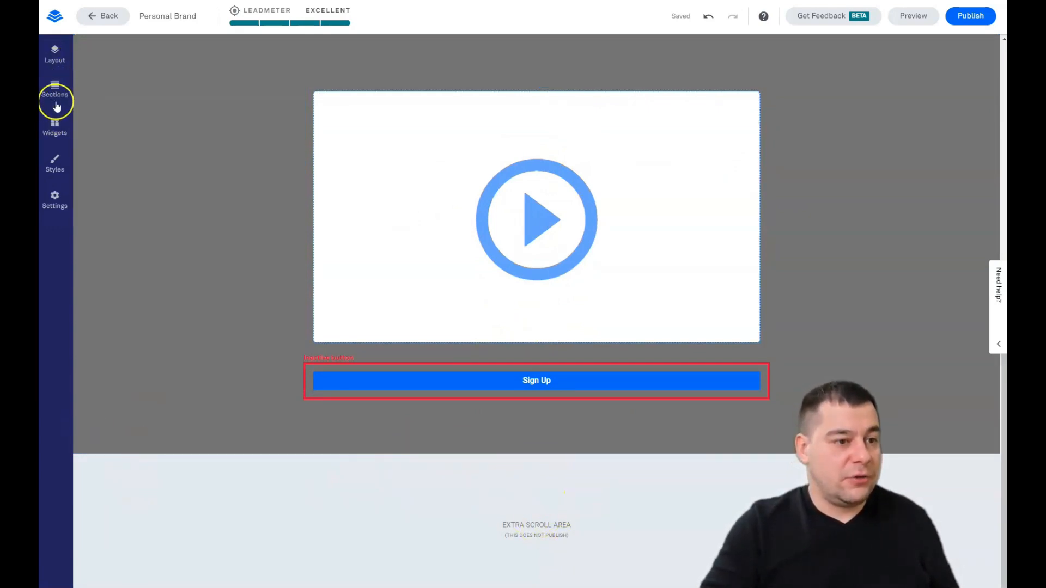
Step: Add the Blank single-column layout from Sections, then show the Widgets list
{"action": "left_click", "coordinate": [54, 92]}
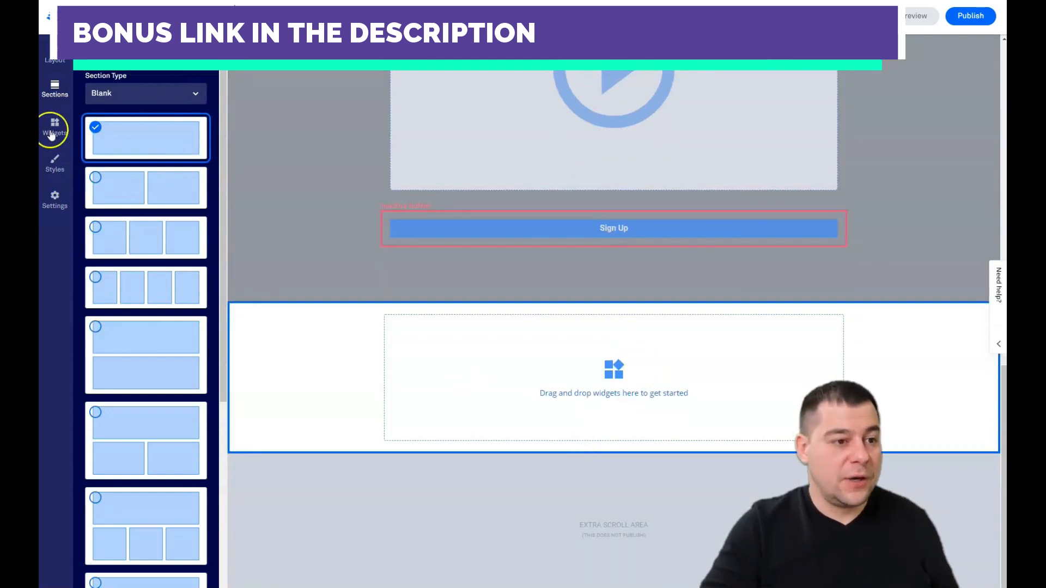
{"action": "left_click", "coordinate": [54, 131]}
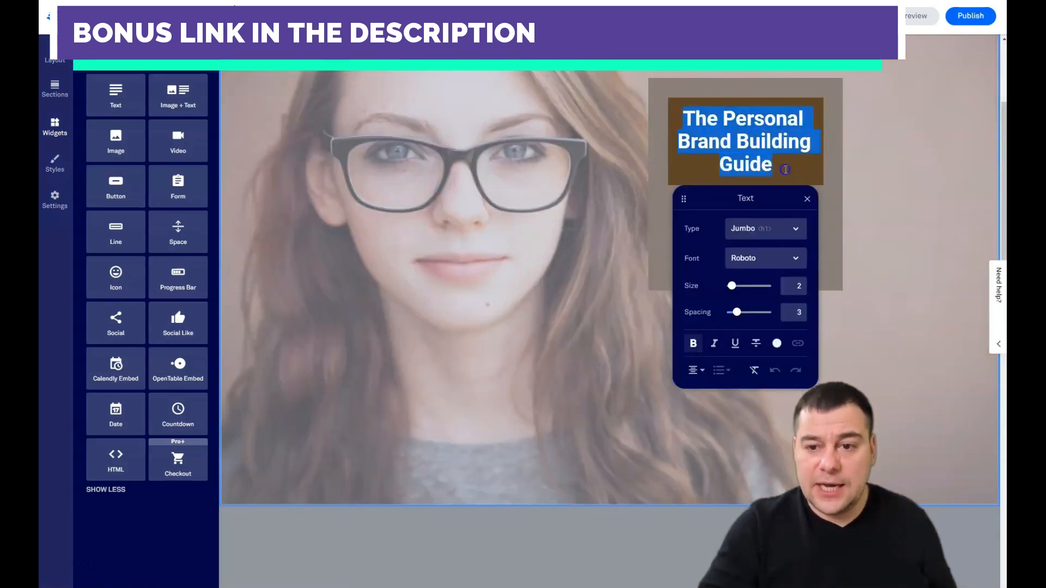
Step: Set the guide headline's text size to 4 and line spacing to 5, then close text settings
{"action": "left_click_drag", "start_coordinate": [732, 285], "coordinate": [742, 286]}
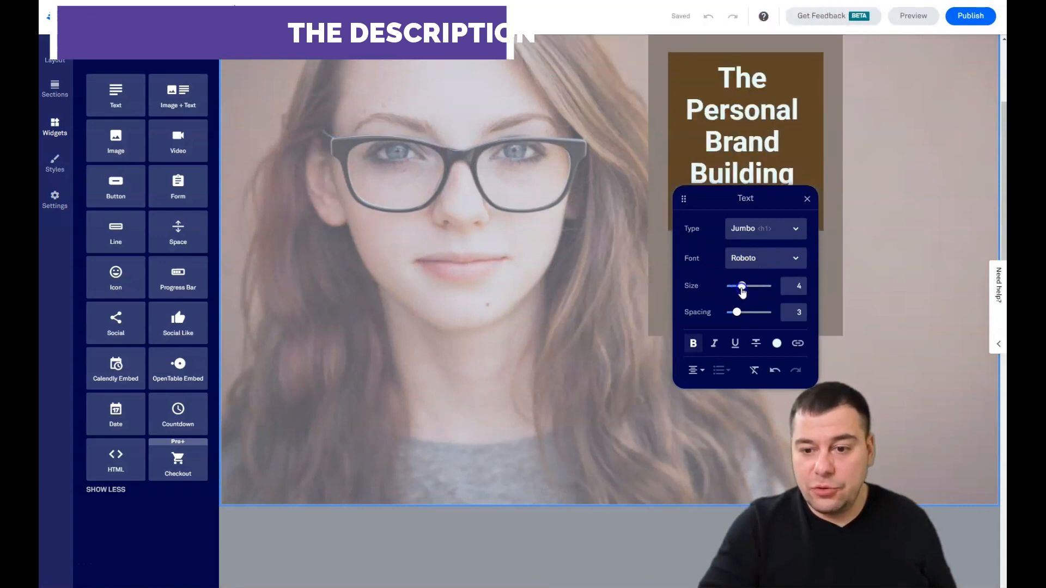
{"action": "left_click_drag", "start_coordinate": [740, 285], "coordinate": [736, 286]}
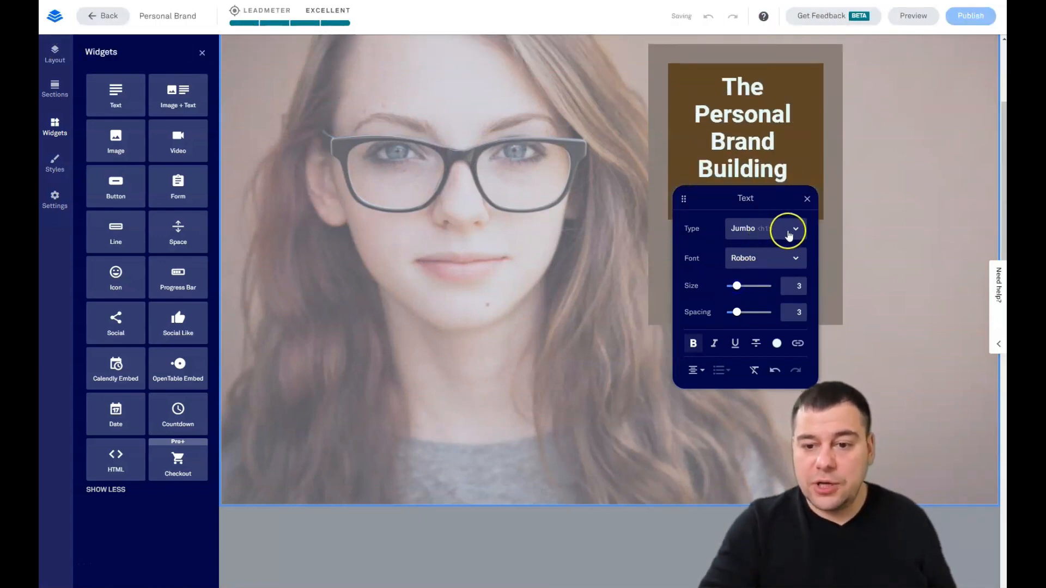
{"action": "left_click", "coordinate": [794, 229]}
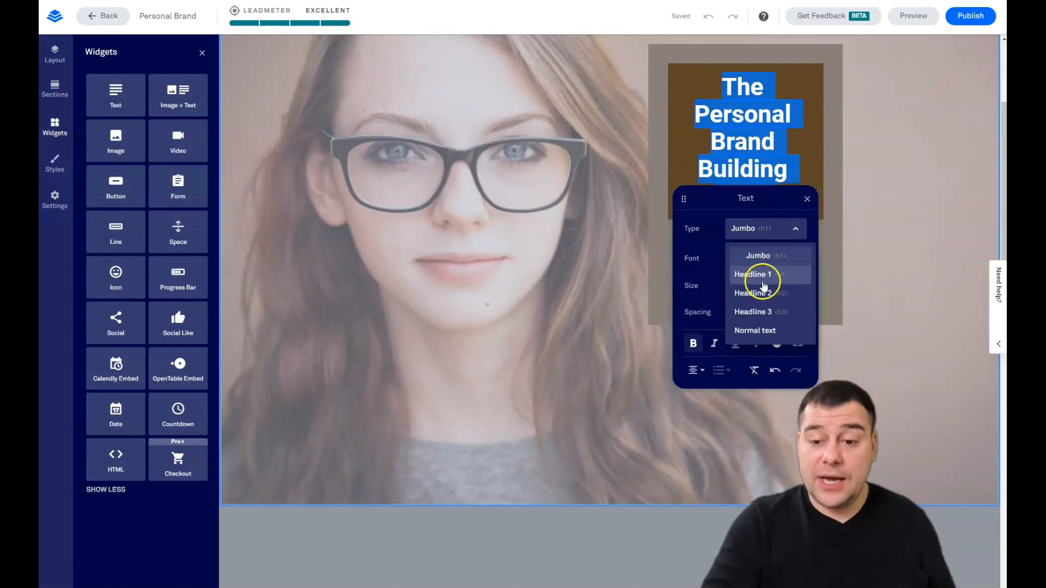
{"action": "mouse_move", "coordinate": [768, 331]}
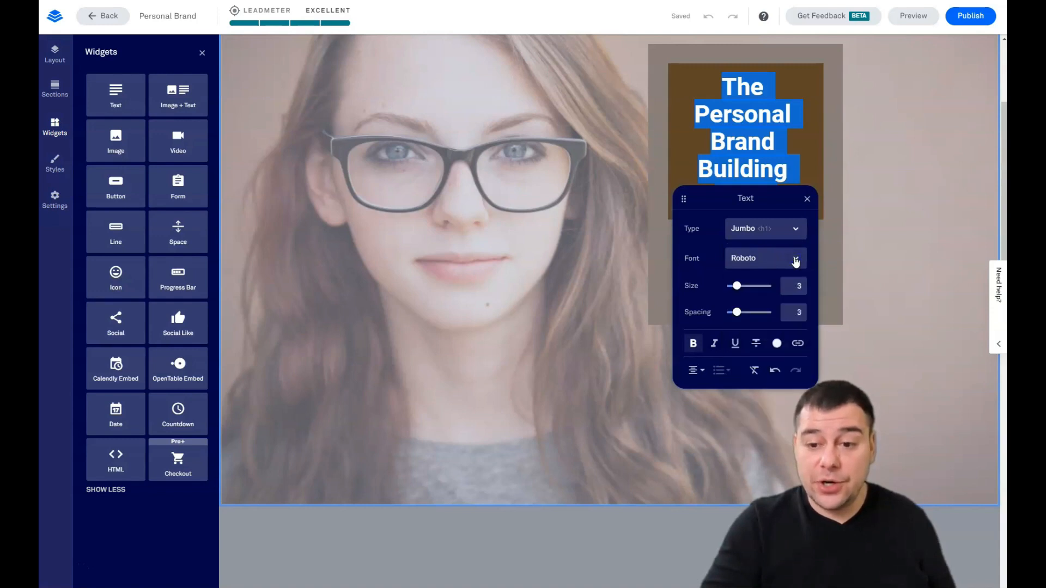
{"action": "left_click_drag", "start_coordinate": [737, 285], "coordinate": [744, 285]}
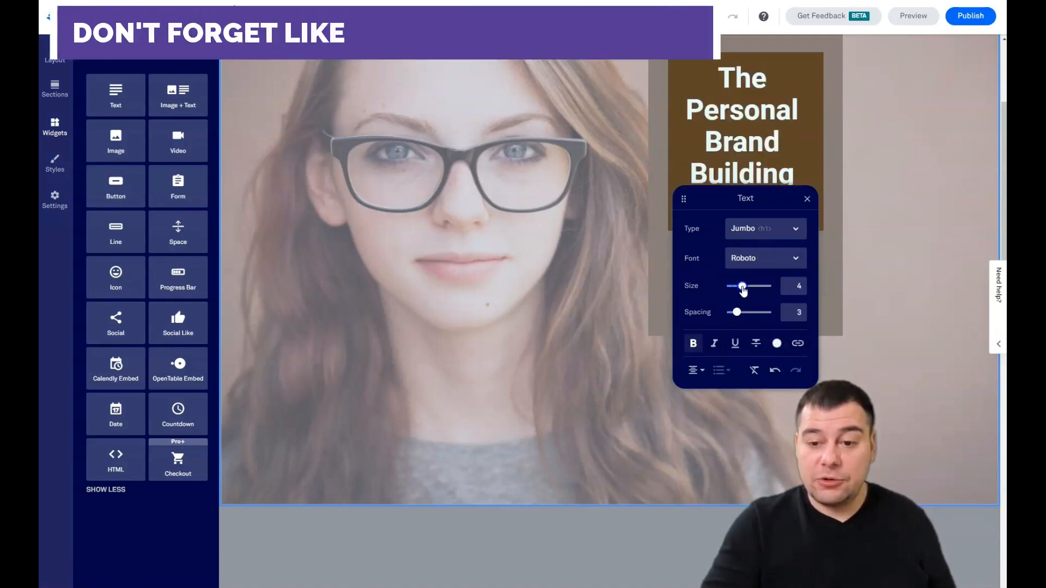
{"action": "left_click_drag", "start_coordinate": [736, 312], "coordinate": [746, 312]}
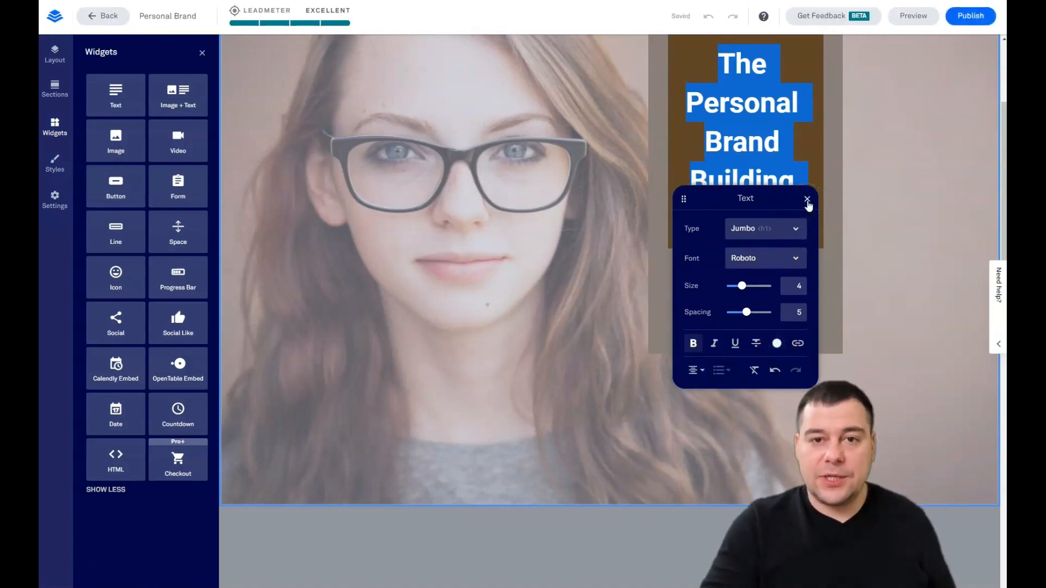
{"action": "left_click", "coordinate": [807, 199]}
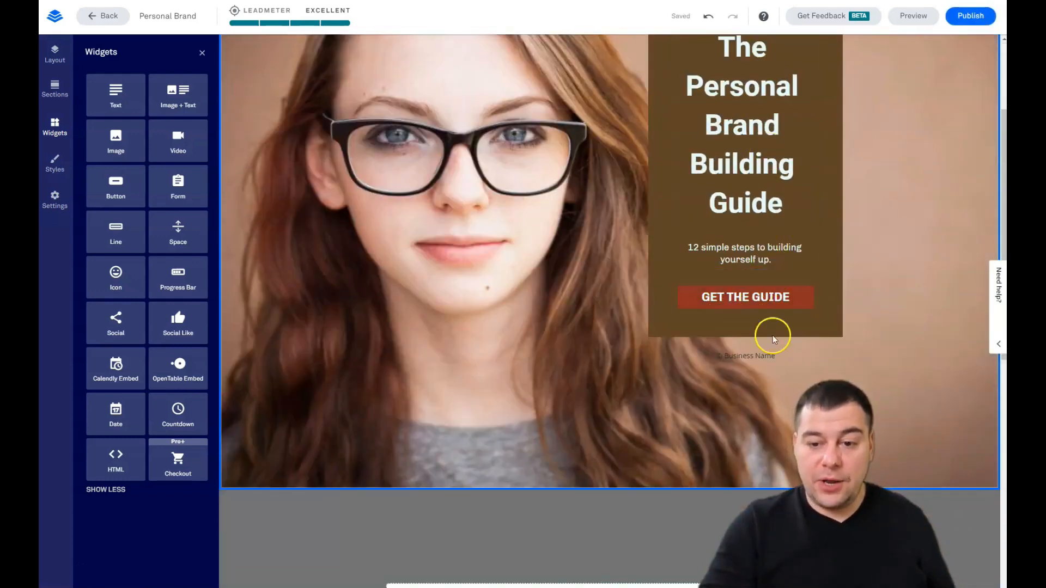
Step: Select the GET THE GUIDE button and show its Edit Click Event link options
{"action": "left_click", "coordinate": [745, 297]}
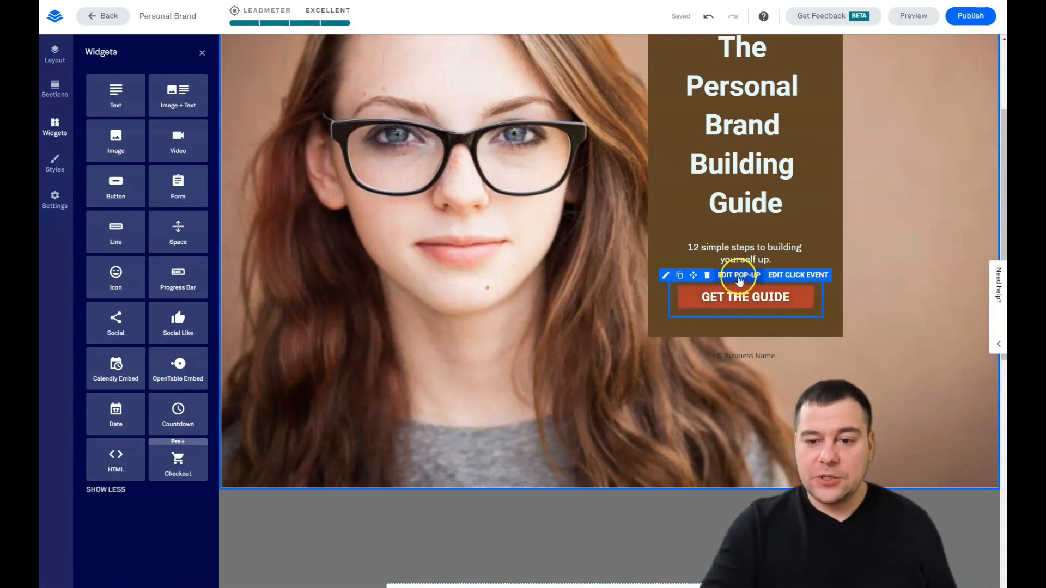
{"action": "left_click", "coordinate": [739, 274]}
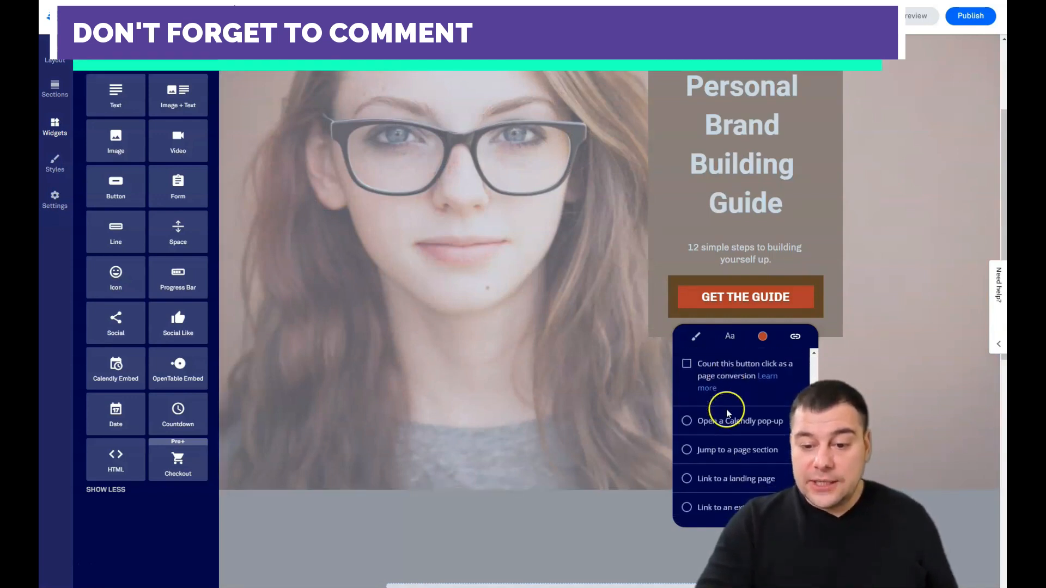
{"action": "mouse_move", "coordinate": [767, 454]}
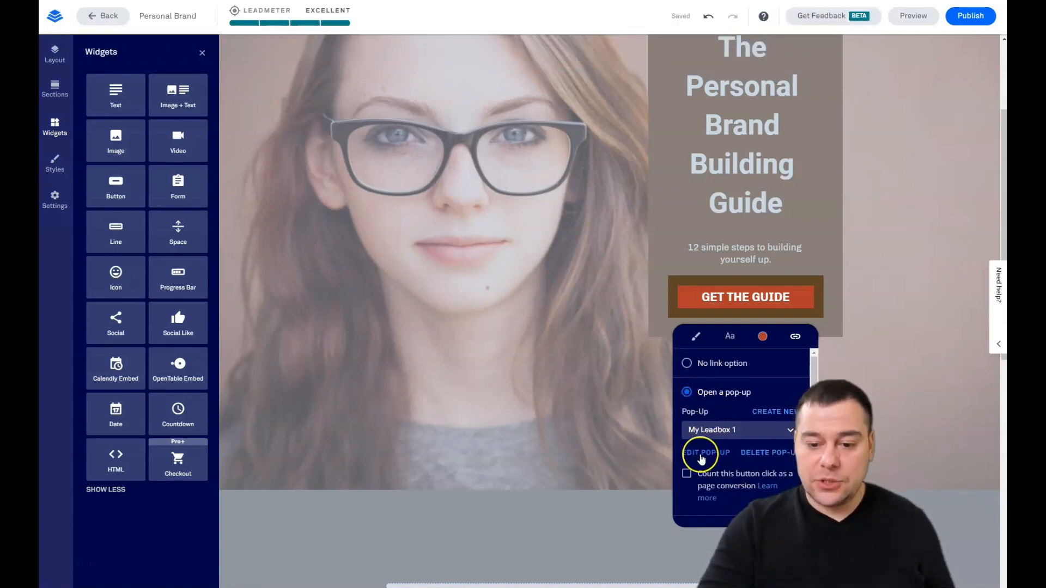
Step: Edit the linked pop-up and set its Section 1 background to the recent brown colour
{"action": "left_click", "coordinate": [700, 453]}
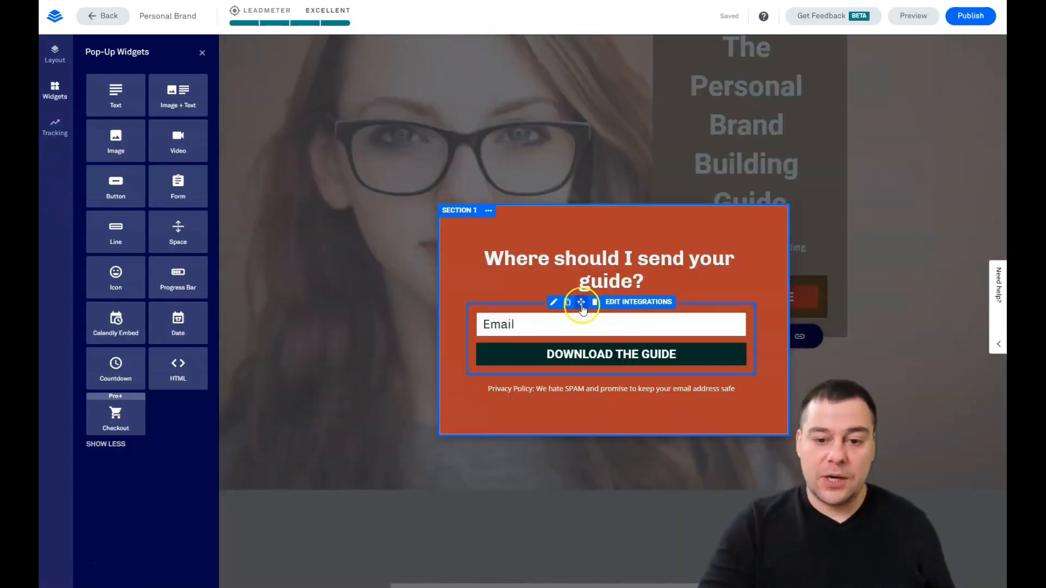
{"action": "left_click", "coordinate": [489, 211]}
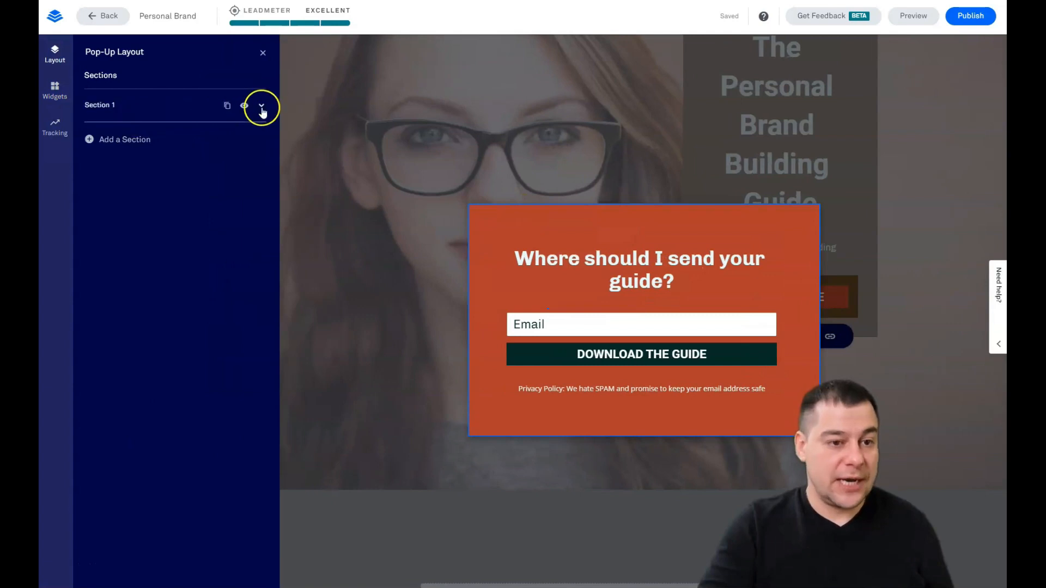
{"action": "left_click", "coordinate": [261, 105]}
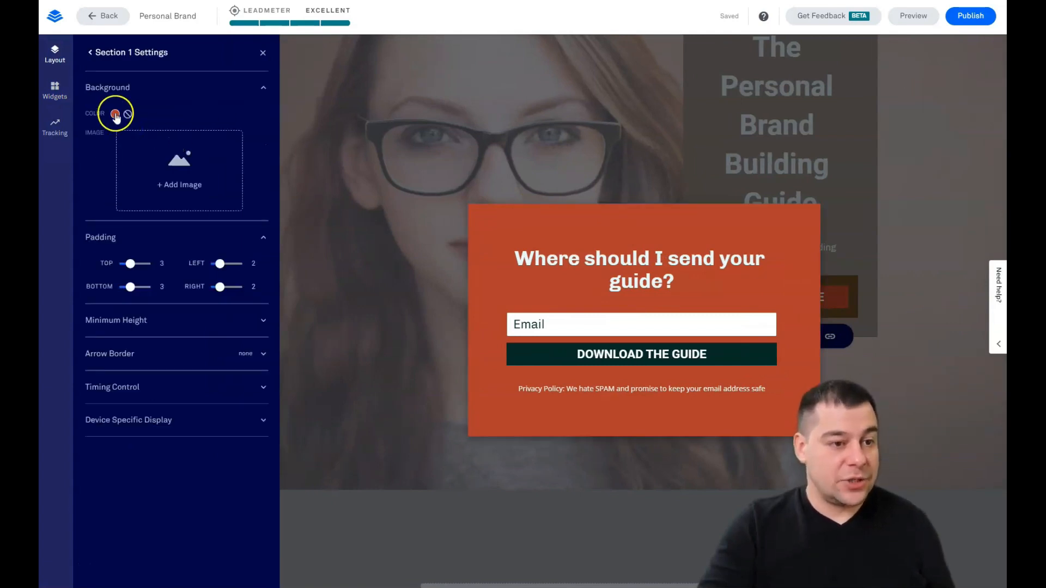
{"action": "left_click", "coordinate": [115, 113]}
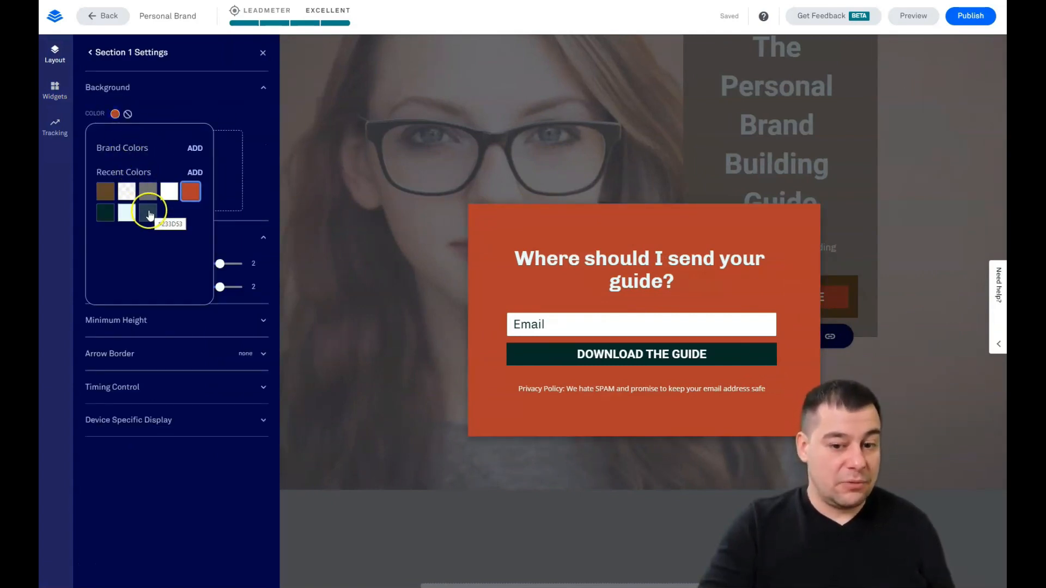
{"action": "left_click", "coordinate": [106, 192]}
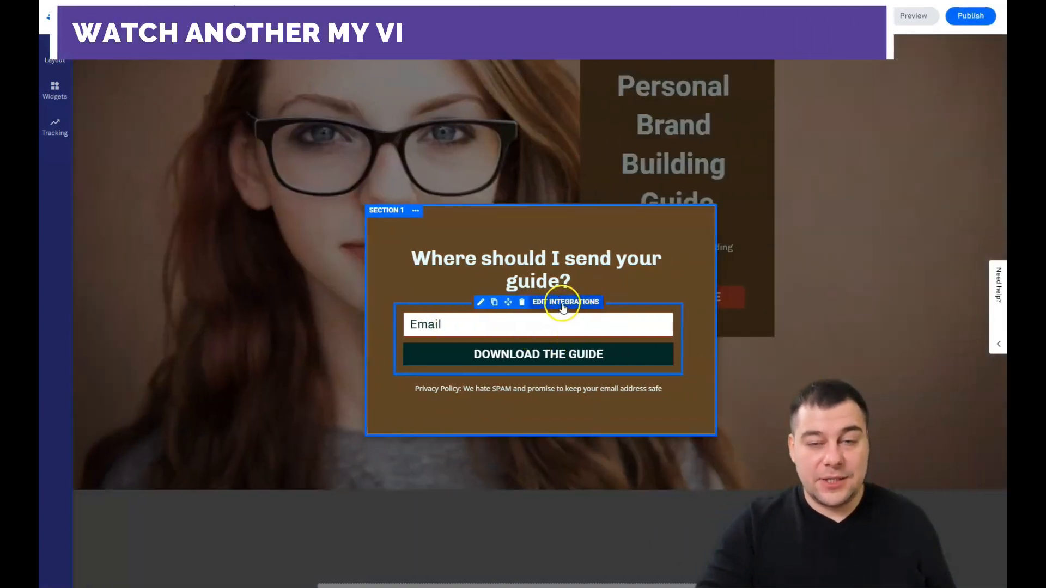
Step: Go from the form's Edit Integrations to Add an Integration > More Services
{"action": "left_click", "coordinate": [565, 302]}
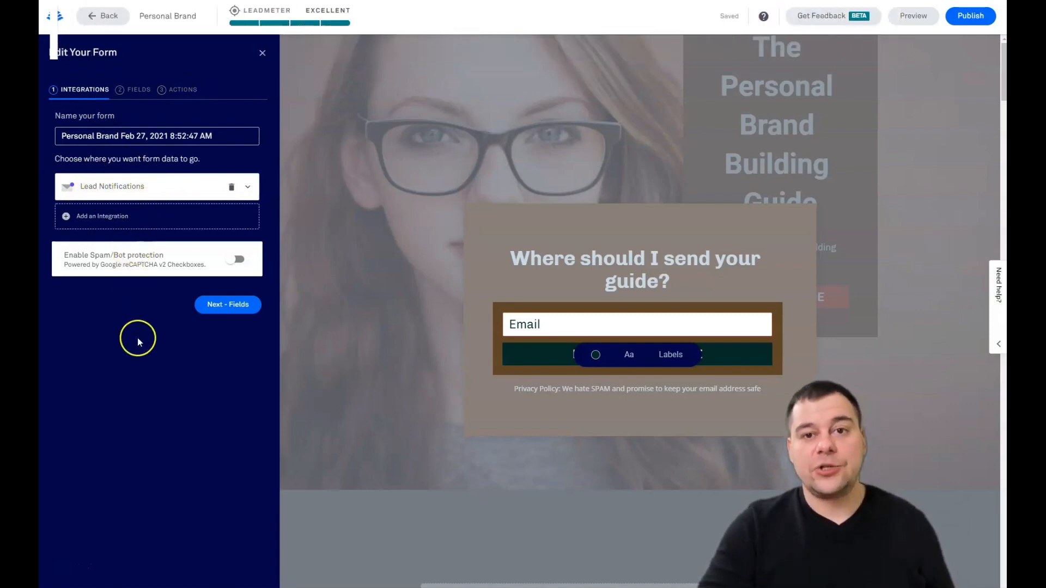
{"action": "mouse_move", "coordinate": [101, 219]}
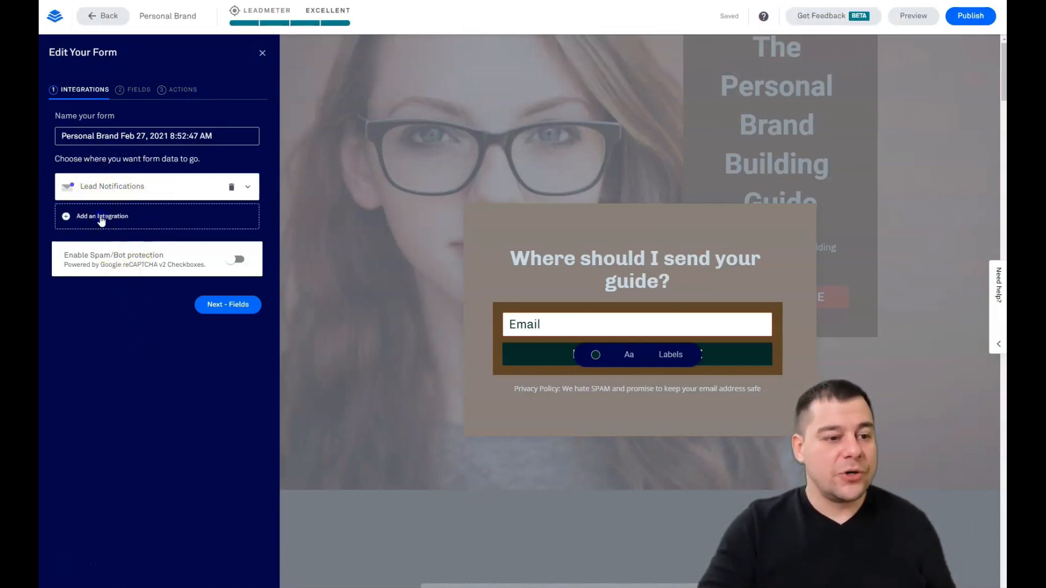
{"action": "left_click", "coordinate": [102, 216]}
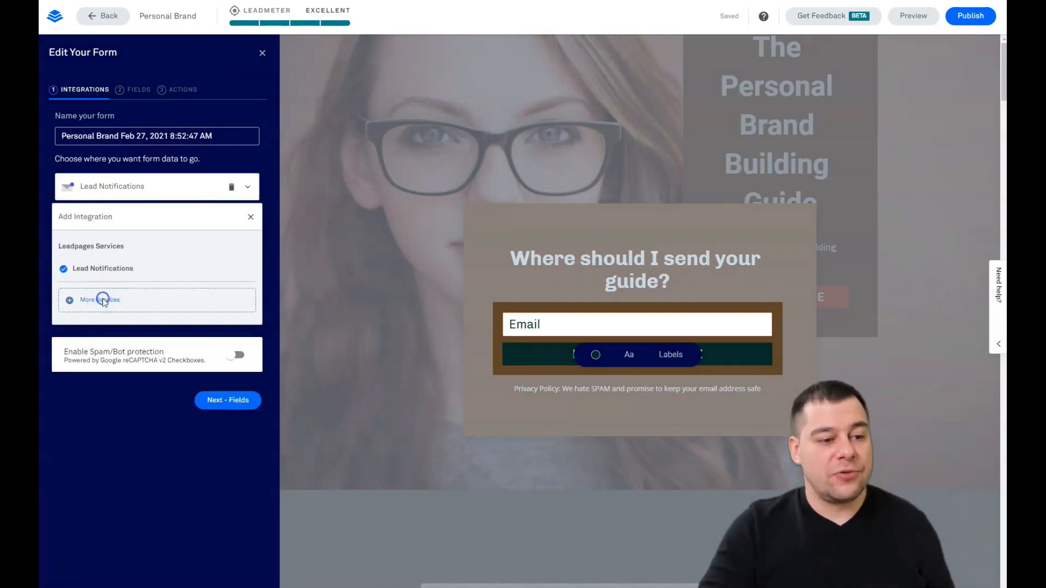
{"action": "left_click", "coordinate": [99, 300]}
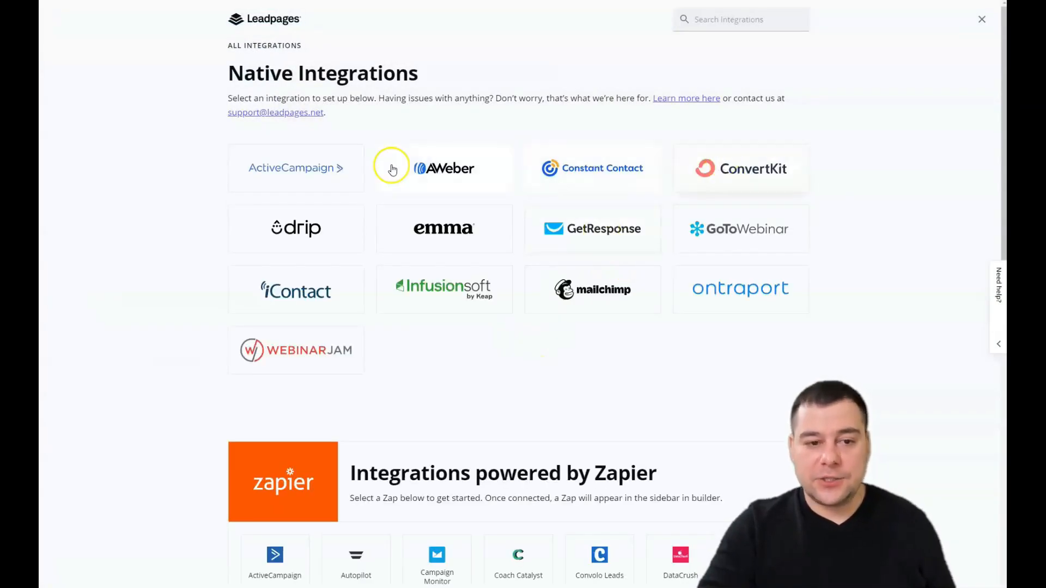
{"action": "mouse_move", "coordinate": [733, 171]}
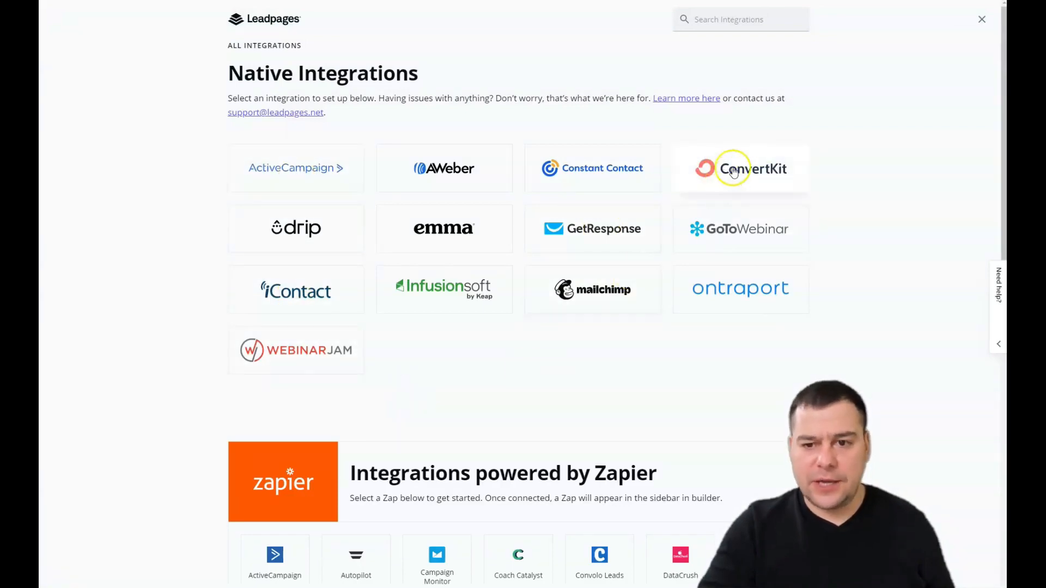
{"action": "mouse_move", "coordinate": [874, 199]}
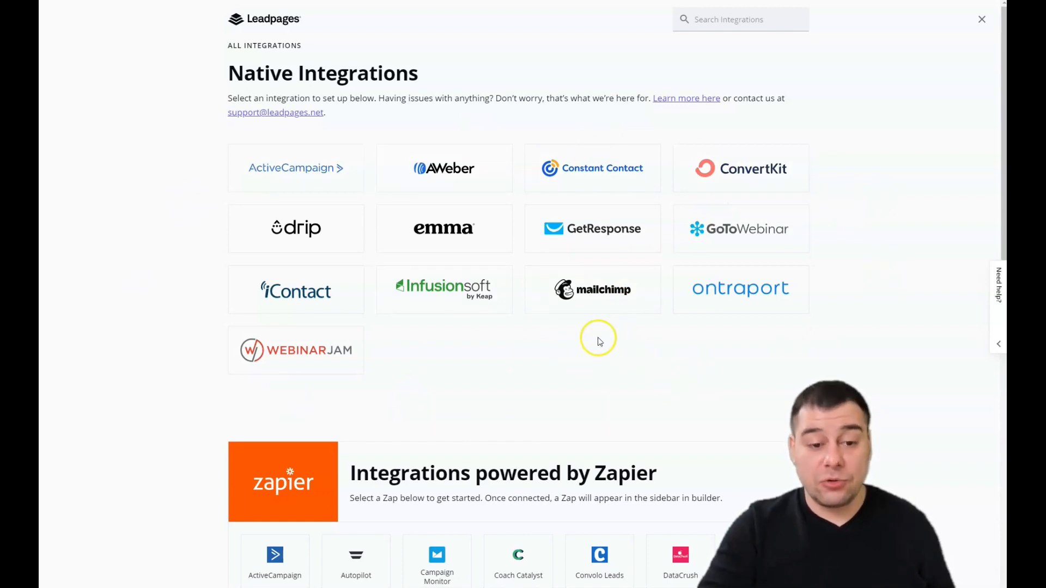
{"action": "mouse_move", "coordinate": [571, 358]}
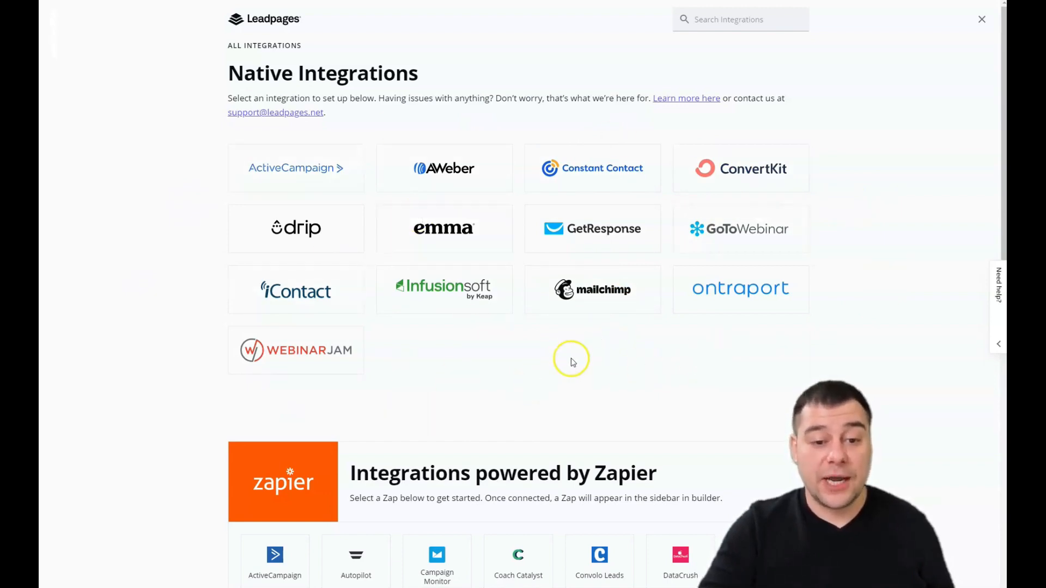
Step: Scroll through the Native and Zapier integrations, then close the catalogue without connecting any
{"action": "scroll", "scroll_direction": "down", "scroll_amount": 3}
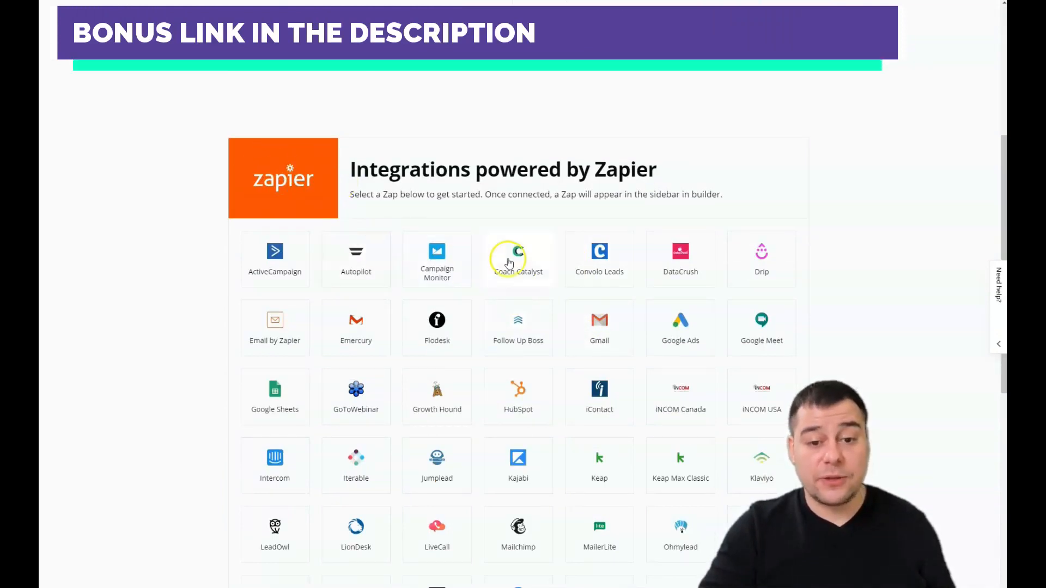
{"action": "scroll", "scroll_direction": "down", "scroll_amount": 3}
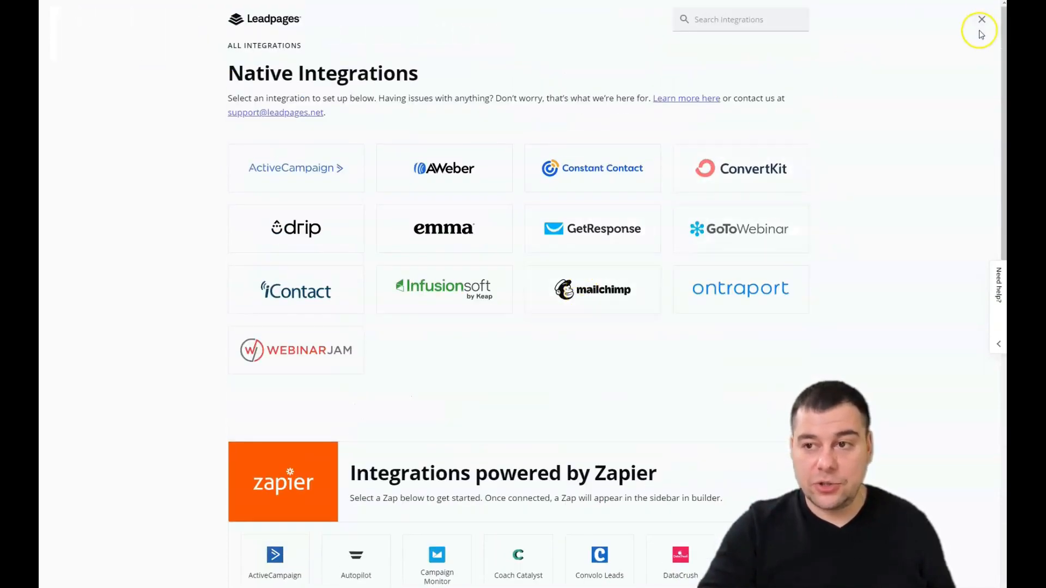
{"action": "left_click", "coordinate": [981, 19]}
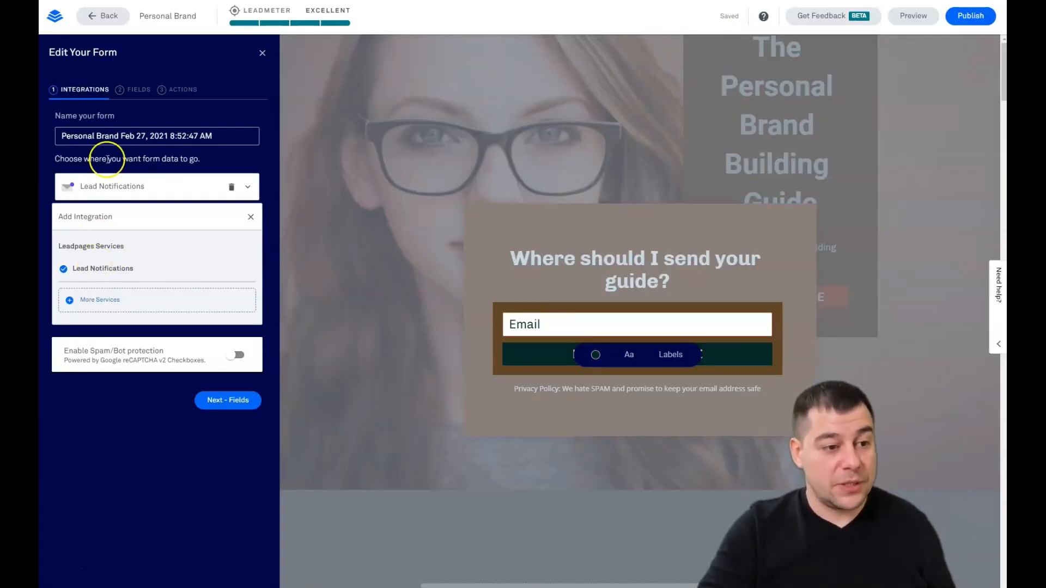
{"action": "left_click", "coordinate": [227, 401]}
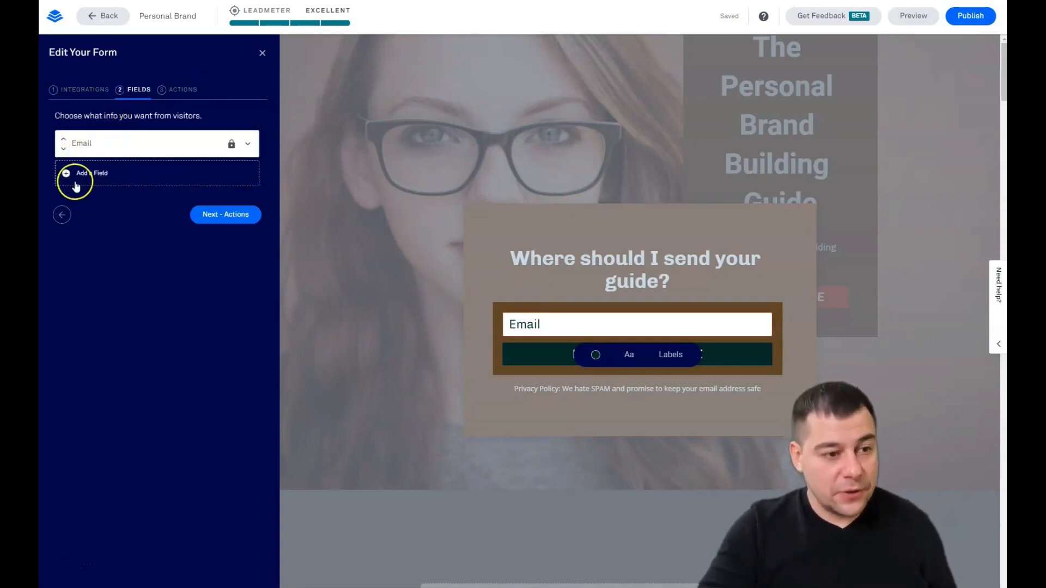
{"action": "left_click", "coordinate": [88, 173]}
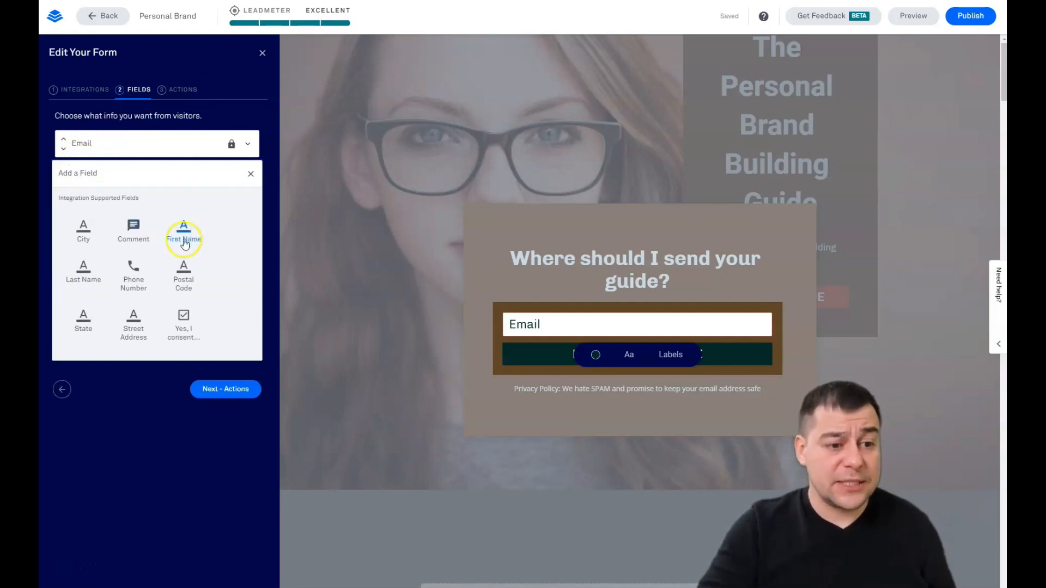
{"action": "left_click", "coordinate": [184, 239]}
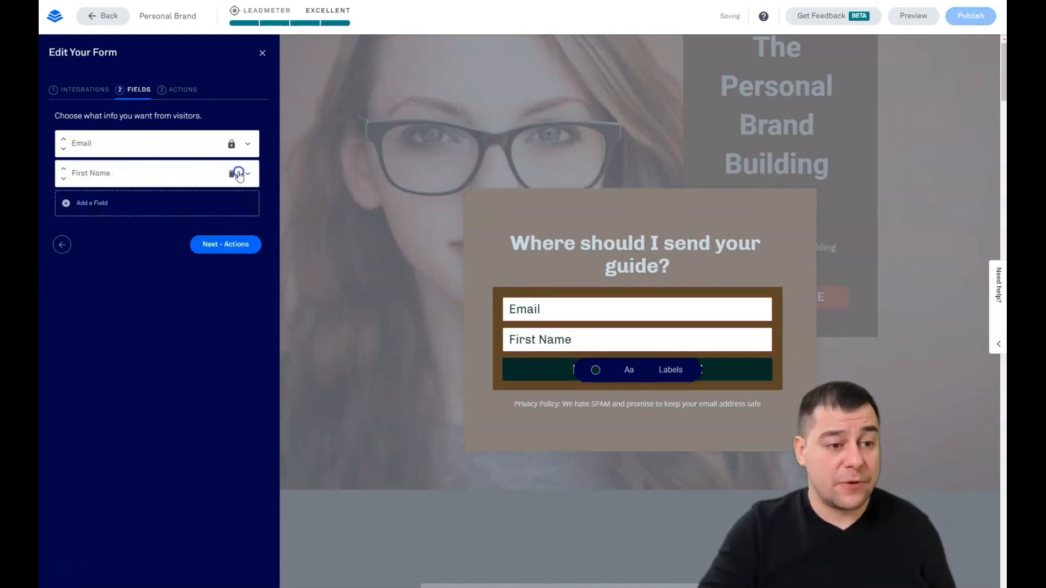
{"action": "left_click", "coordinate": [539, 317]}
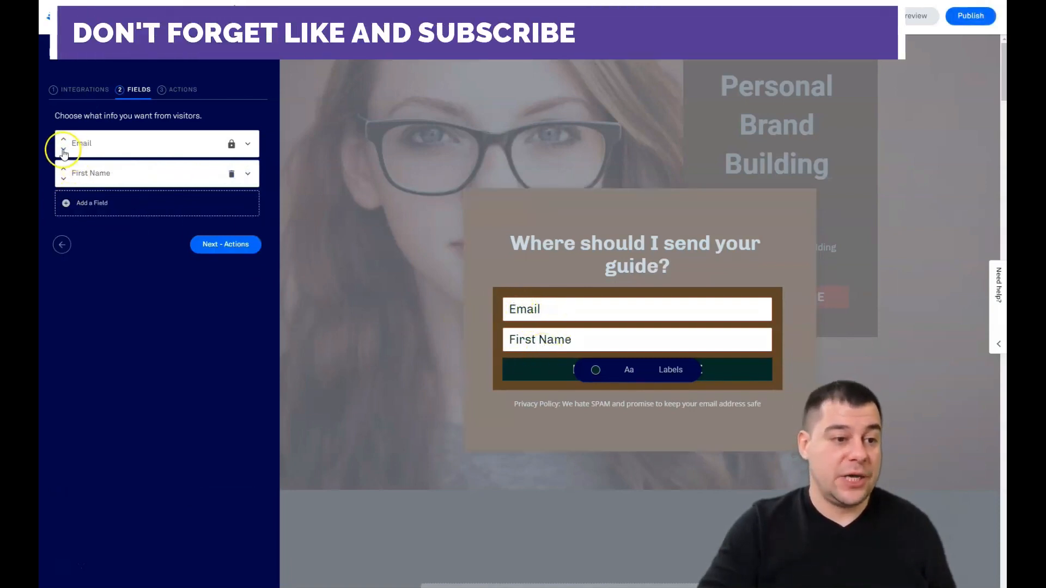
{"action": "left_click_drag", "start_coordinate": [63, 143], "coordinate": [63, 173]}
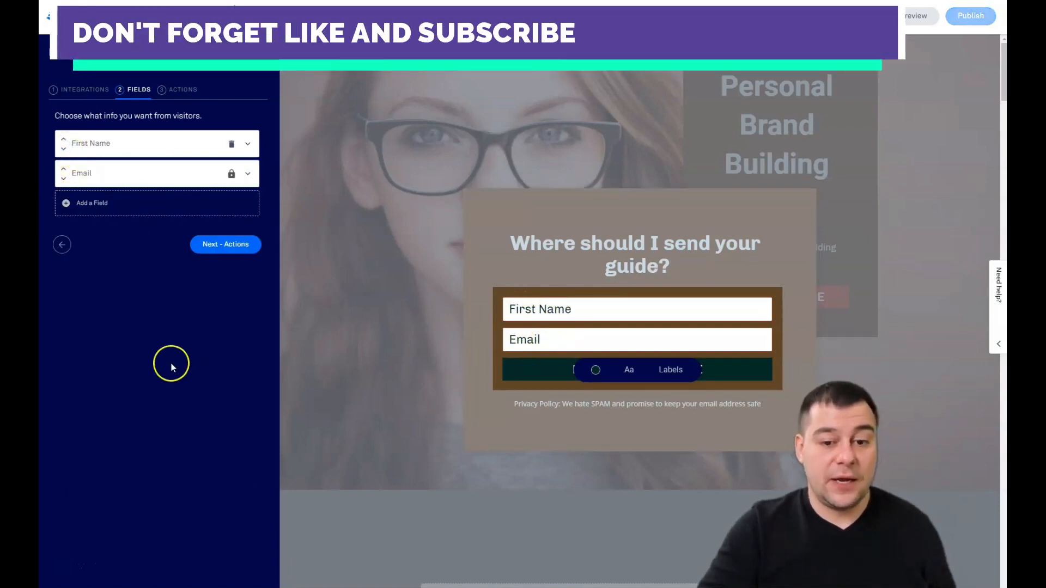
{"action": "mouse_move", "coordinate": [92, 317]}
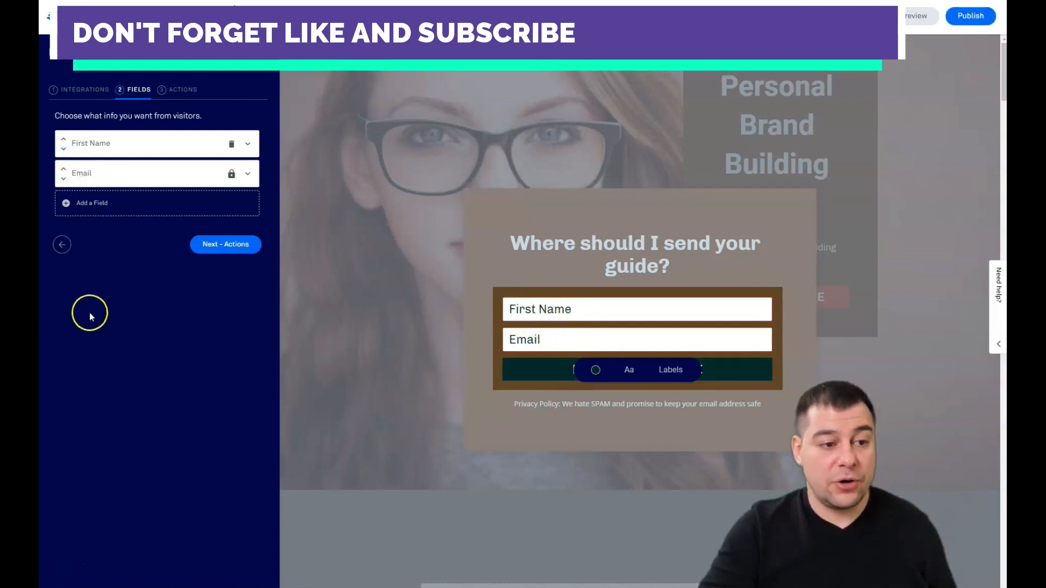
{"action": "left_click", "coordinate": [90, 203]}
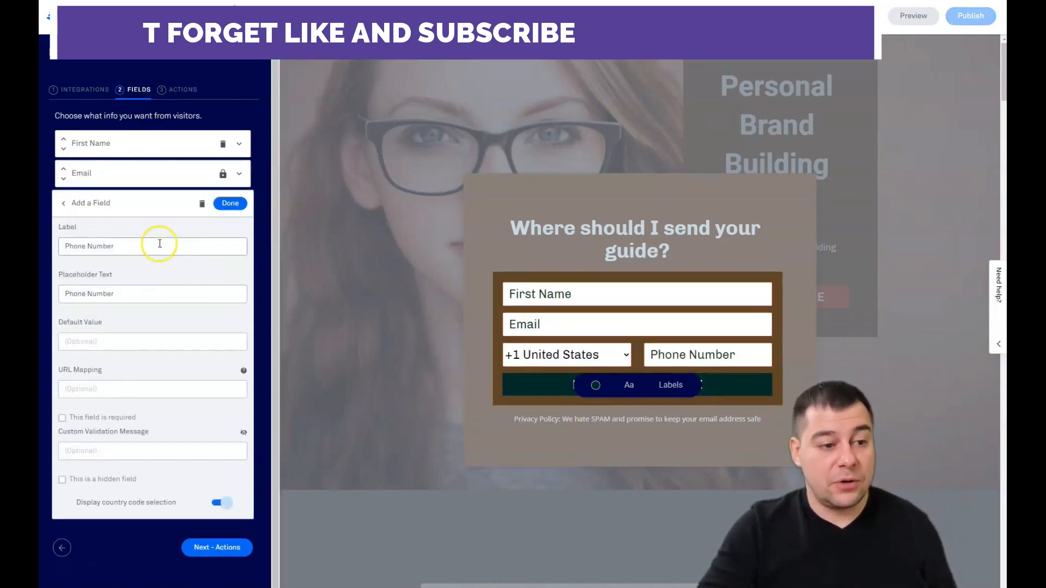
{"action": "left_click", "coordinate": [230, 203]}
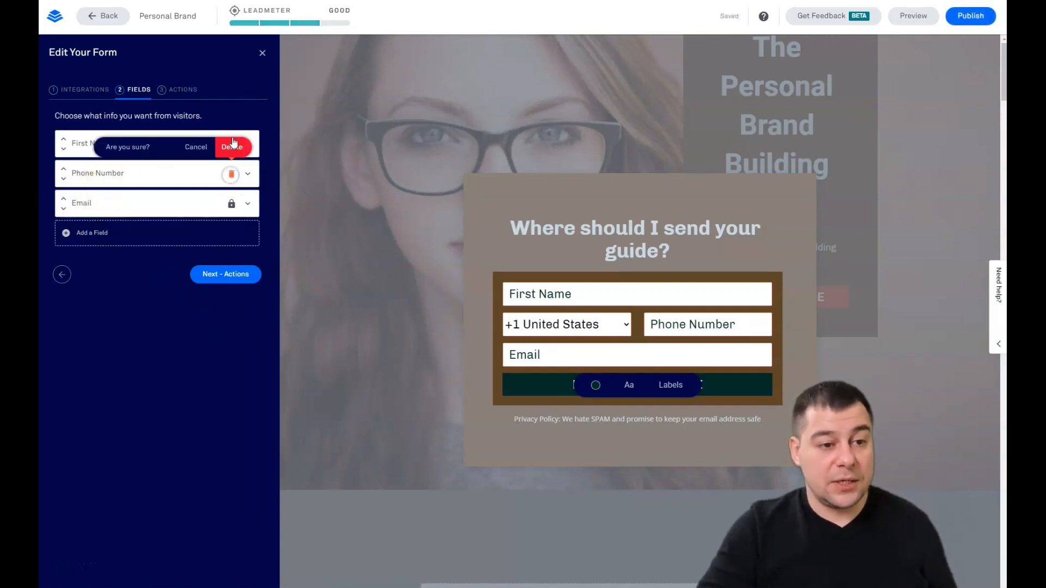
{"action": "left_click", "coordinate": [232, 147]}
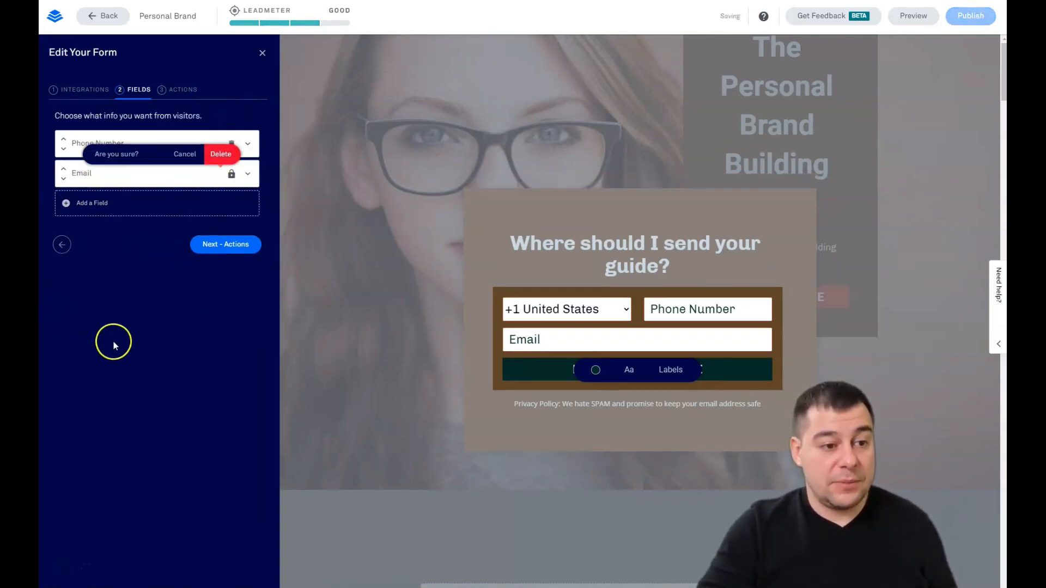
{"action": "left_click", "coordinate": [226, 244]}
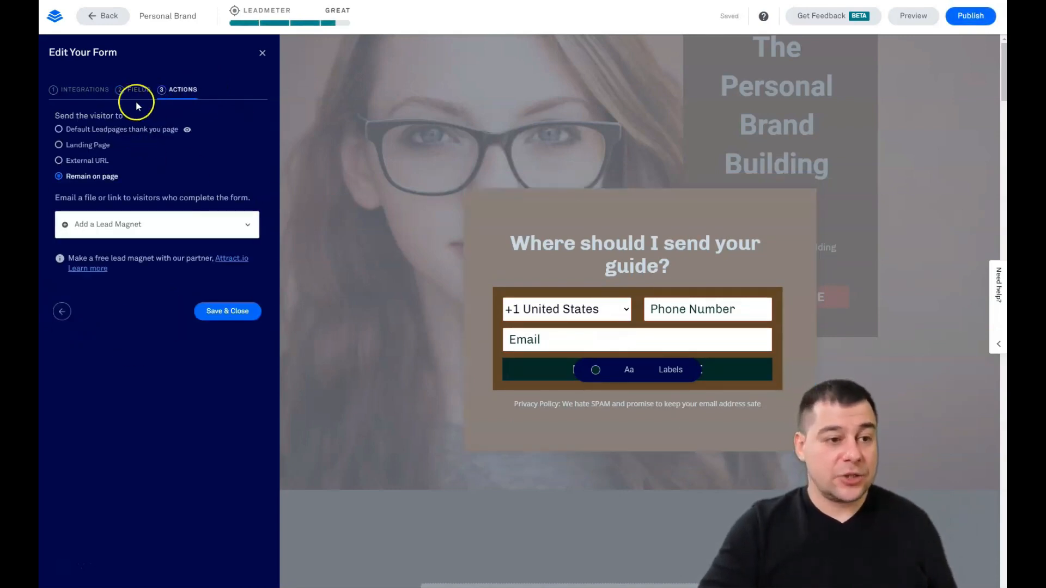
{"action": "left_click", "coordinate": [139, 90]}
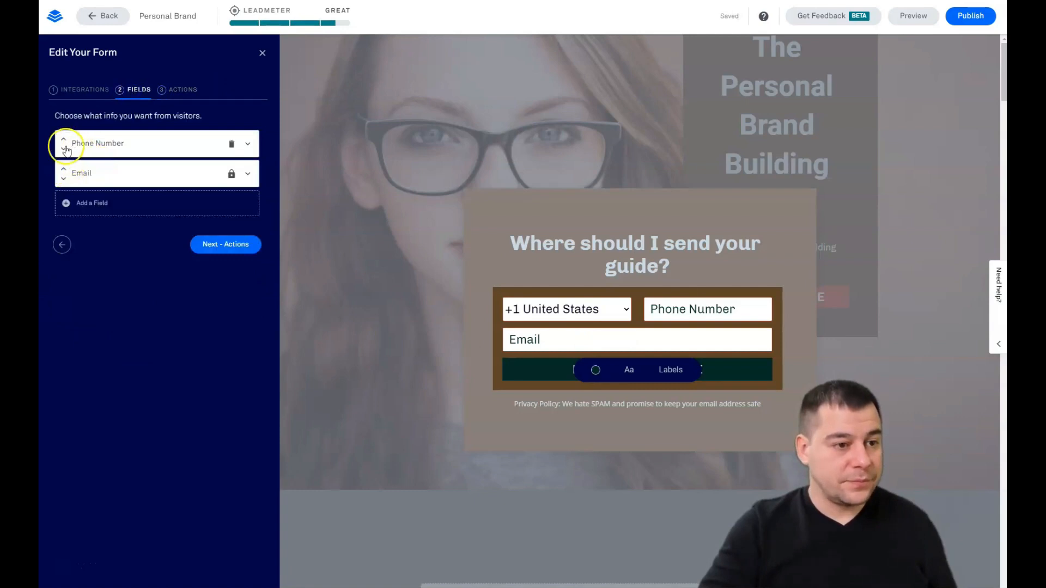
{"action": "left_click", "coordinate": [229, 144]}
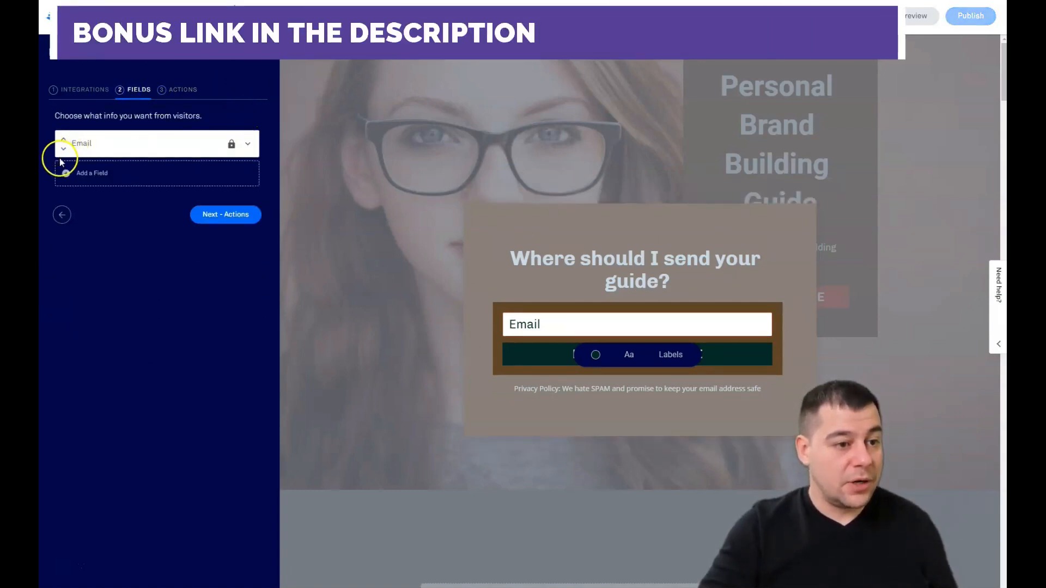
{"action": "left_click", "coordinate": [91, 173]}
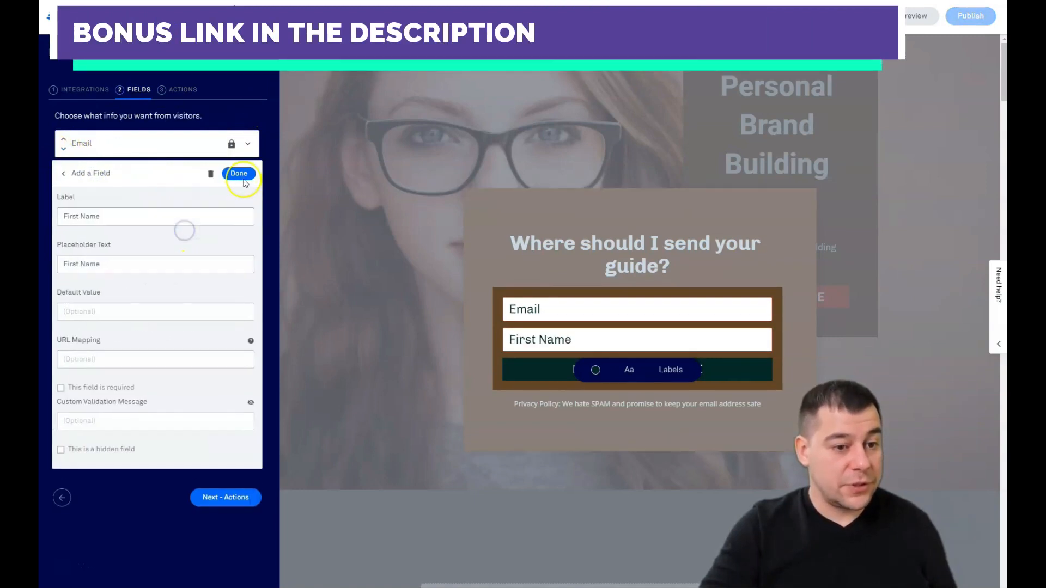
{"action": "left_click", "coordinate": [239, 174]}
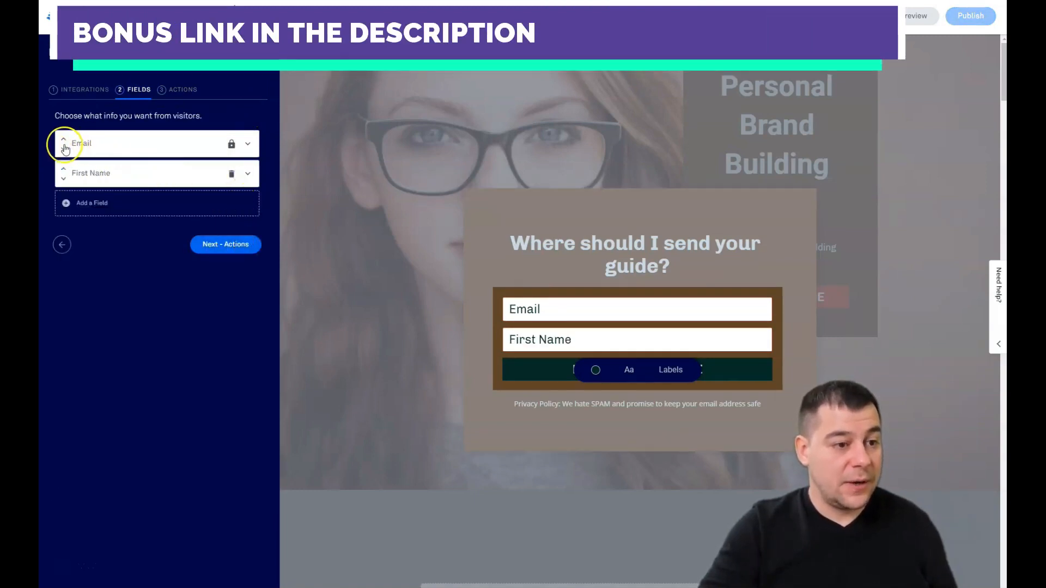
{"action": "left_click", "coordinate": [226, 244]}
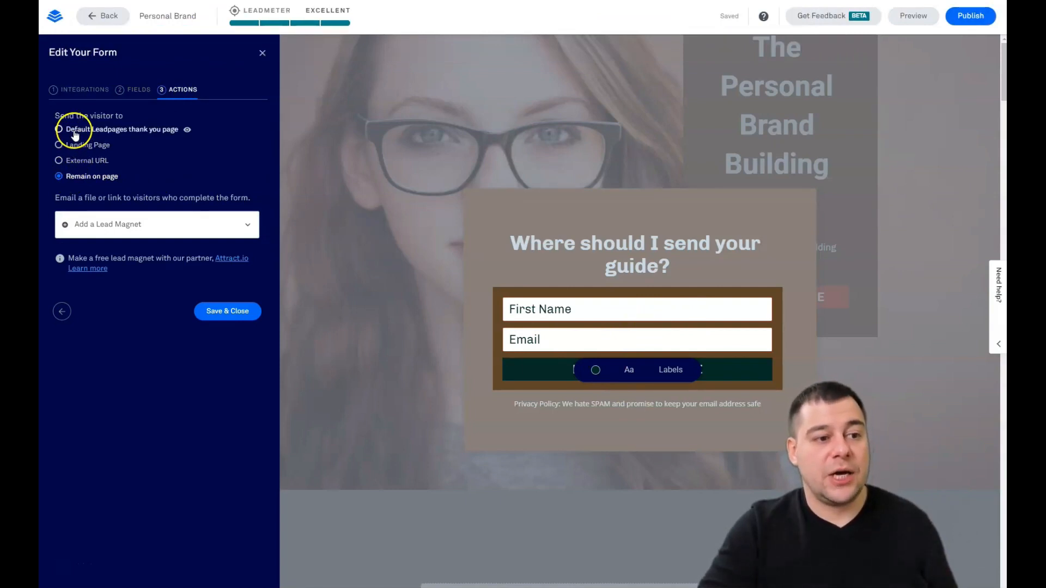
{"action": "mouse_move", "coordinate": [170, 135]}
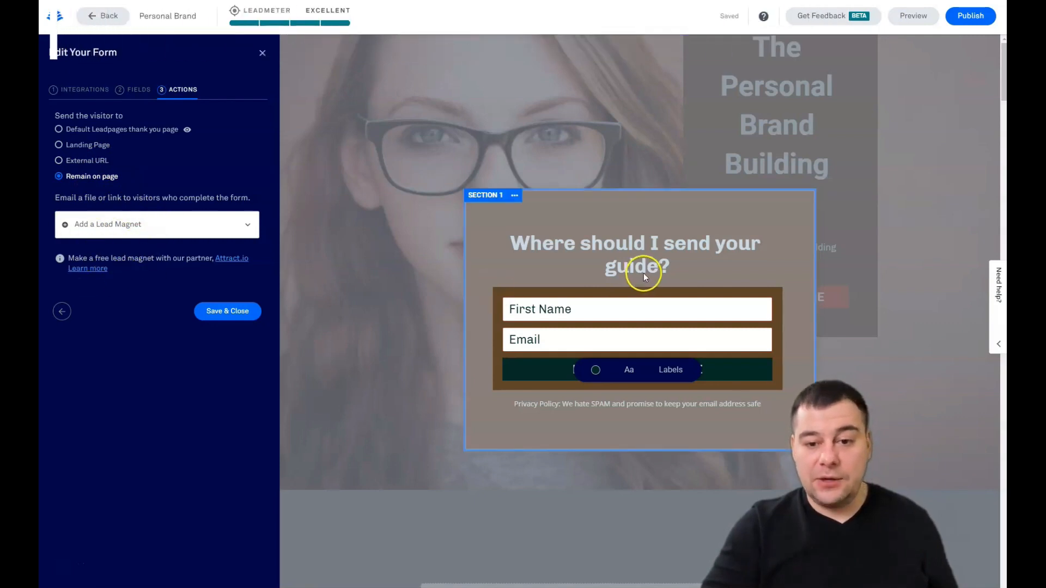
{"action": "mouse_move", "coordinate": [668, 258]}
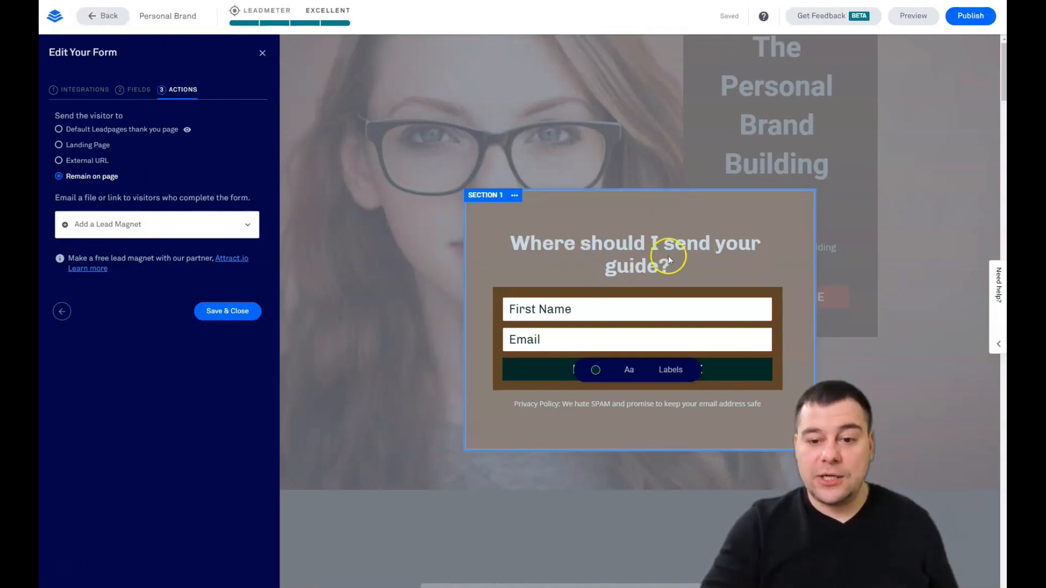
{"action": "mouse_move", "coordinate": [604, 259]}
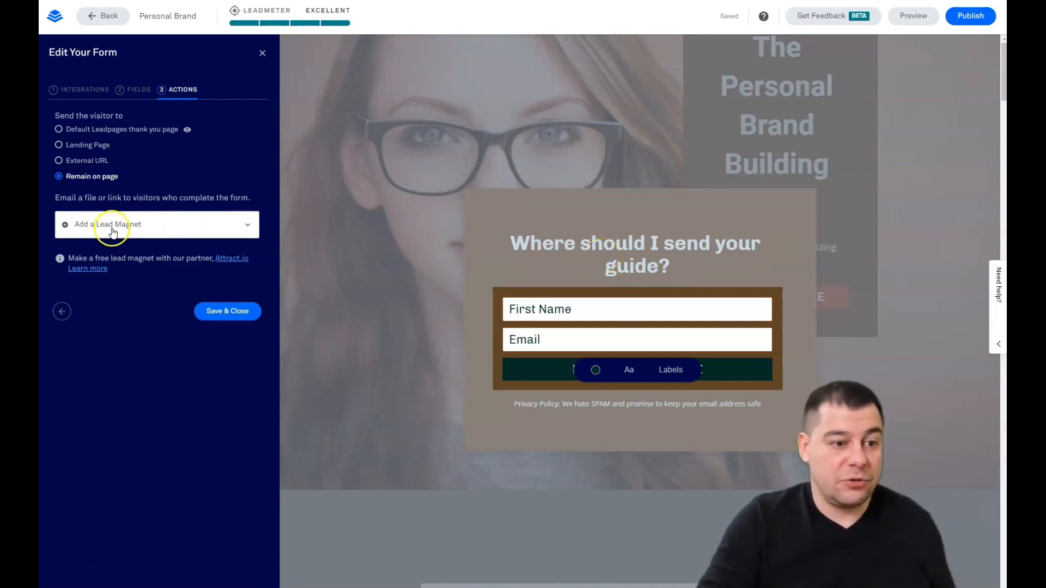
{"action": "mouse_move", "coordinate": [191, 329]}
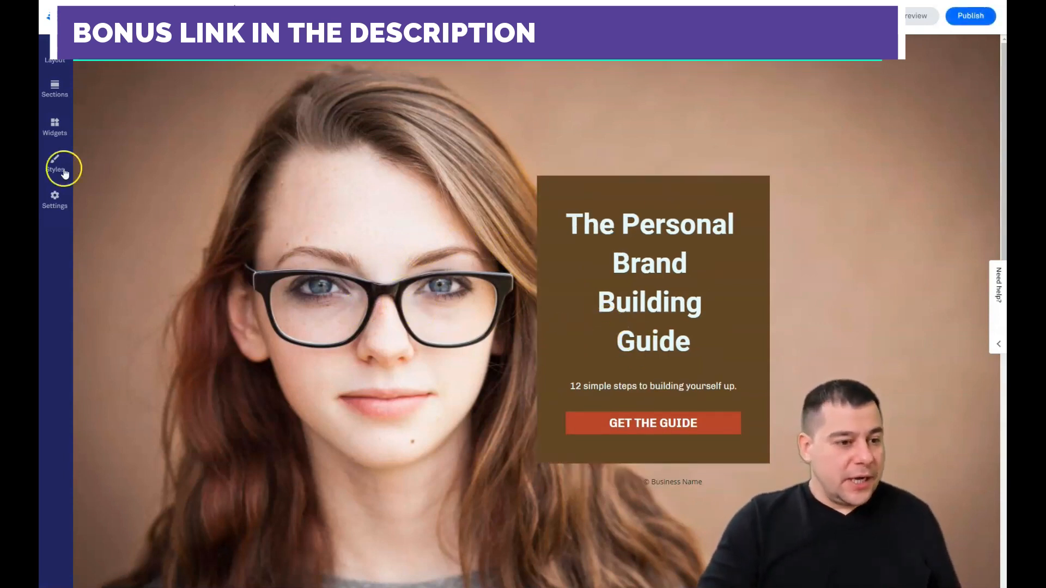
Step: Open Page Settings from the left sidebar, showing the SEO tab with empty fields
{"action": "left_click", "coordinate": [54, 199]}
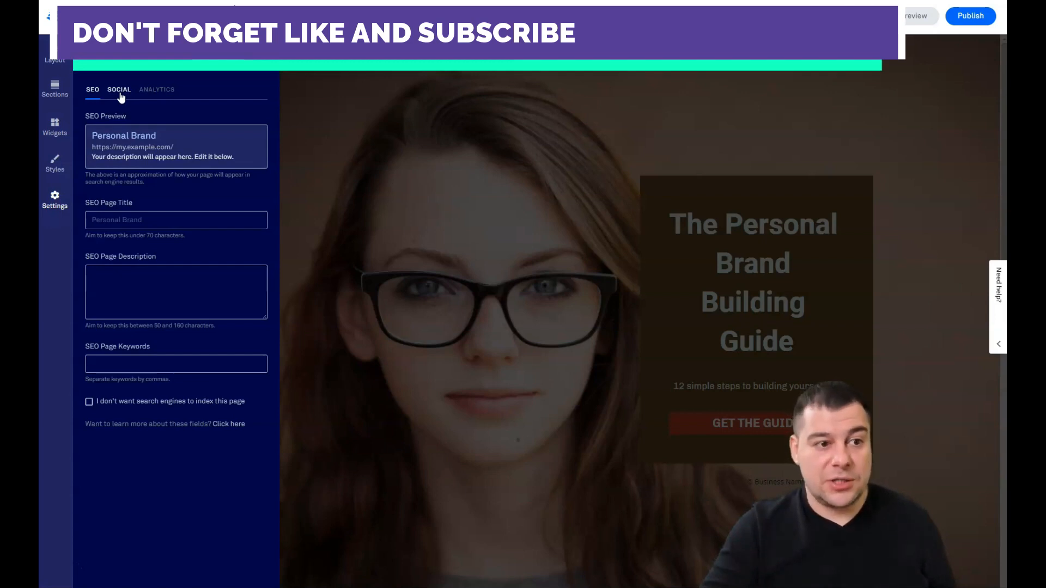
Step: Look over the Social and Analytics tabs, leave them blank, and close Page Settings
{"action": "left_click", "coordinate": [120, 89]}
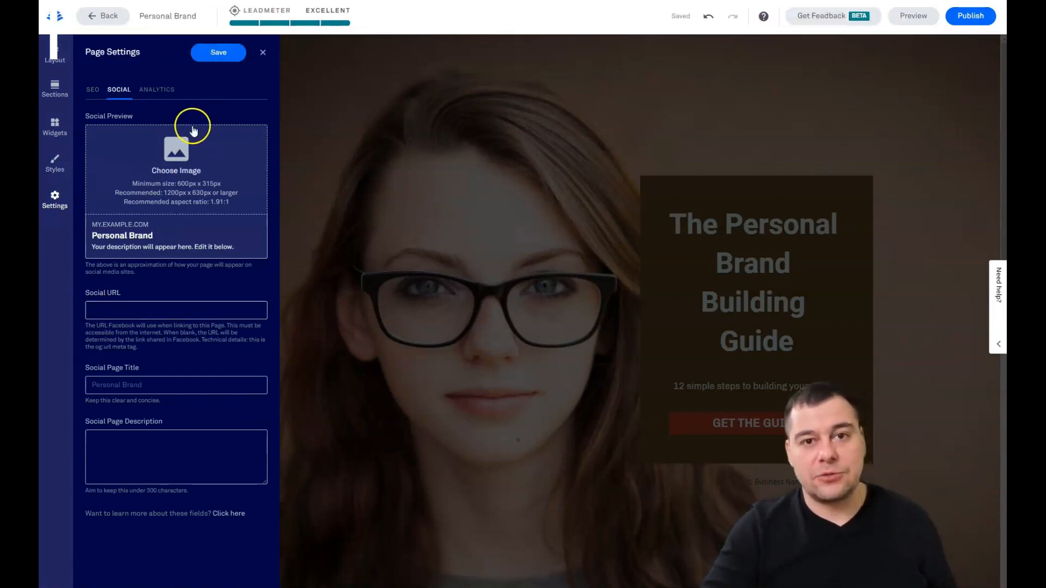
{"action": "mouse_move", "coordinate": [181, 194]}
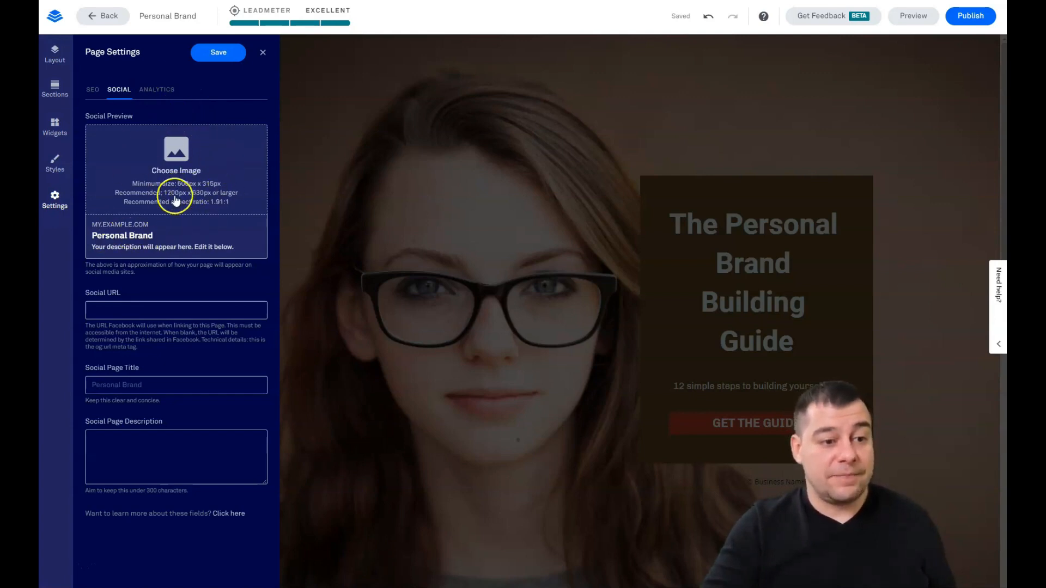
{"action": "mouse_move", "coordinate": [196, 173]}
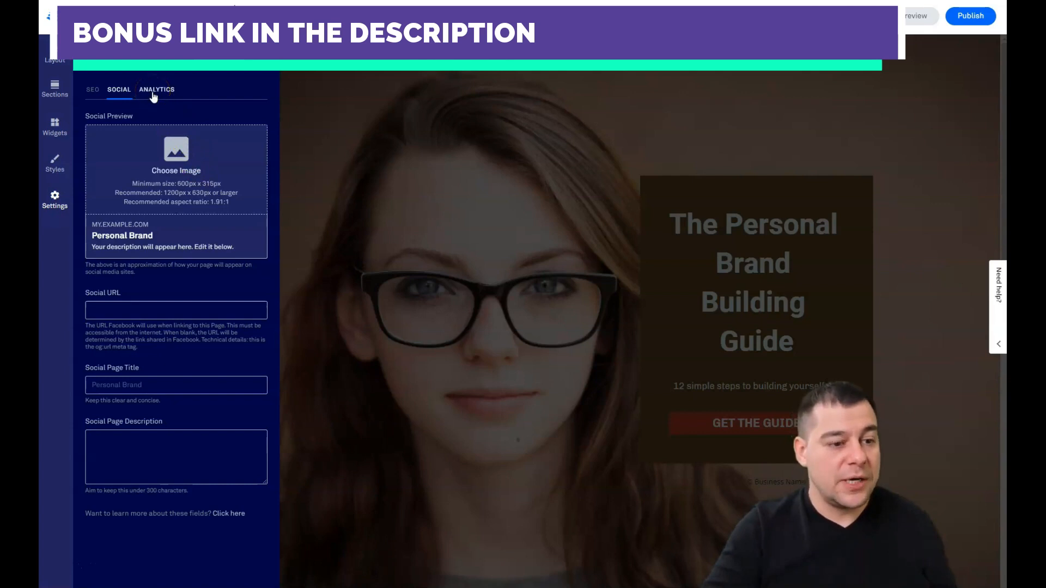
{"action": "left_click", "coordinate": [157, 90]}
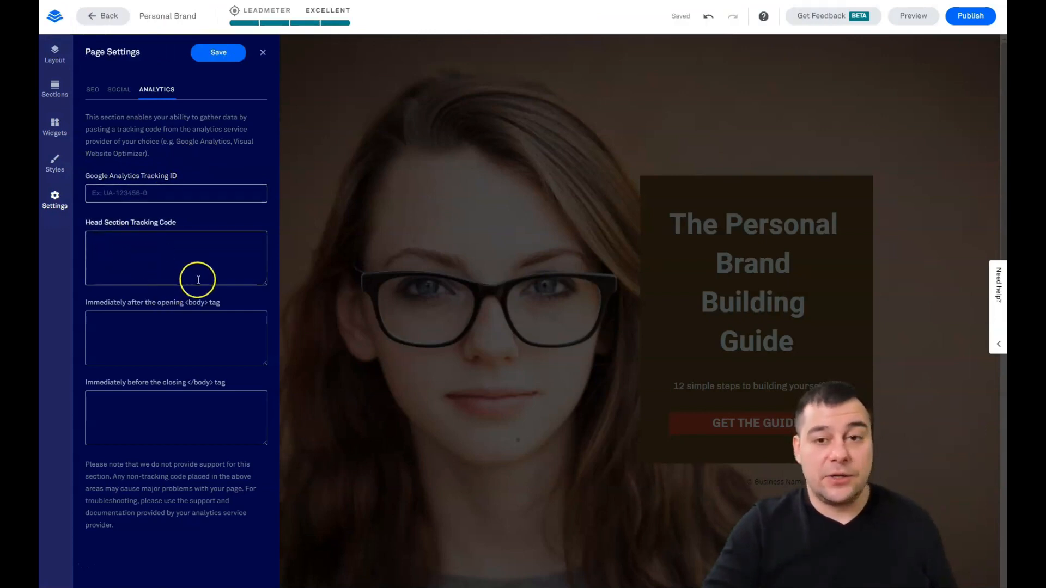
{"action": "mouse_move", "coordinate": [287, 84]}
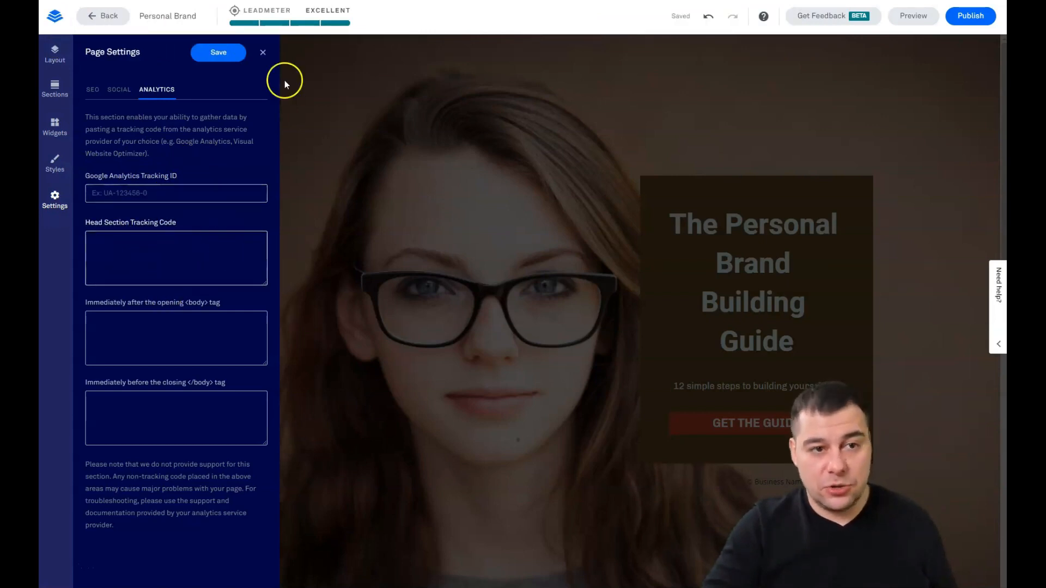
{"action": "left_click", "coordinate": [263, 52]}
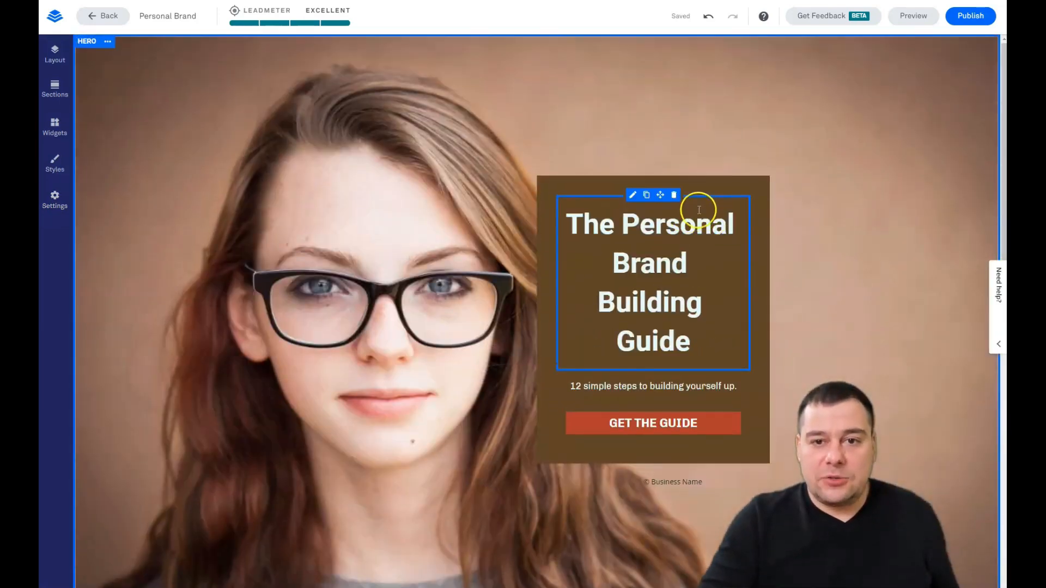
Step: Delete the grey 'Blank 1' video-and-Sign Up section beneath the Personal Brand hero
{"action": "scroll", "scroll_direction": "down", "scroll_amount": 3}
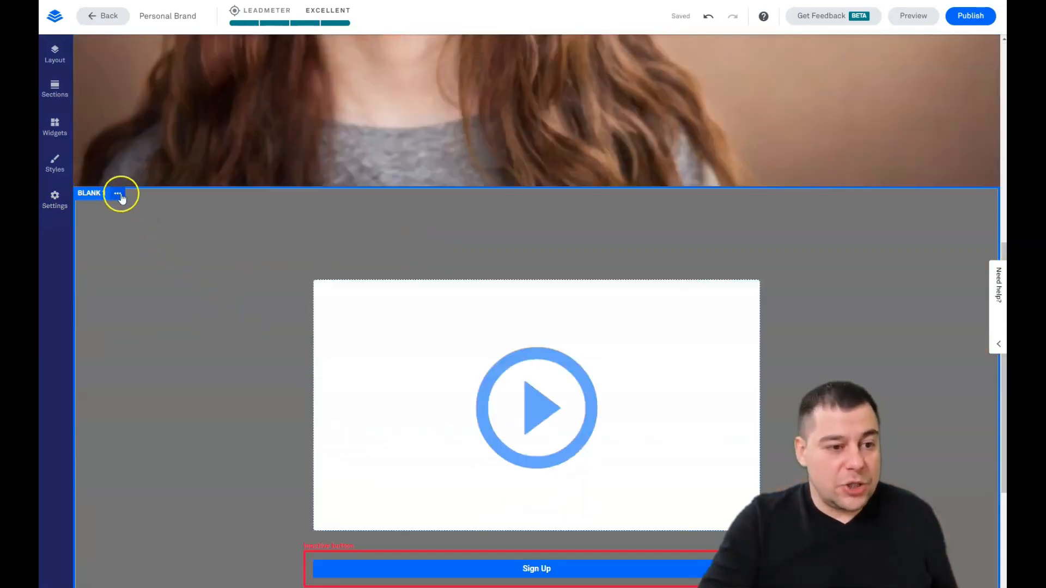
{"action": "left_click", "coordinate": [118, 194]}
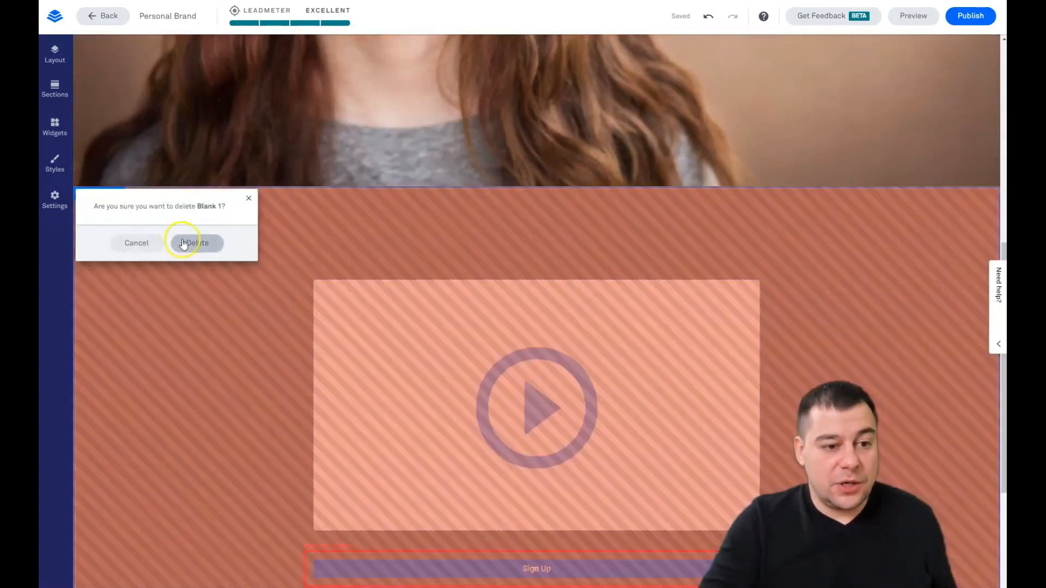
{"action": "left_click", "coordinate": [195, 243]}
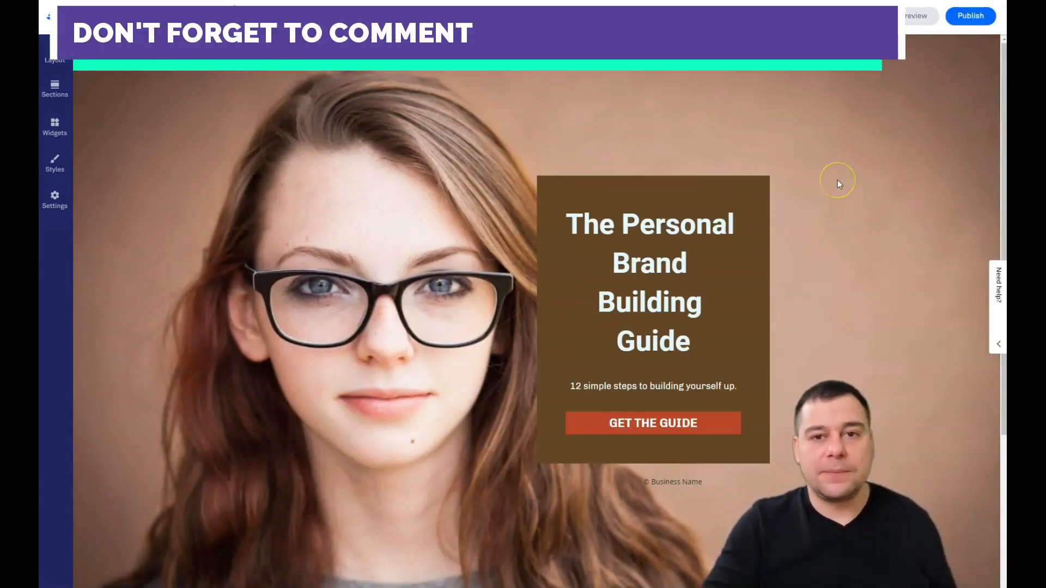
{"action": "mouse_move", "coordinate": [566, 159]}
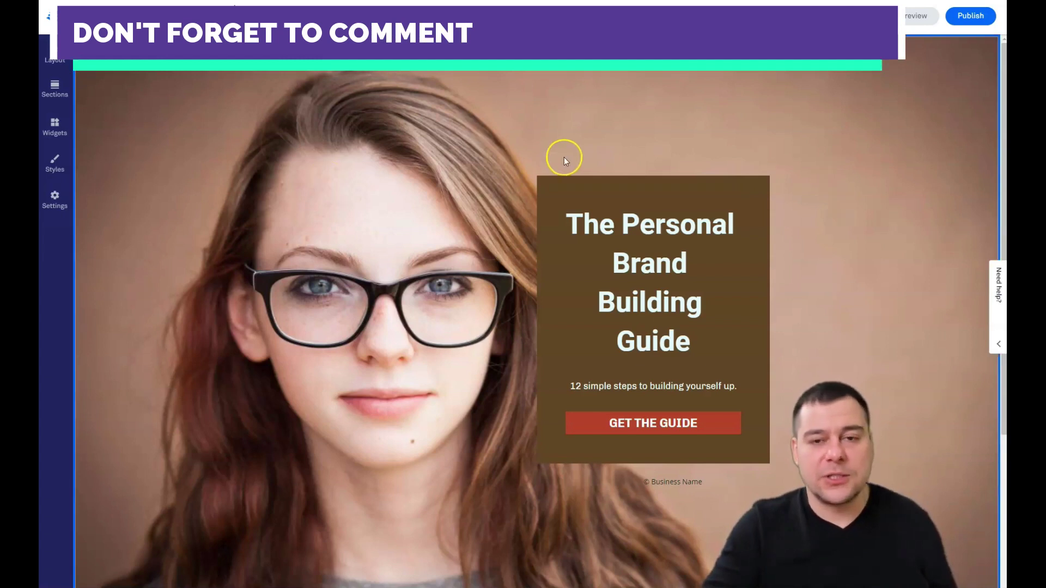